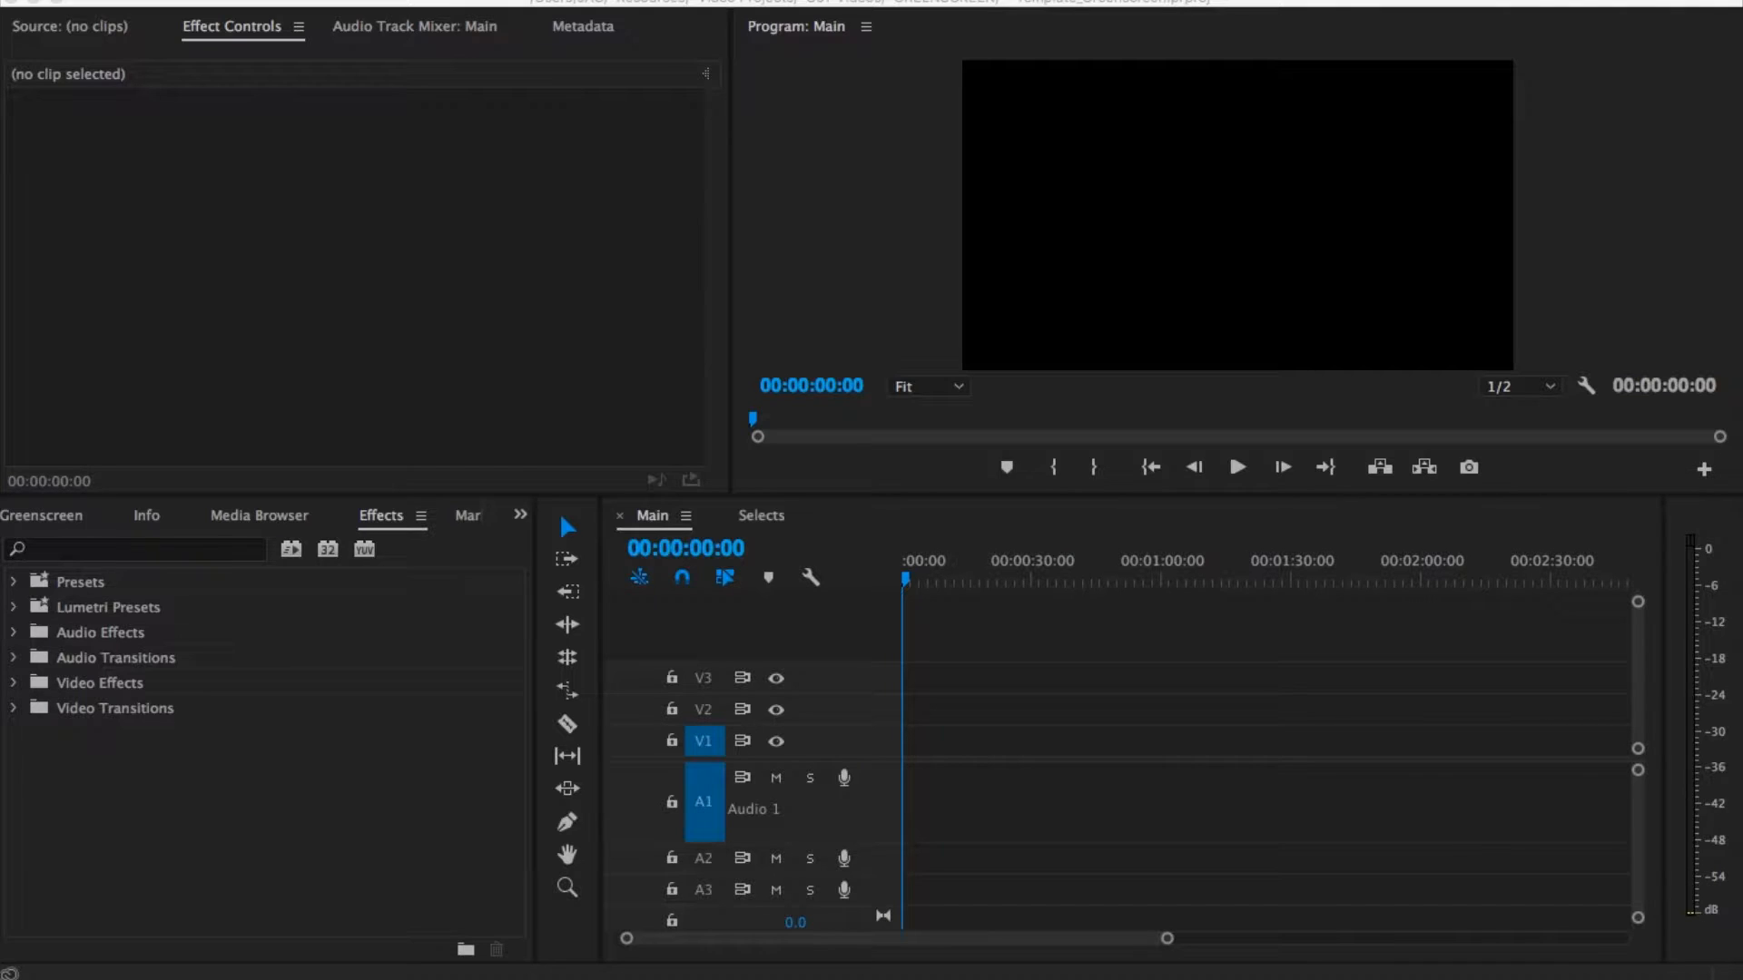
# Step: Add darknessandlight.mp4 to the timeline, apply Ultra Key, and pick Color Balance
pyautogui.moveTo(906, 756); pyautogui.dragTo(906, 756)
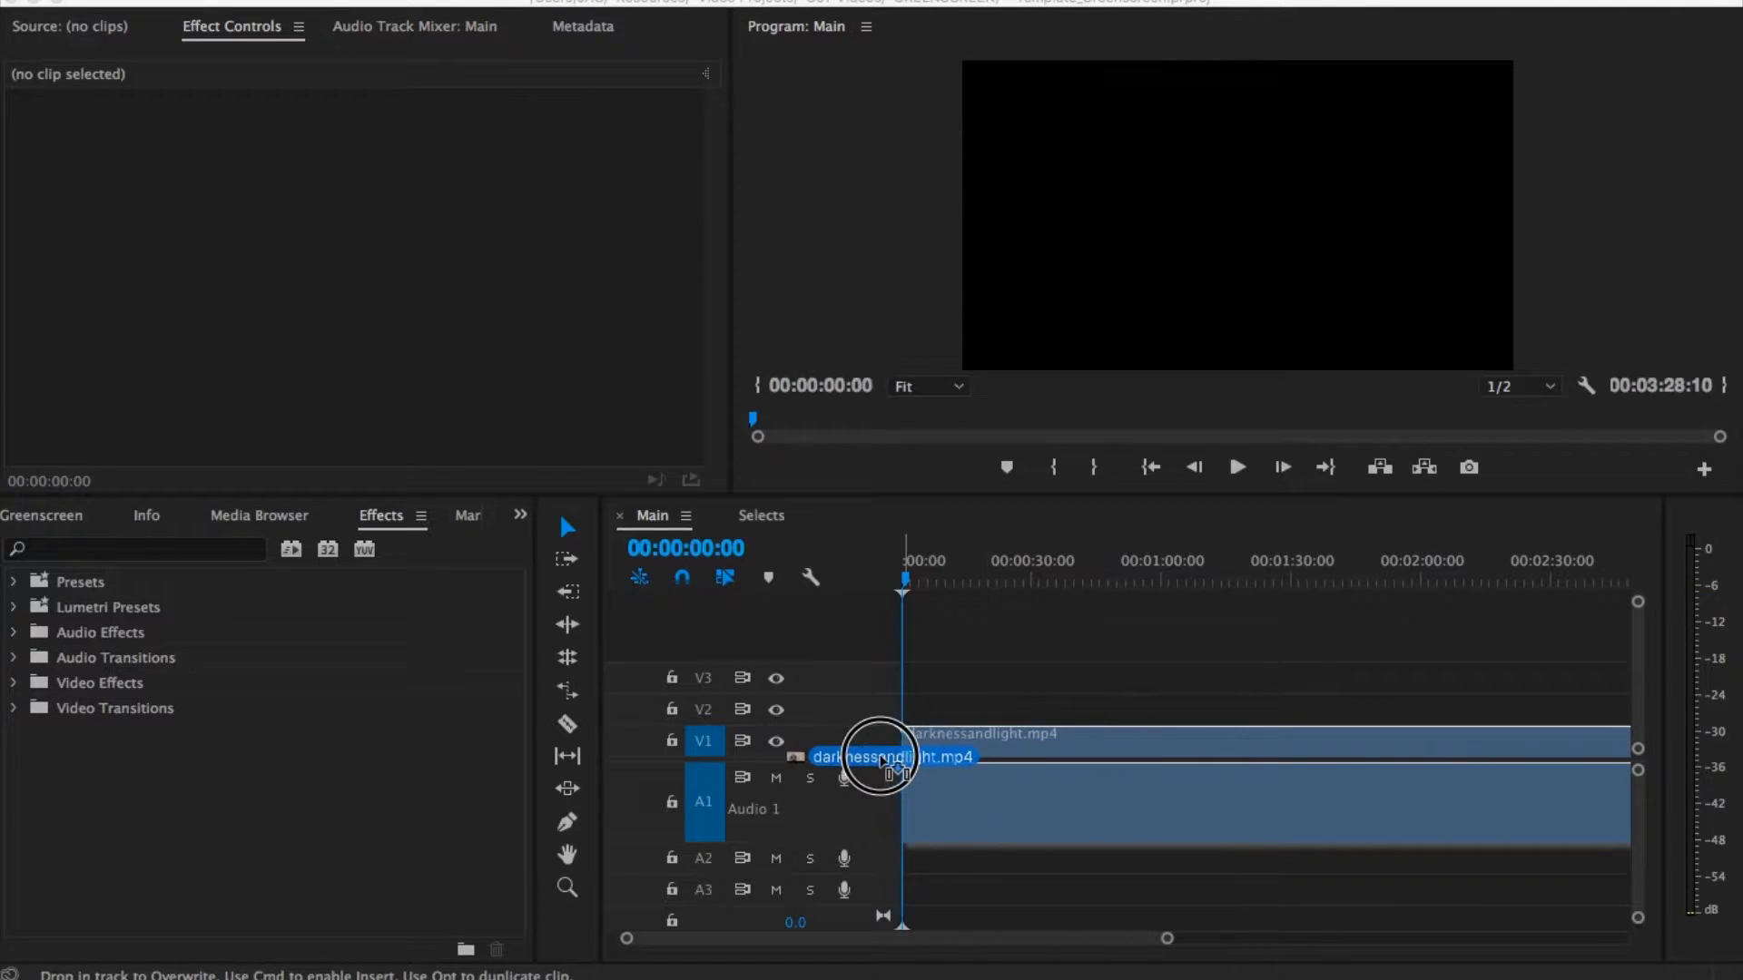
pyautogui.moveTo(877, 758); pyautogui.dragTo(905, 744)
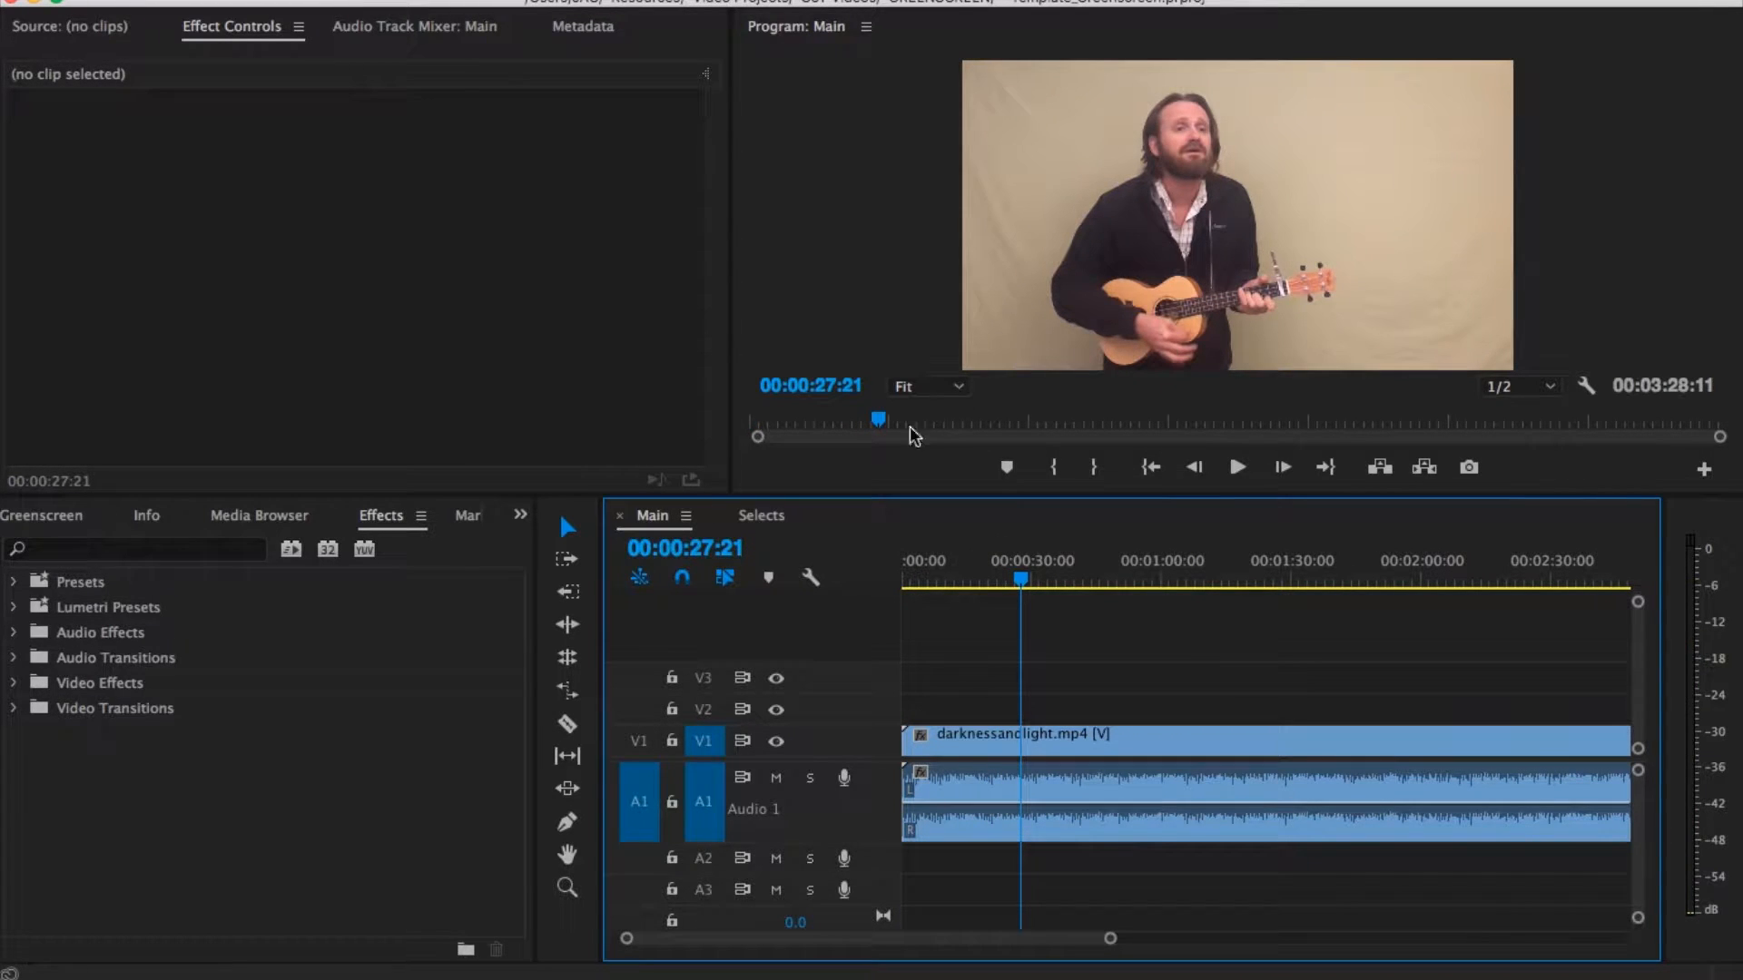
pyautogui.click(133, 548)
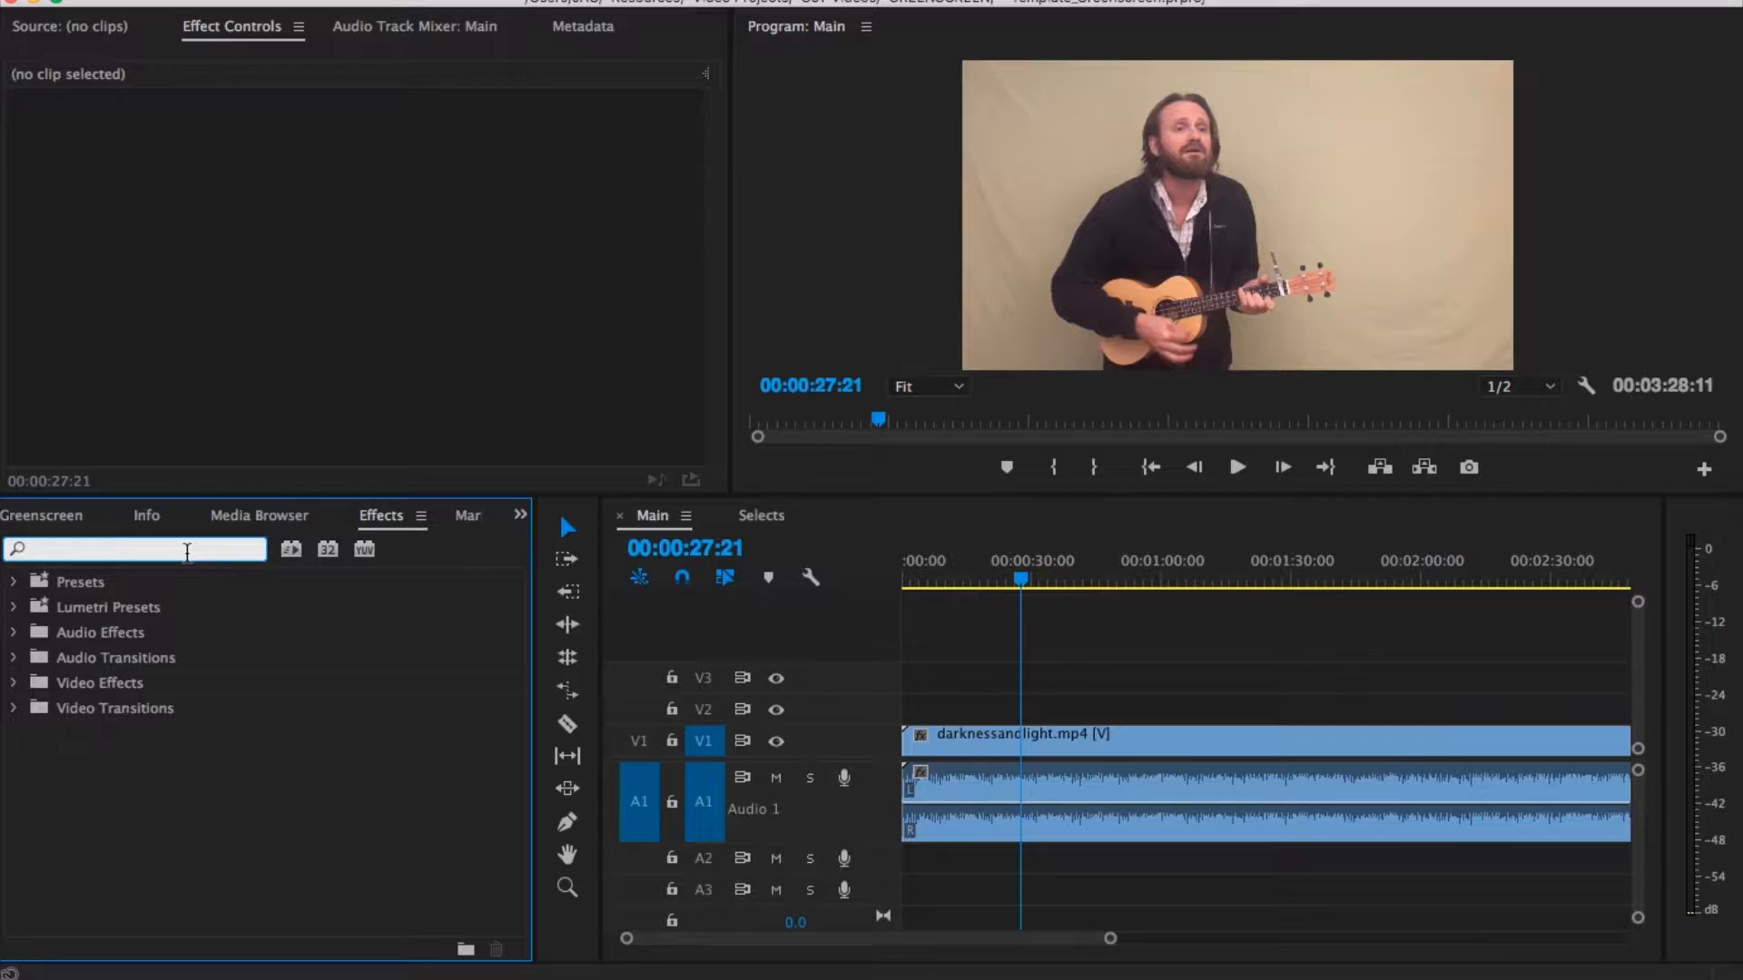
pyautogui.write('ultra')
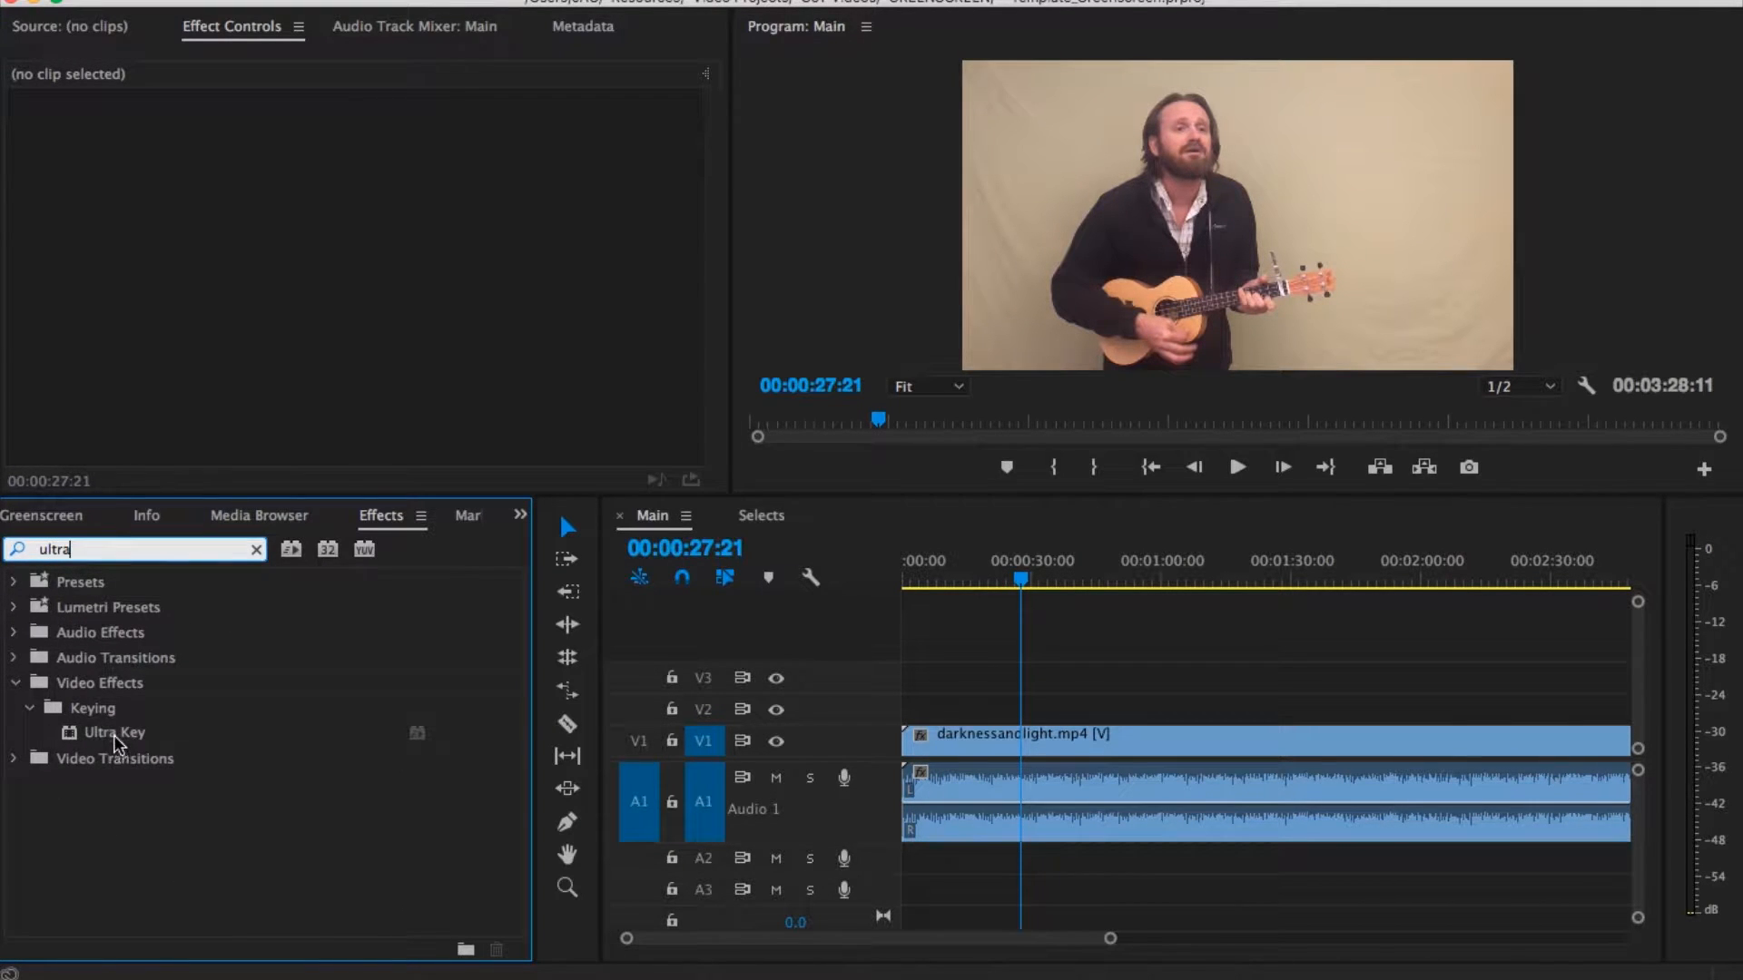
pyautogui.moveTo(113, 731); pyautogui.dragTo(1006, 744)
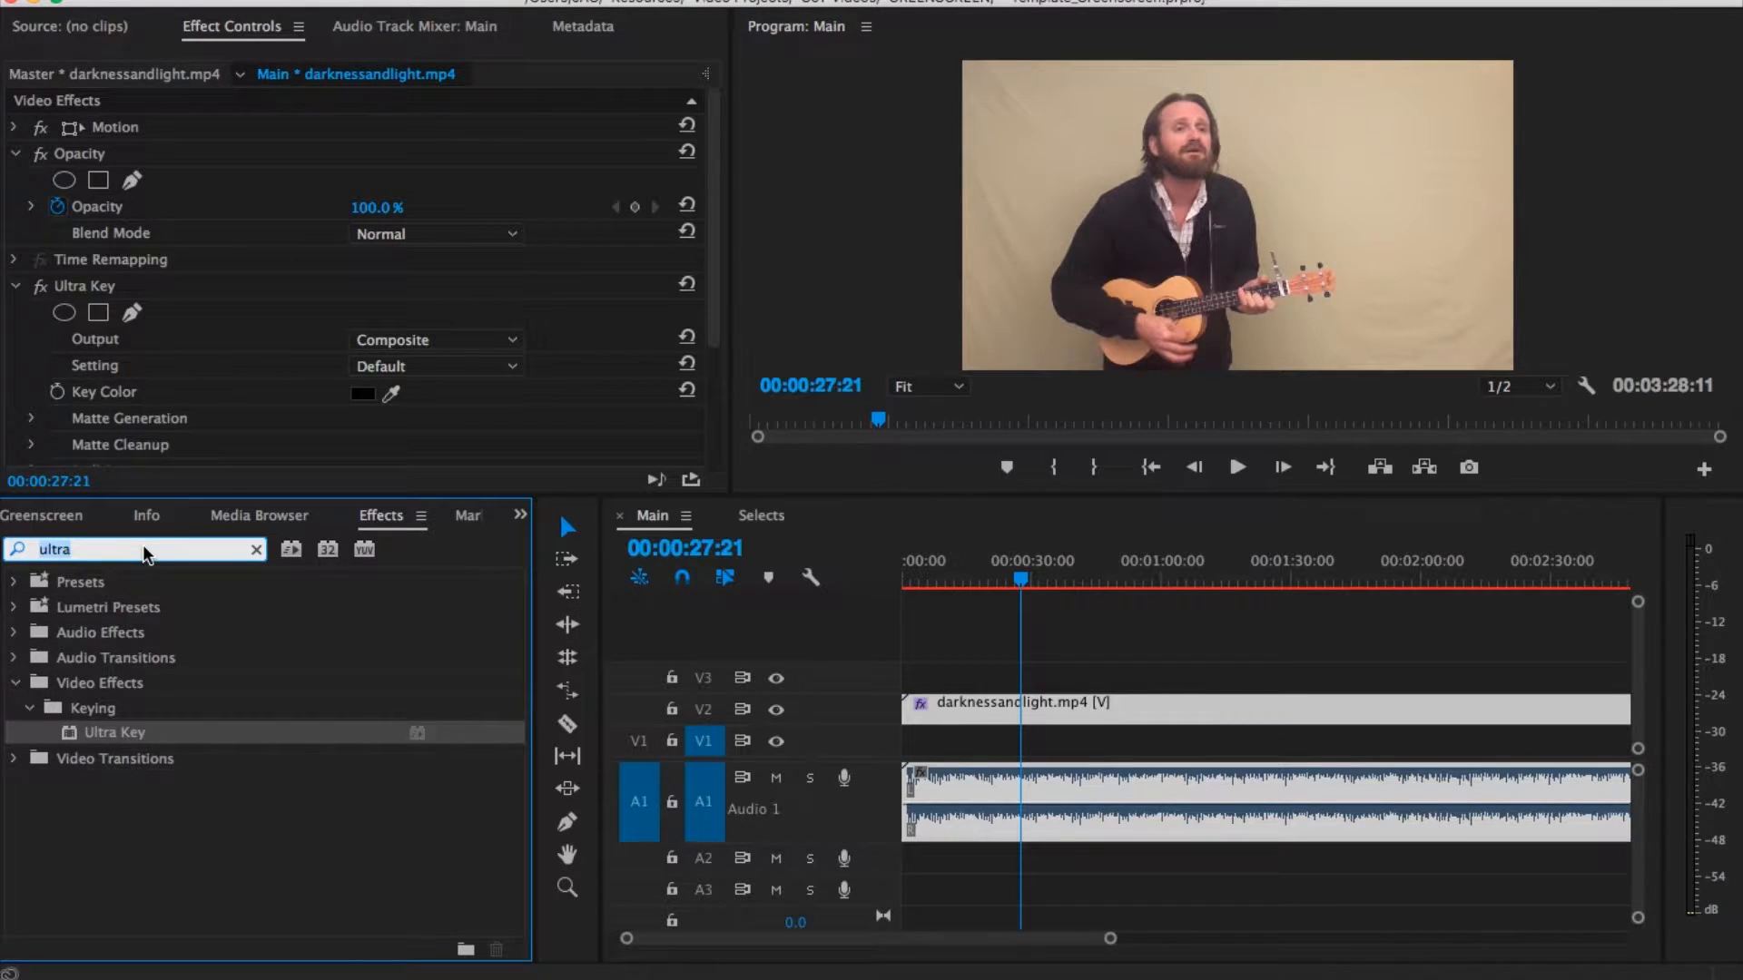
pyautogui.write('color')
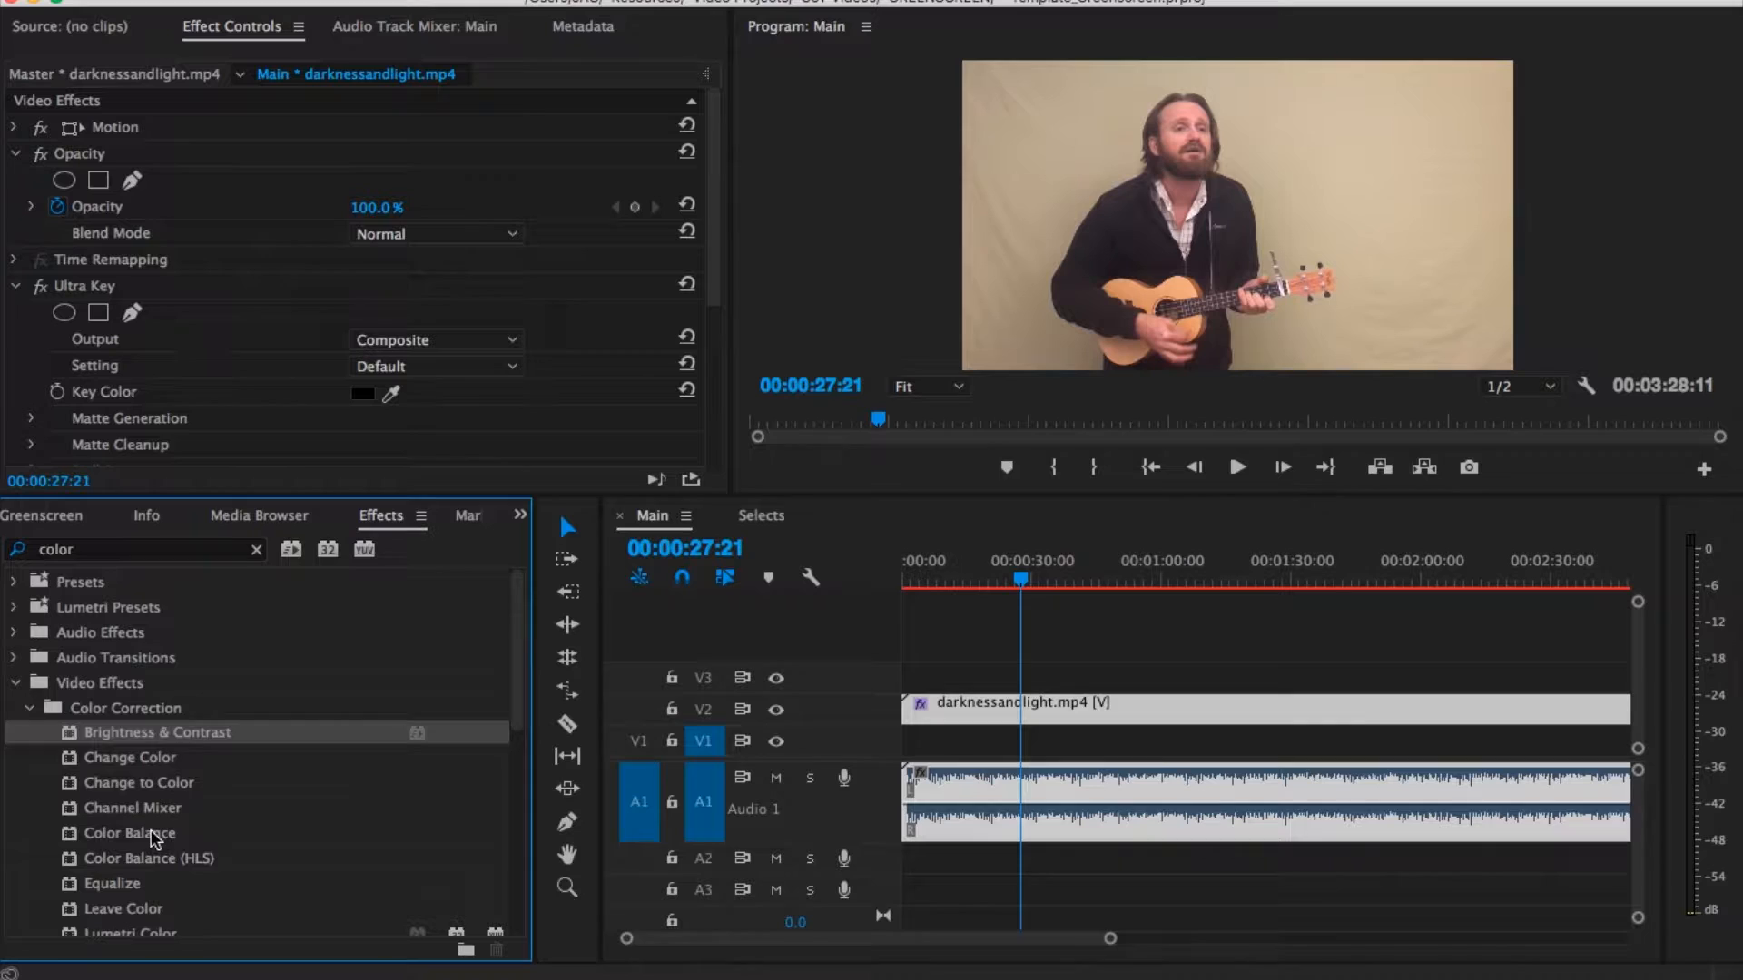
pyautogui.click(129, 832)
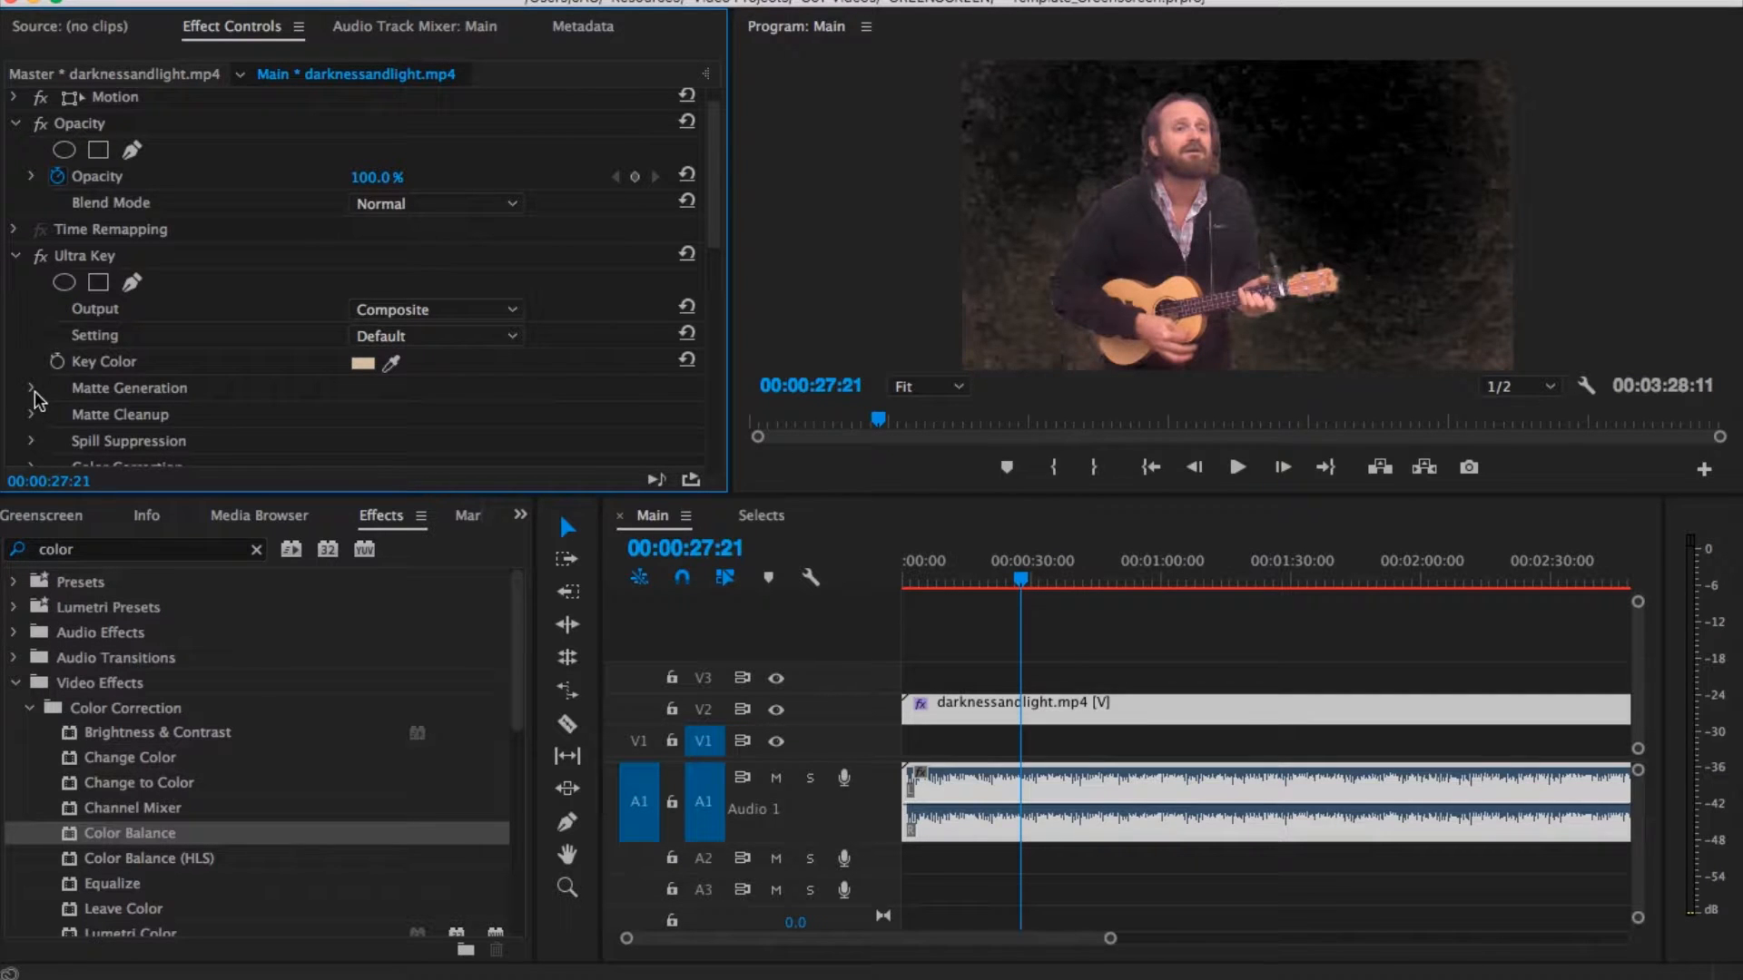
# Step: Expand the Ultra Key Matte Generation settings and scroll through Effect Controls
pyautogui.click(33, 388)
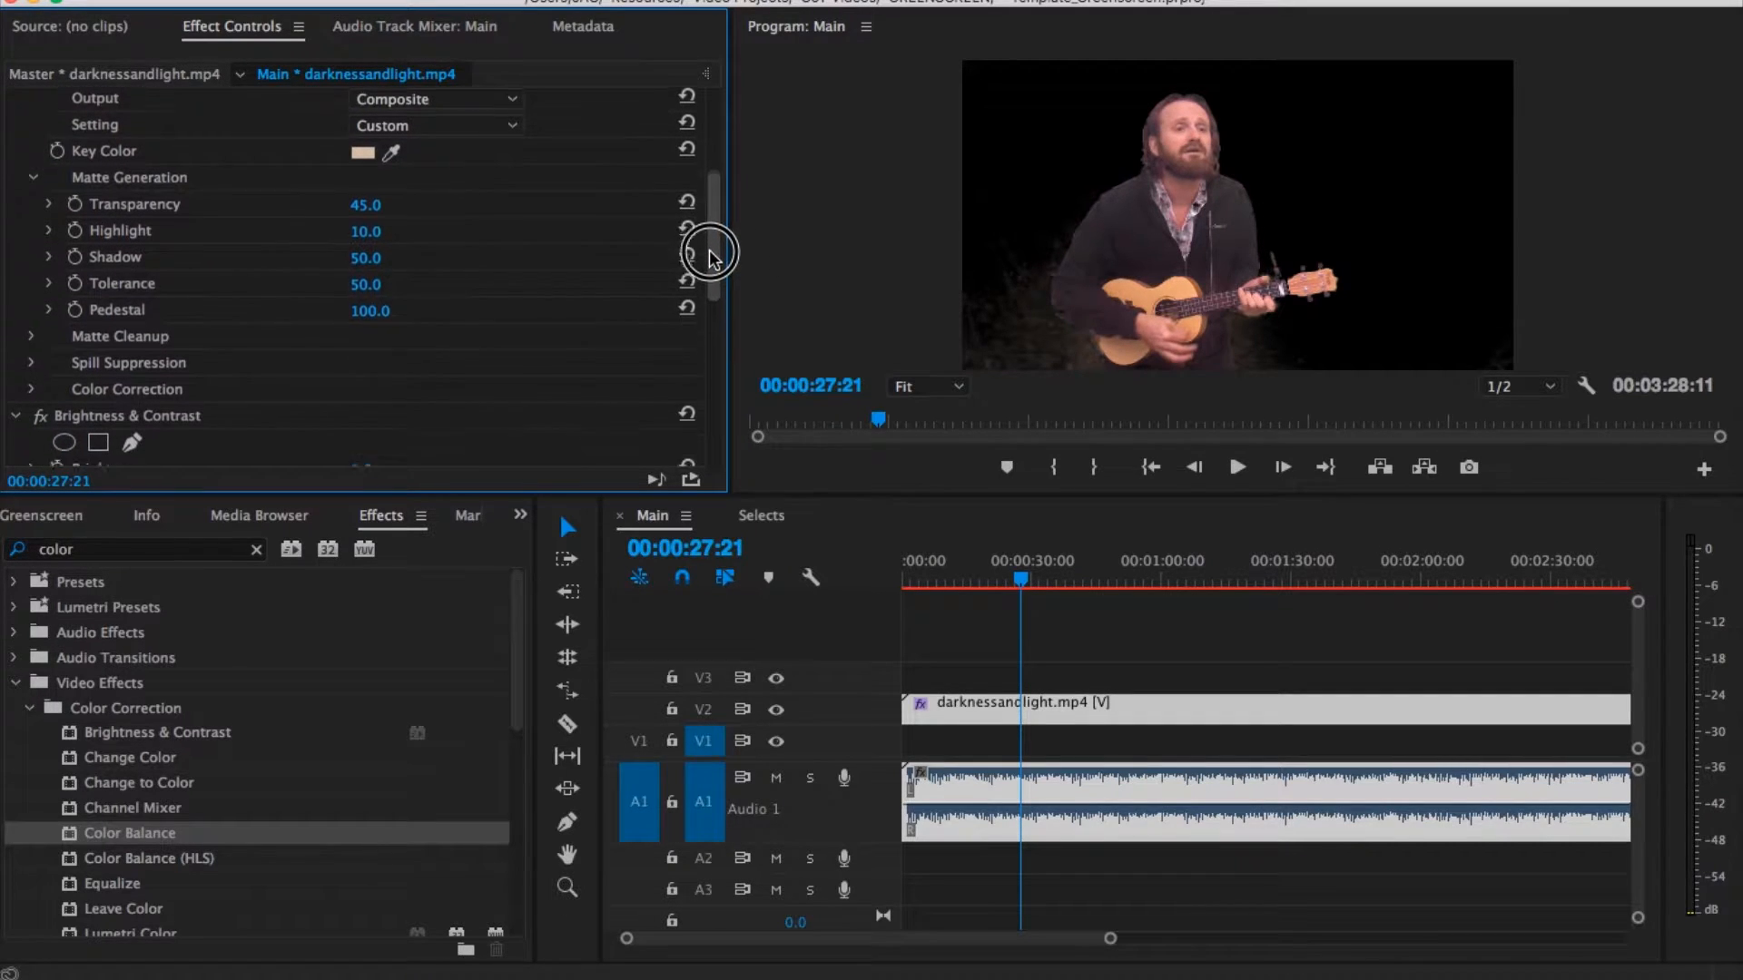
pyautogui.scroll(-3)
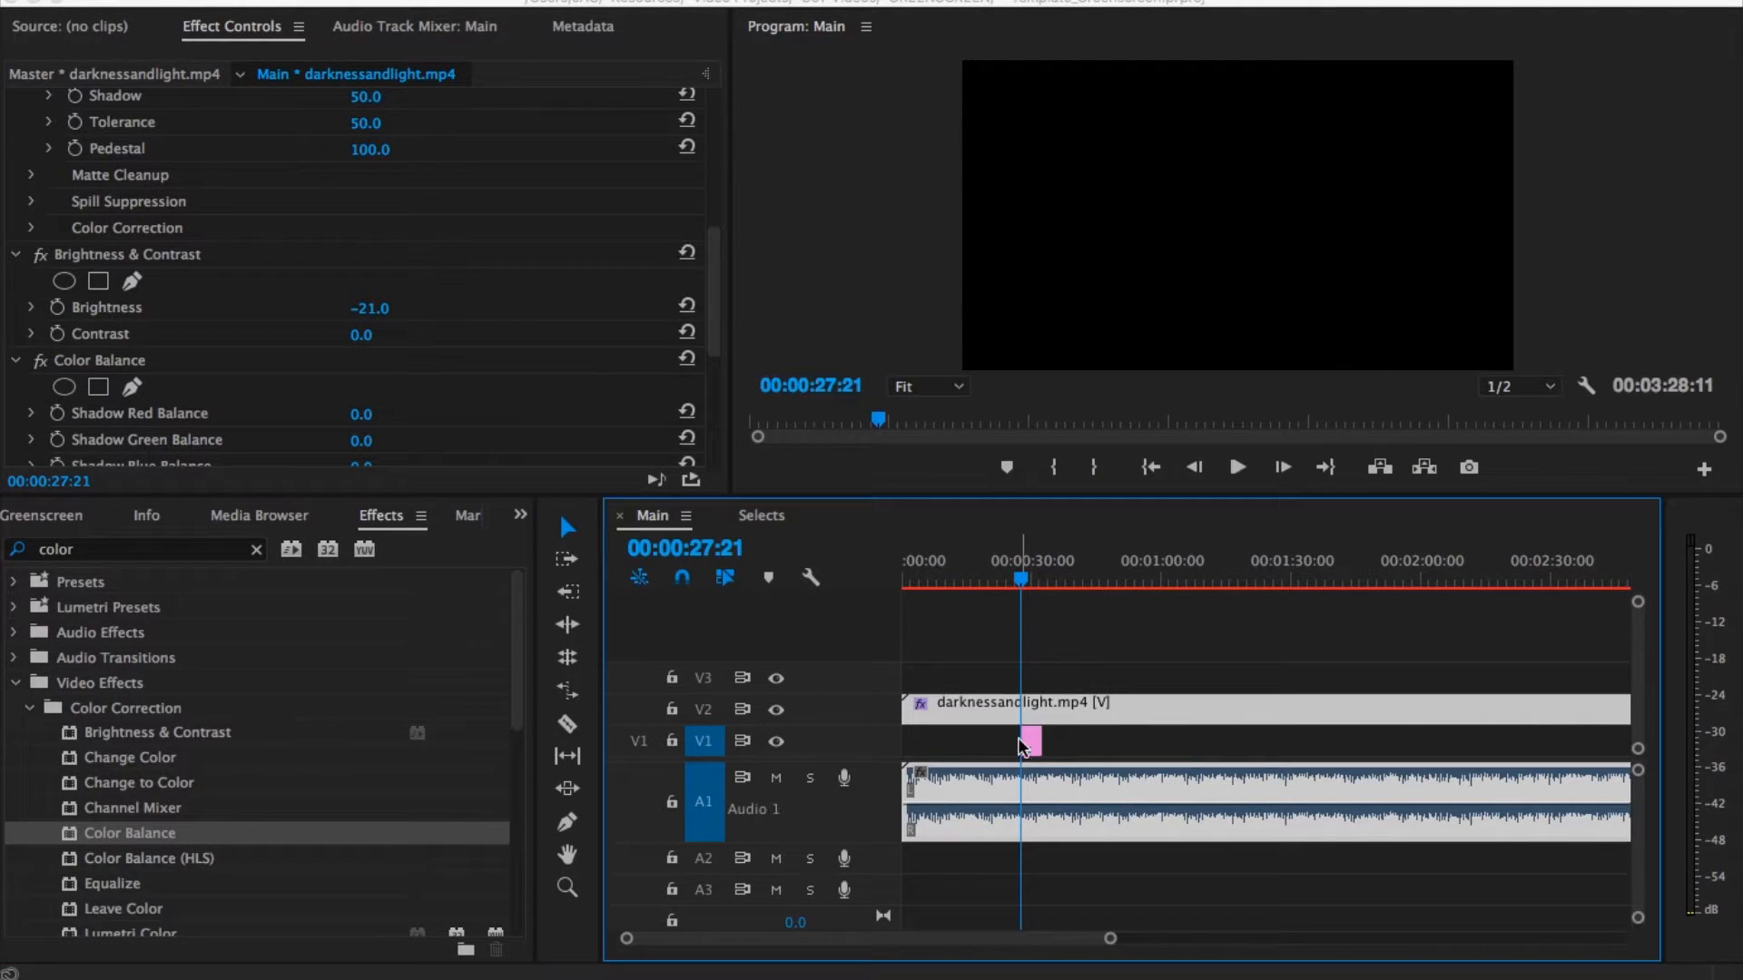
# Step: Put the globe image beneath the performer on V1 and select the performer clip
pyautogui.moveTo(1021, 579); pyautogui.dragTo(1029, 579)
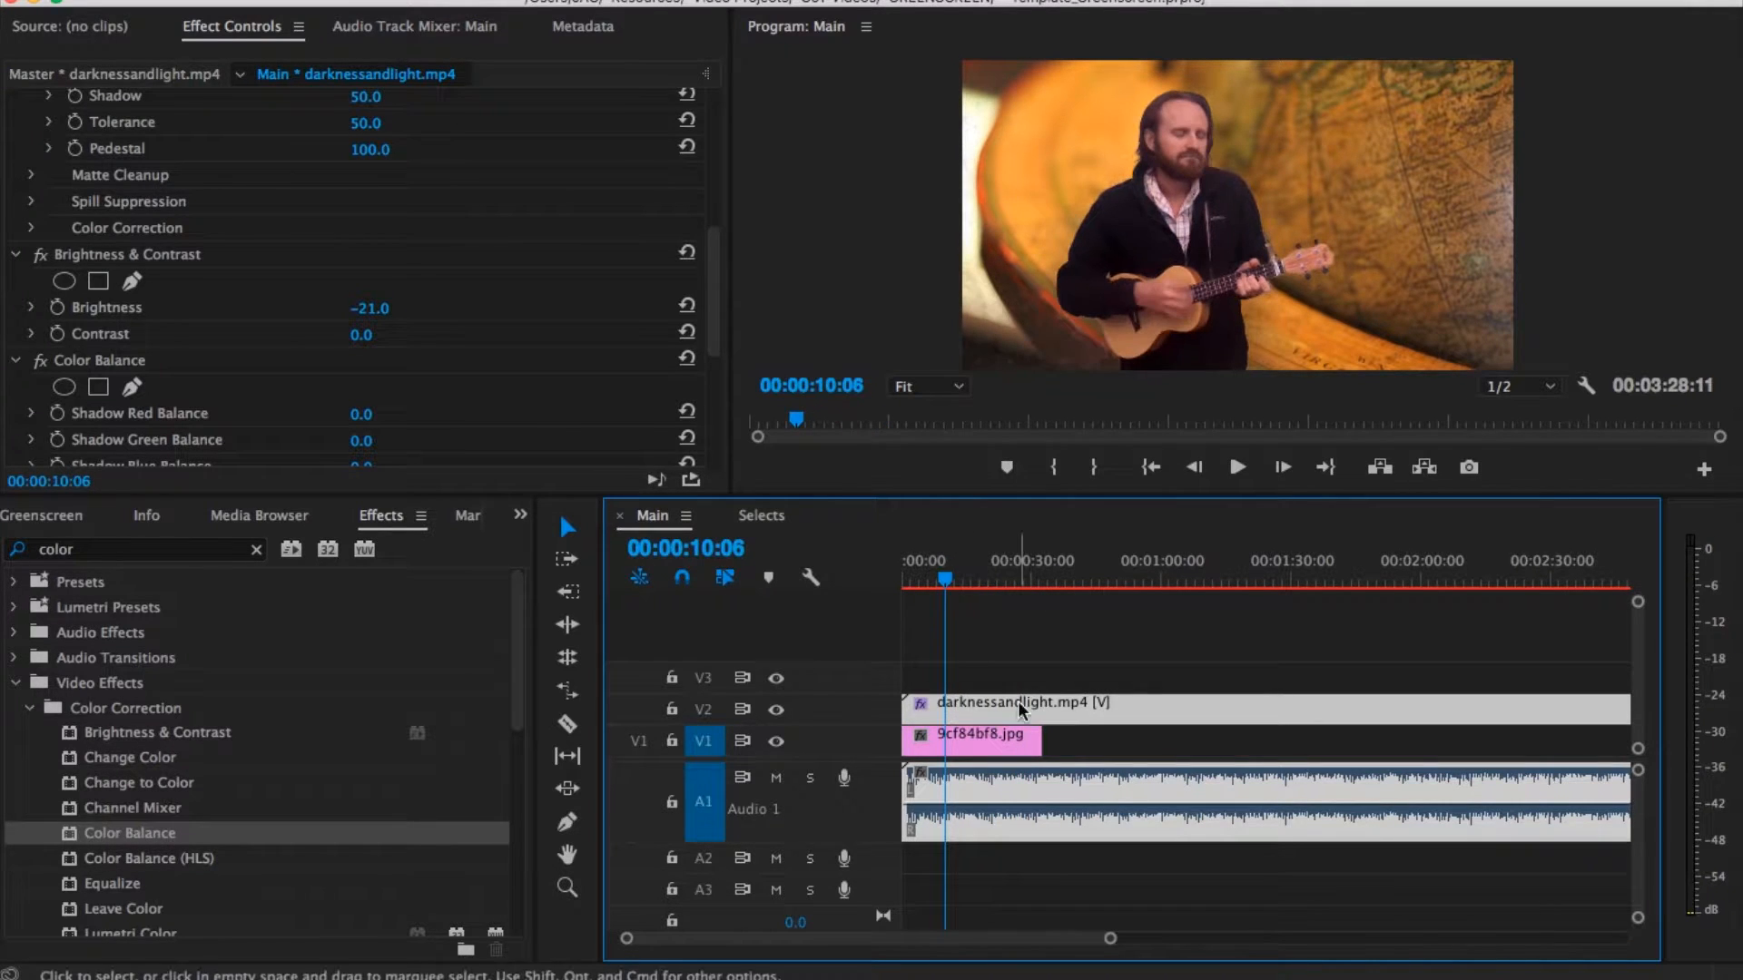
pyautogui.click(995, 739)
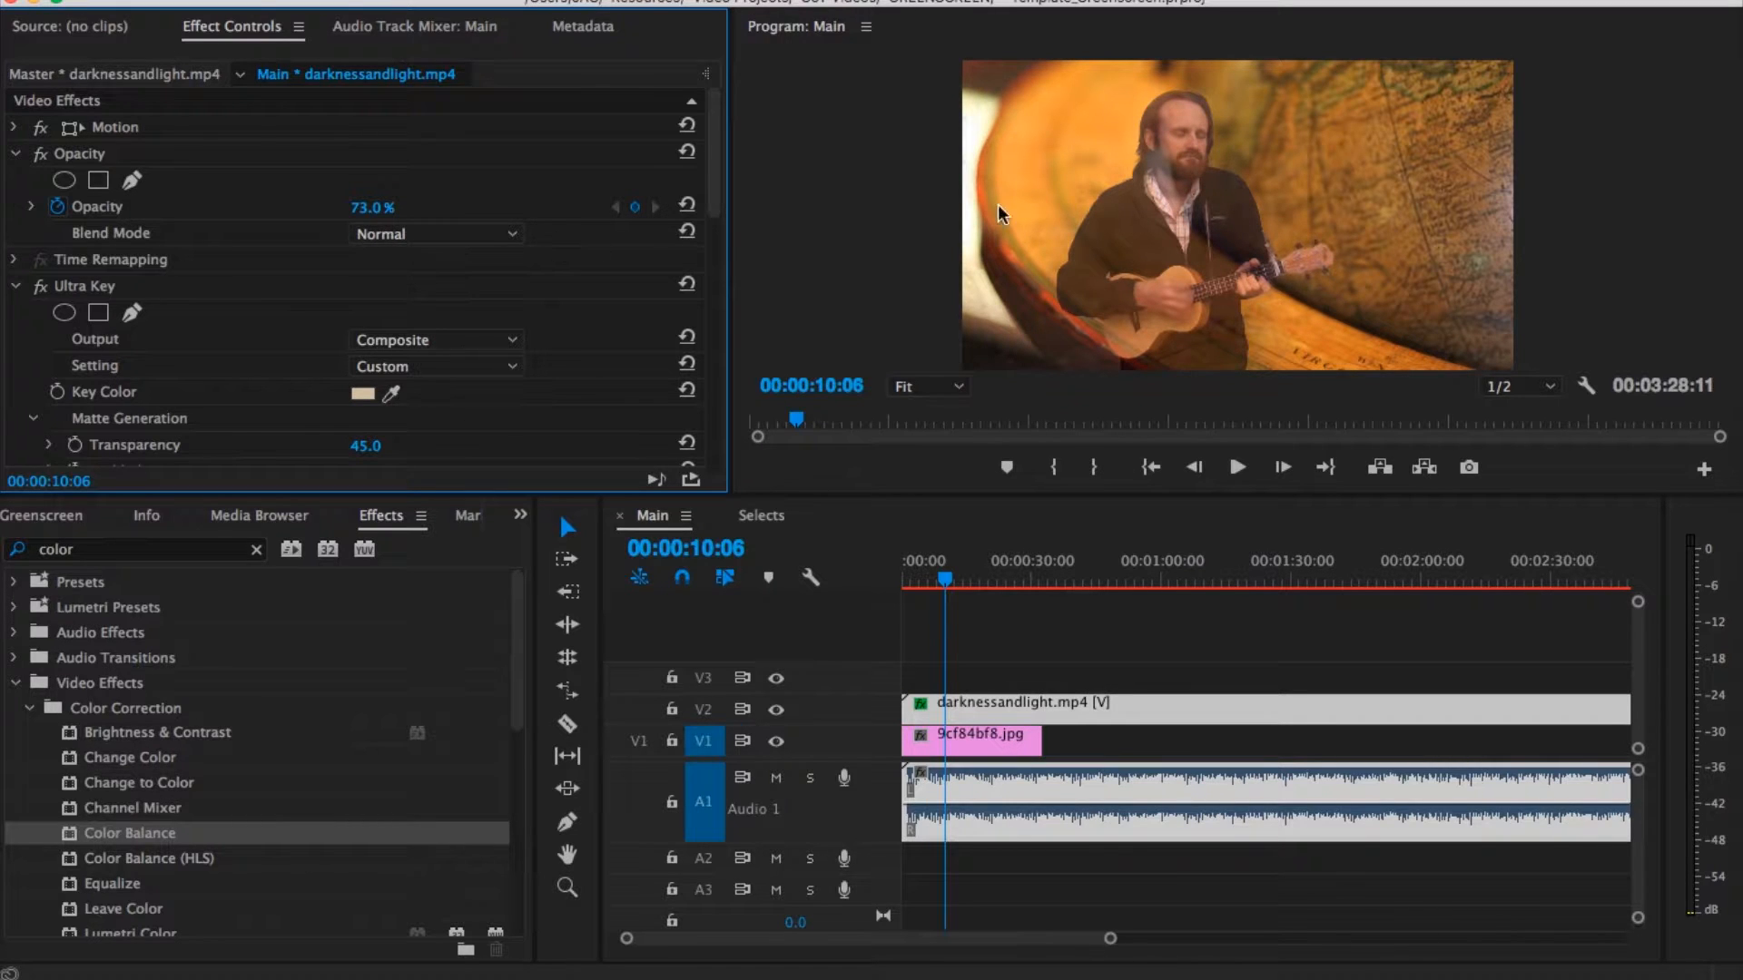
# Step: Try Darken and Hard Light, settle on Linear Light blending, and lengthen the globe clip
pyautogui.click(1236, 466)
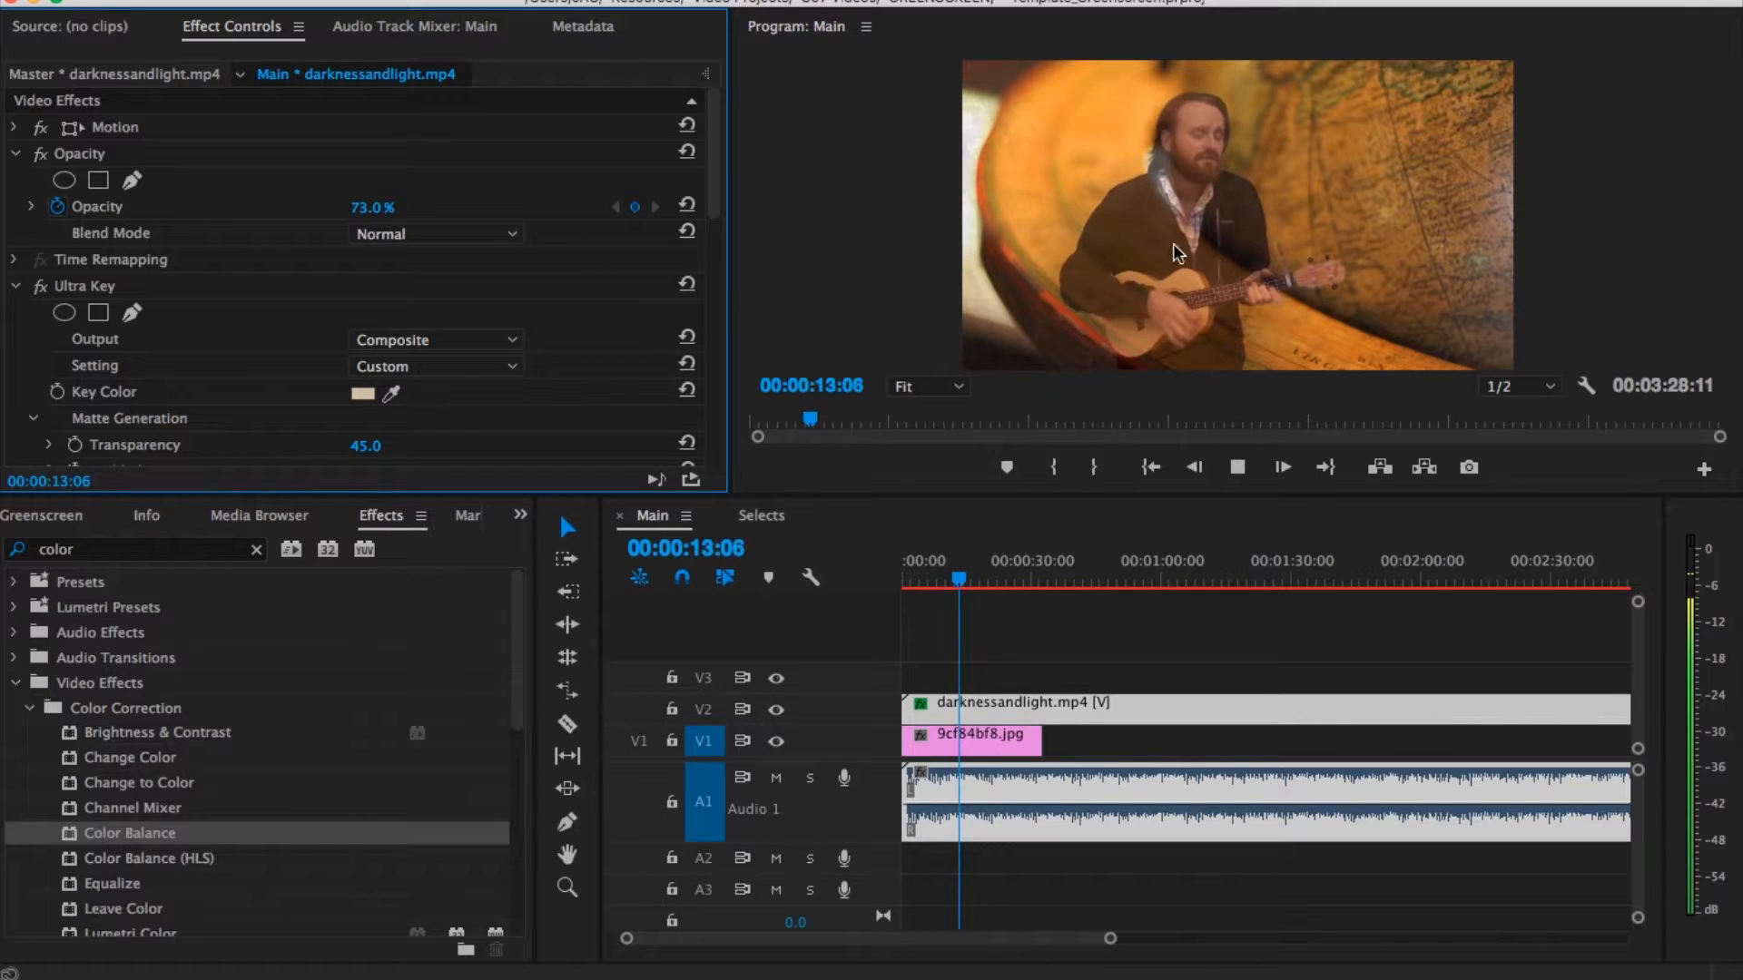
pyautogui.click(434, 234)
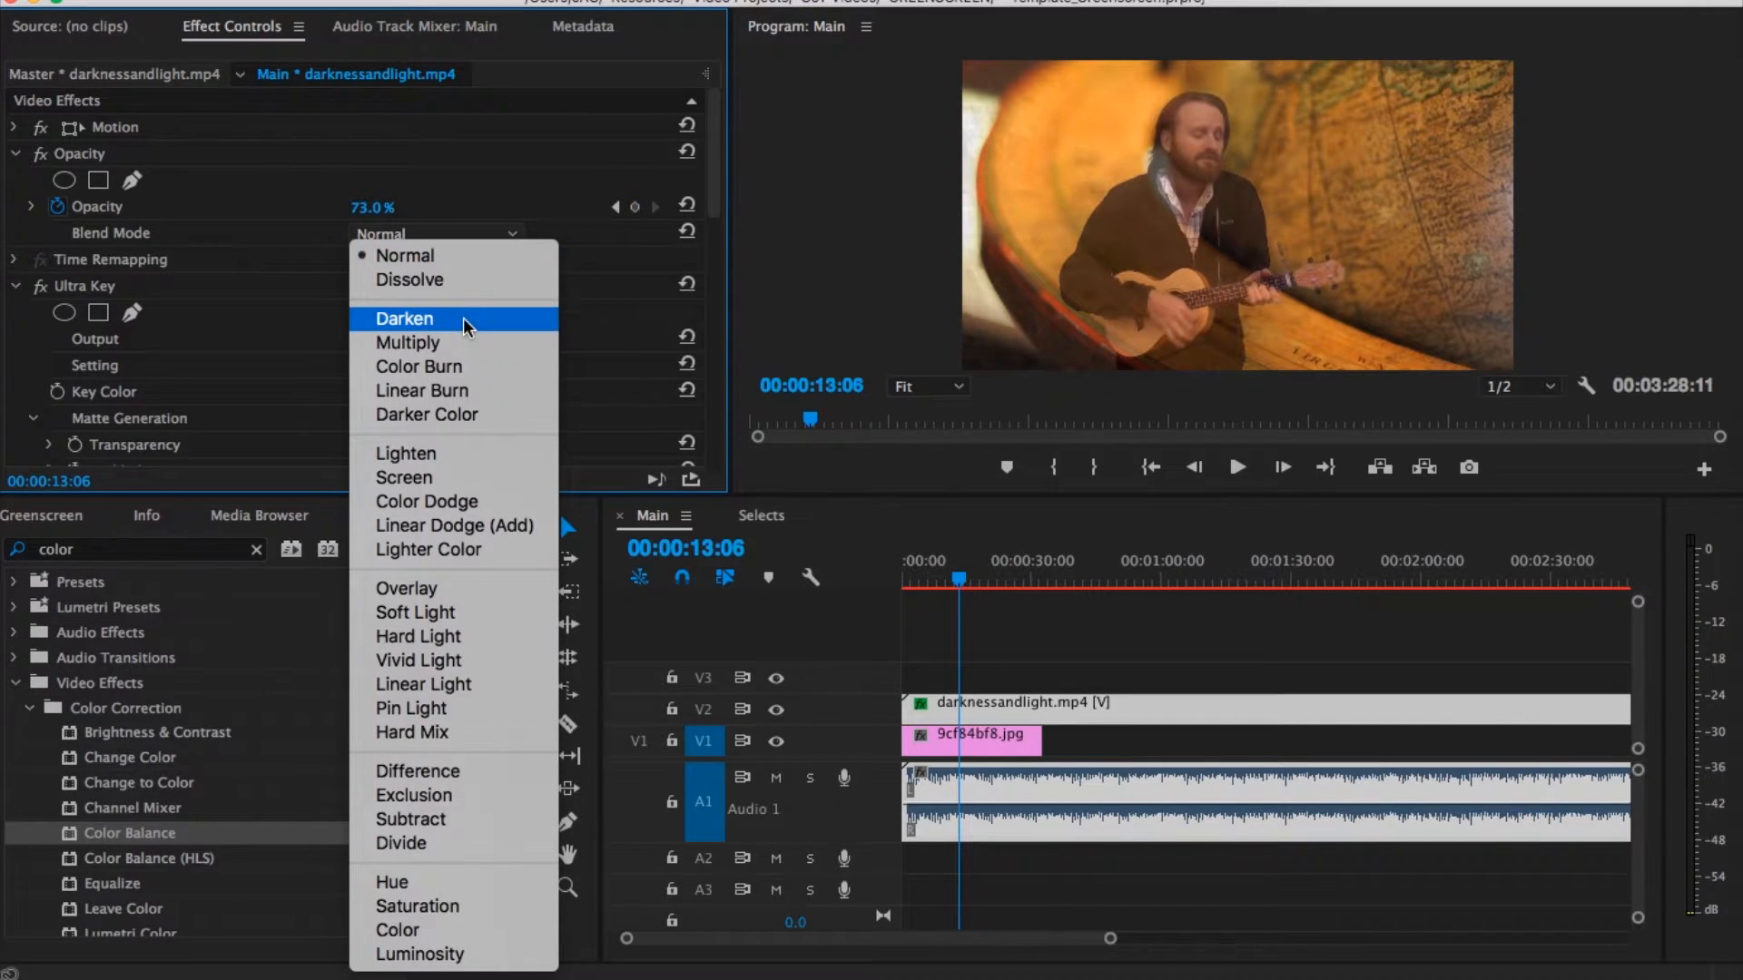
pyautogui.click(403, 318)
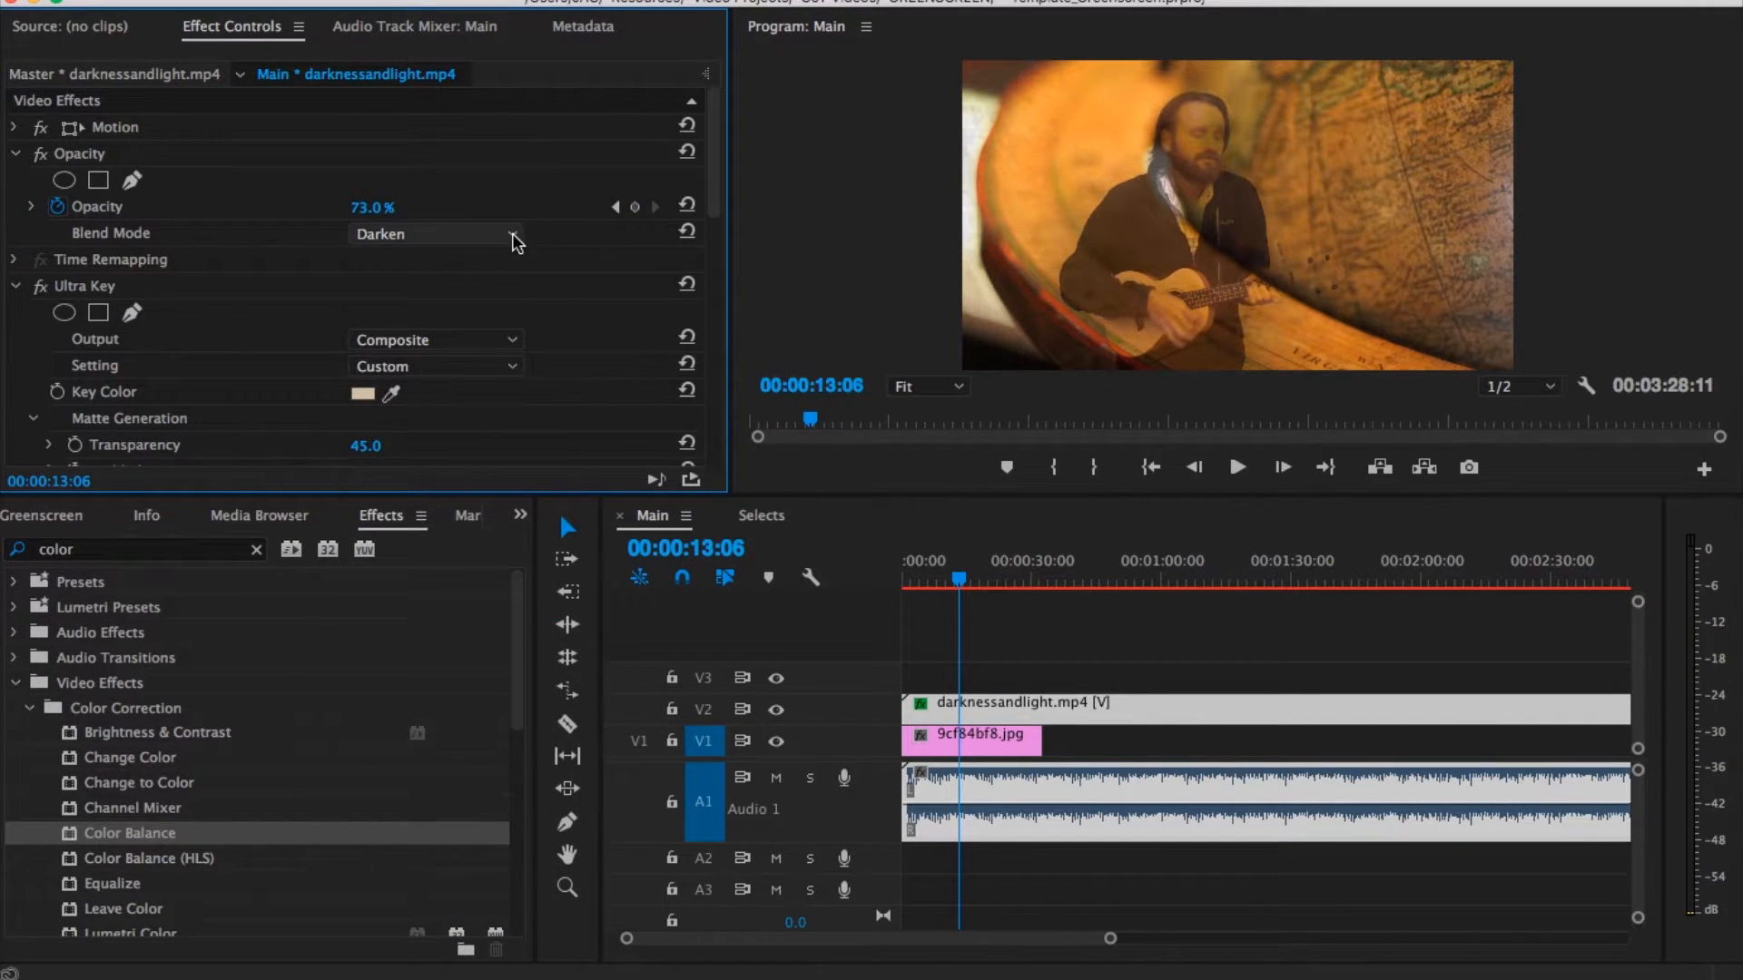
pyautogui.click(434, 233)
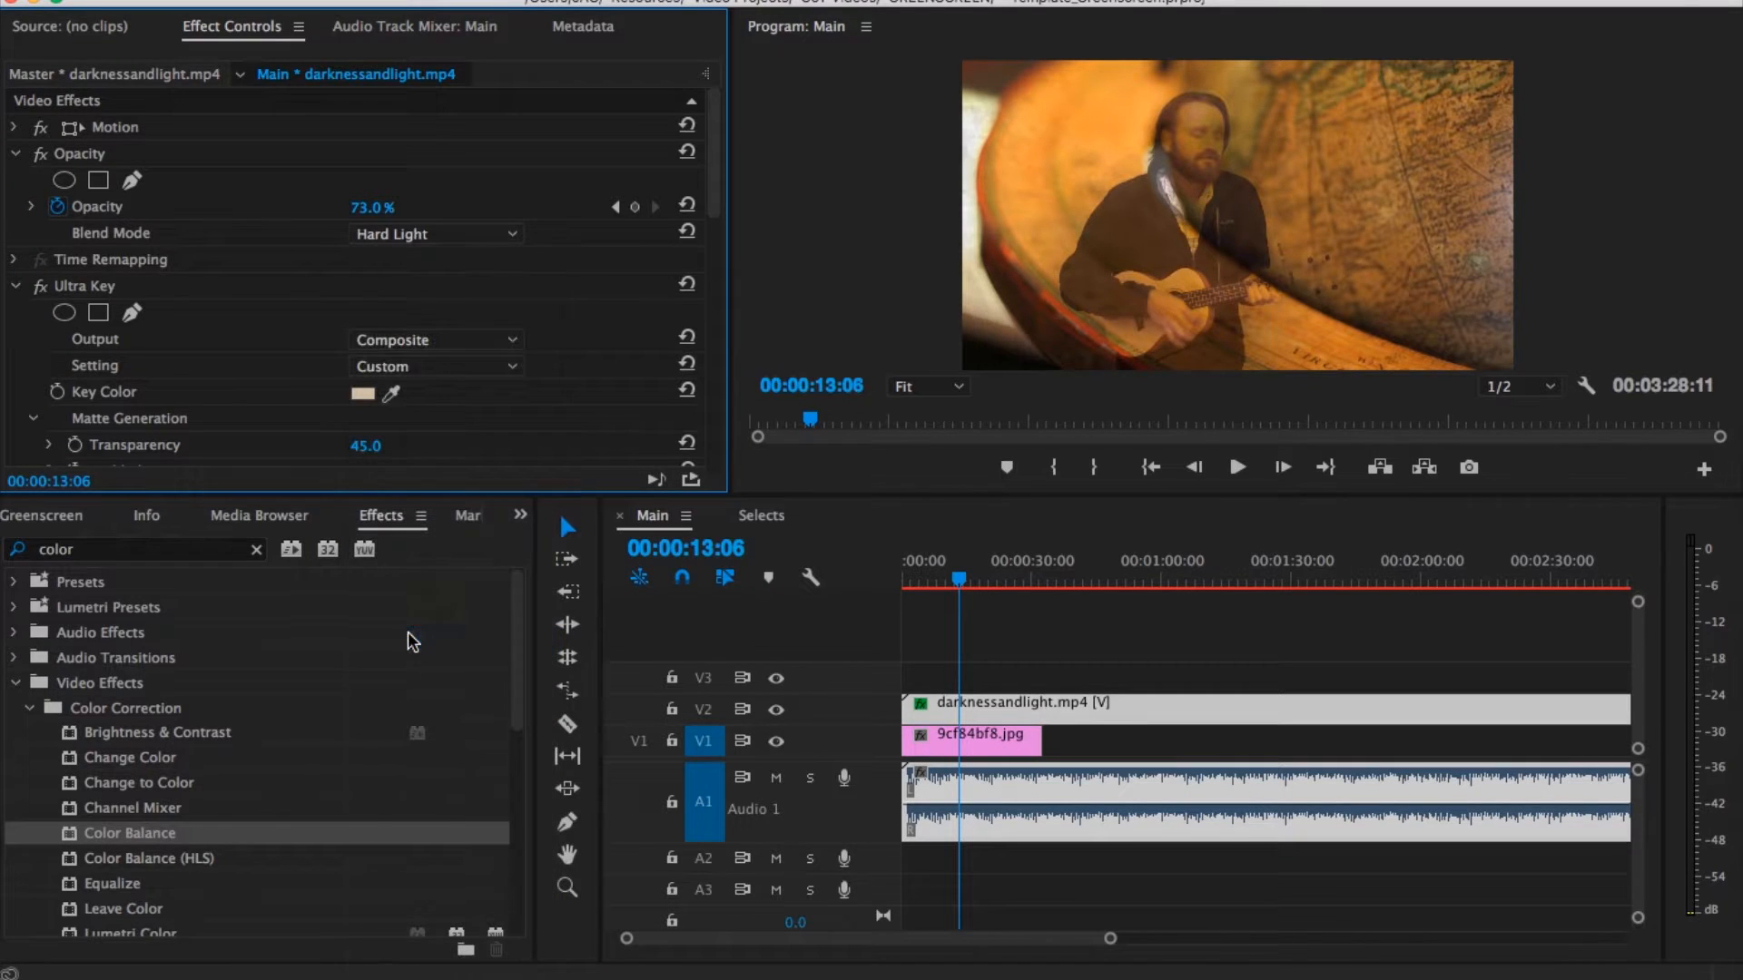
pyautogui.click(434, 233)
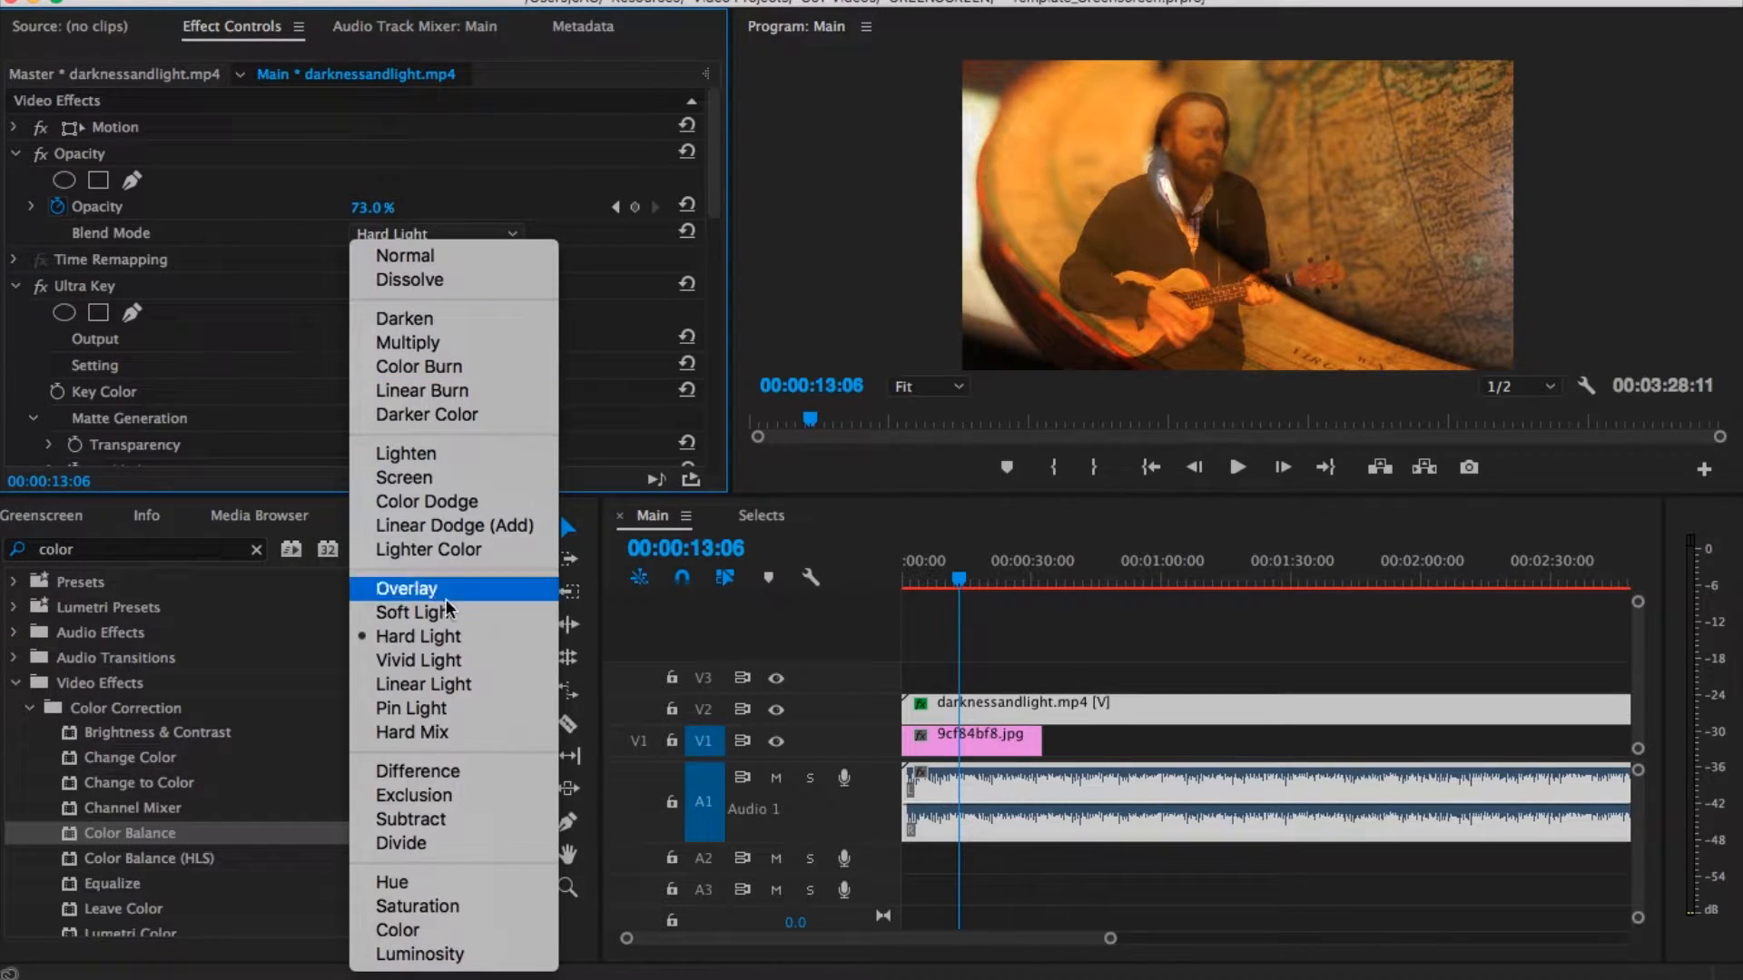
pyautogui.click(422, 684)
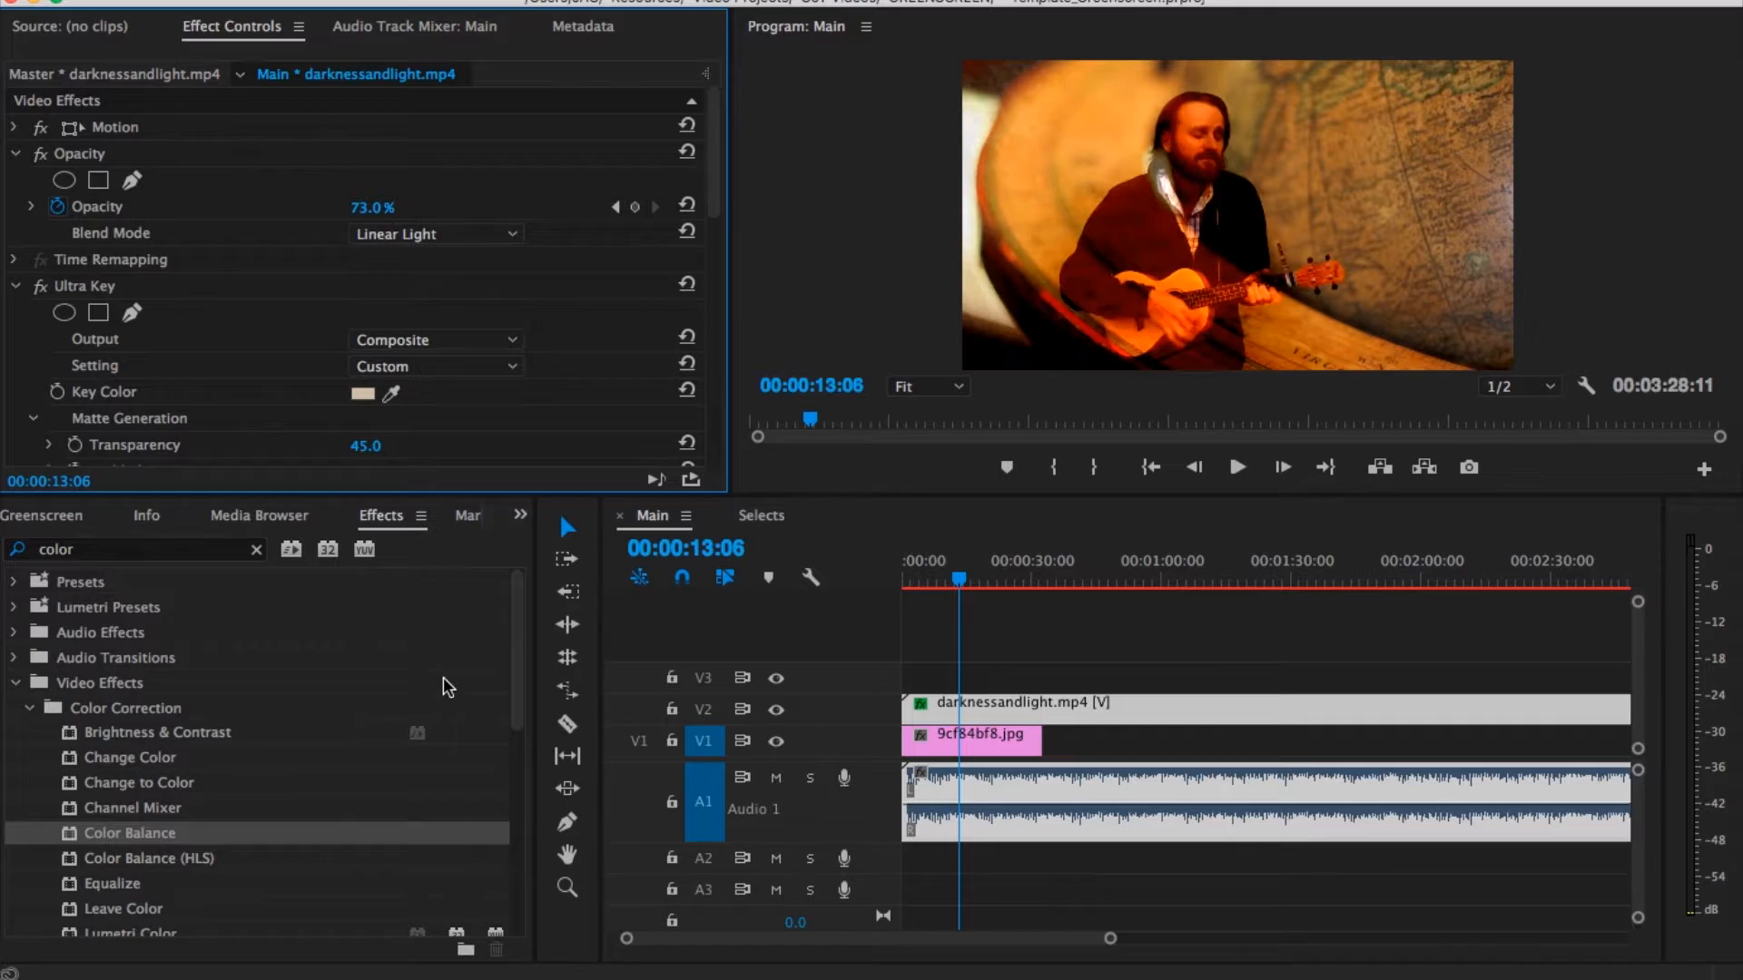
pyautogui.click(1238, 466)
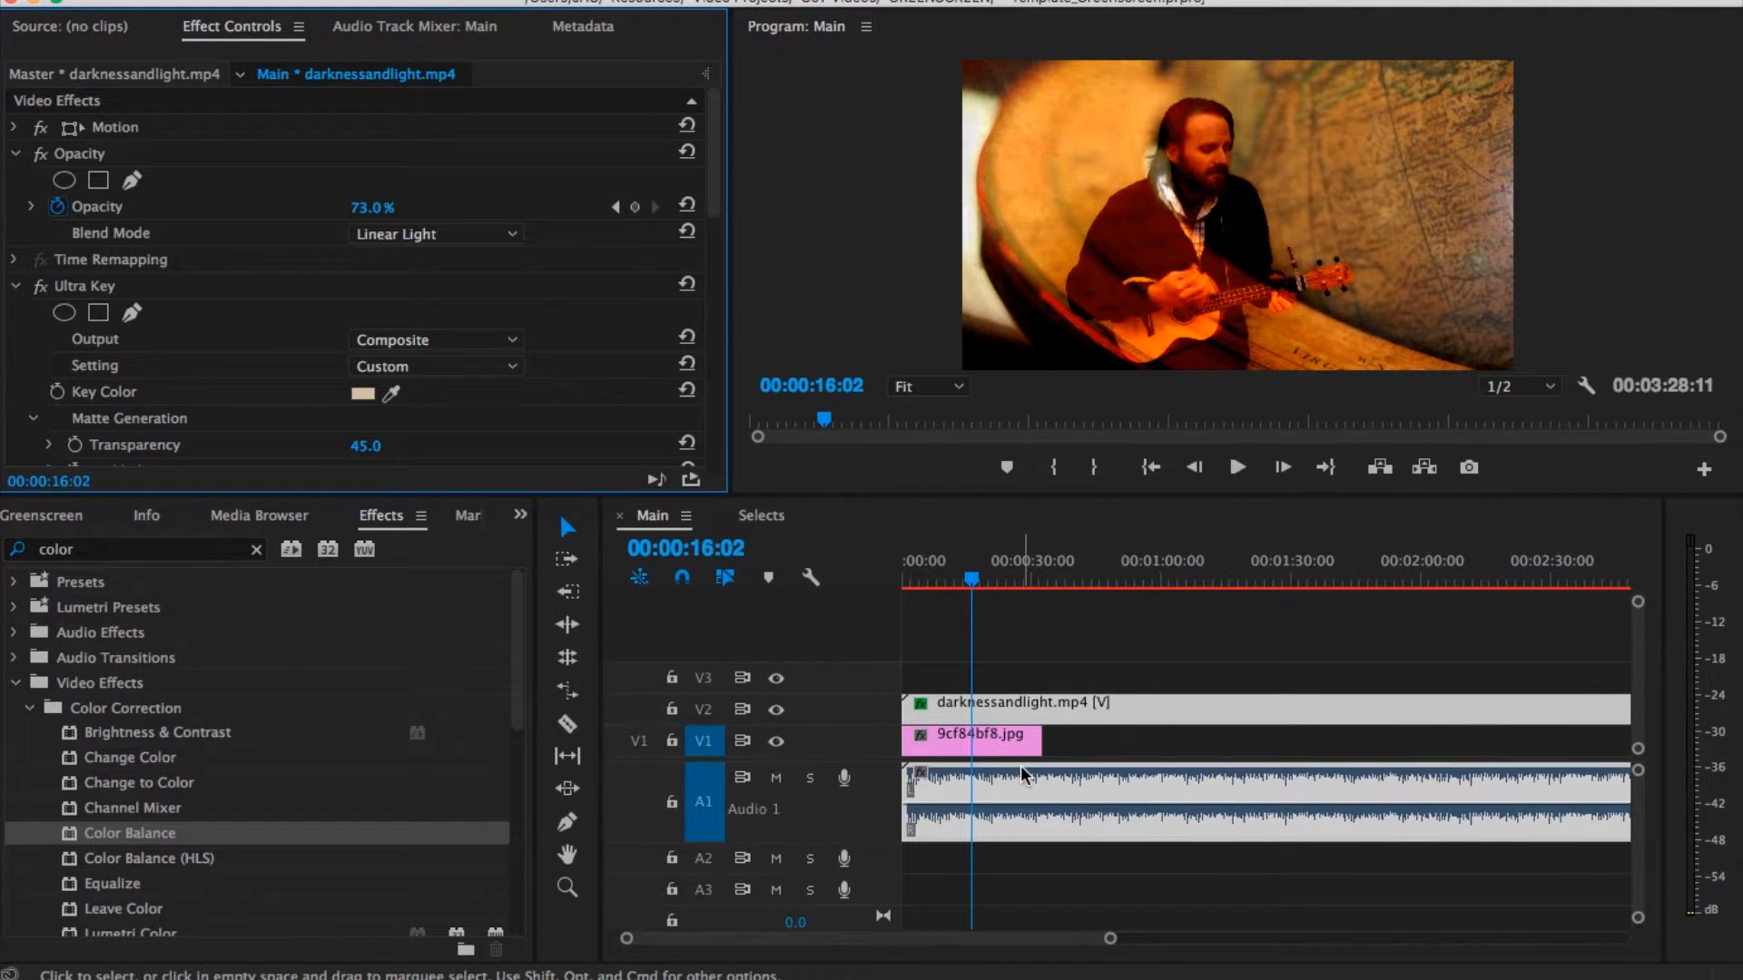
pyautogui.moveTo(1034, 737); pyautogui.dragTo(1079, 737)
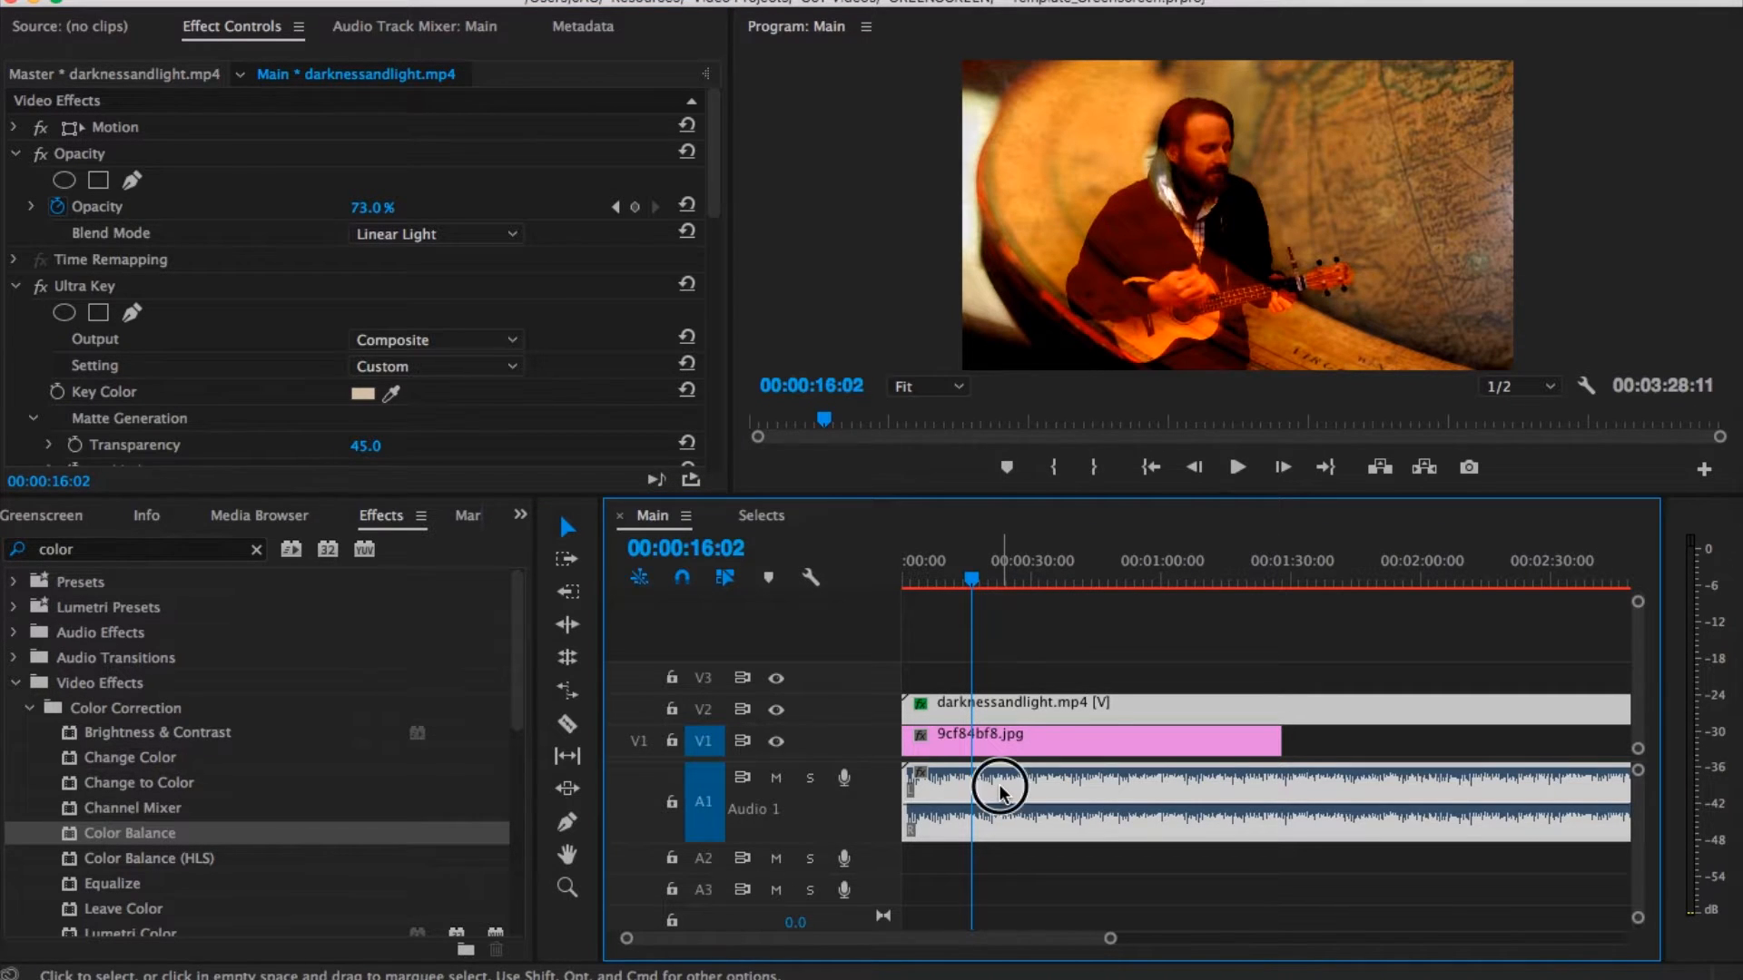
# Step: Select the A1 performance audio clip and bring up its Edit in Adobe Audition menu
pyautogui.click(999, 789)
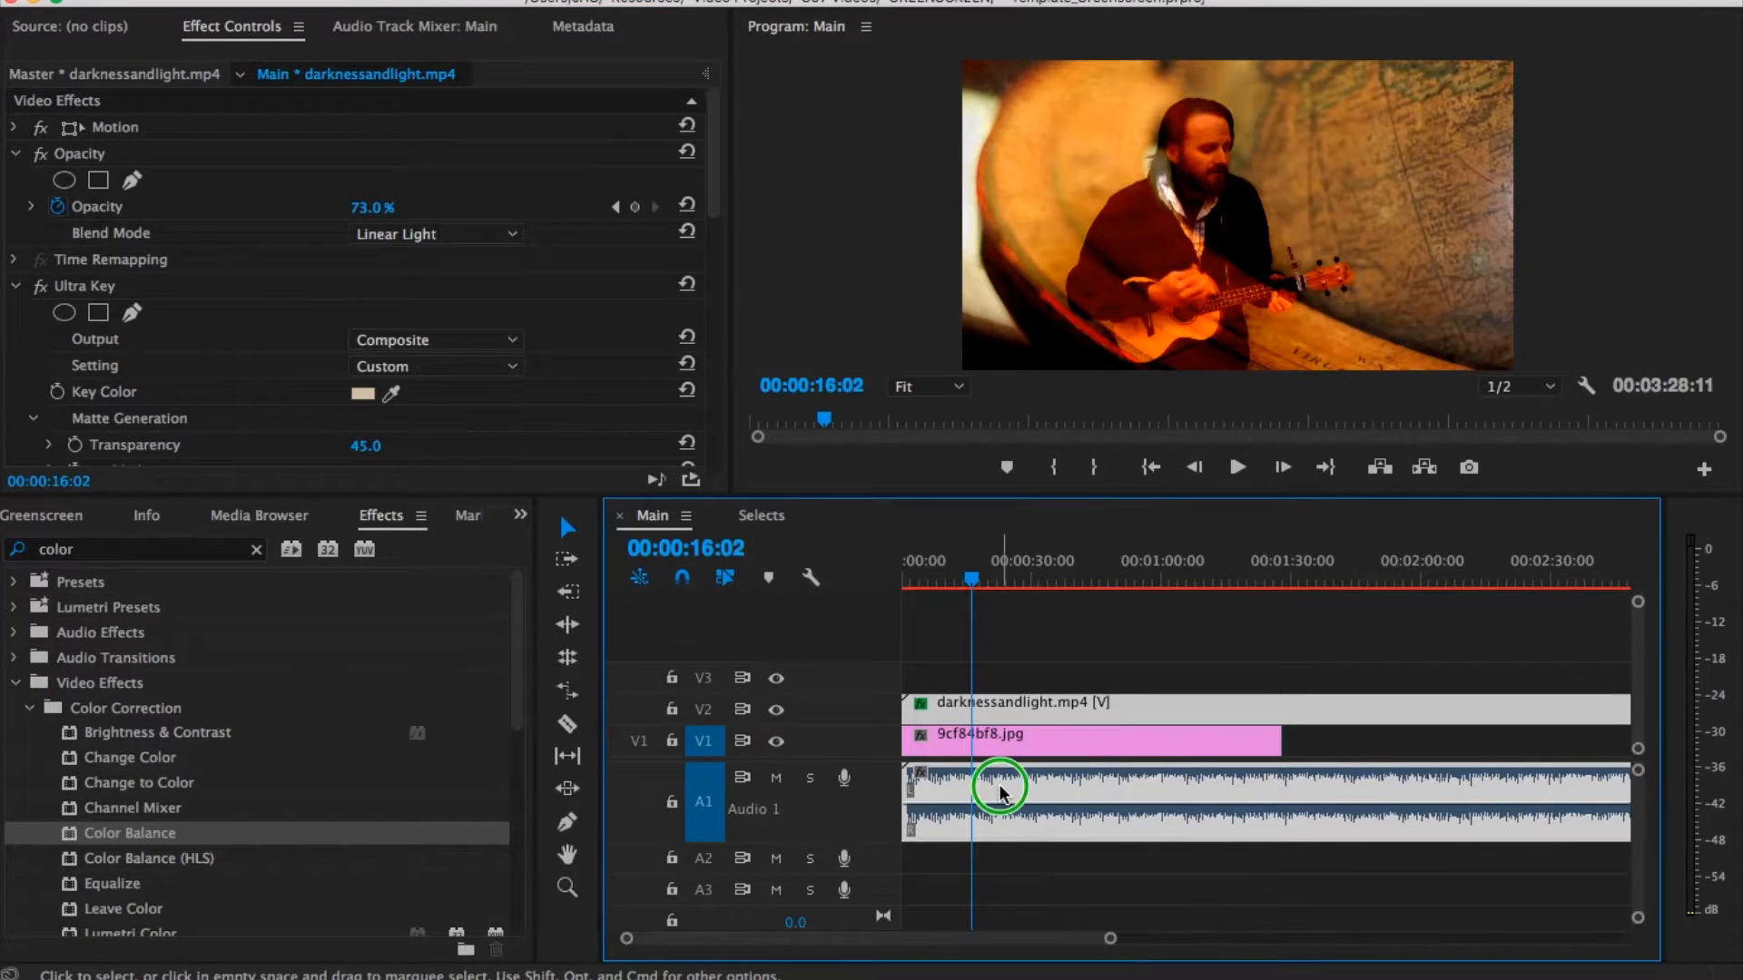
pyautogui.rightClick(998, 789)
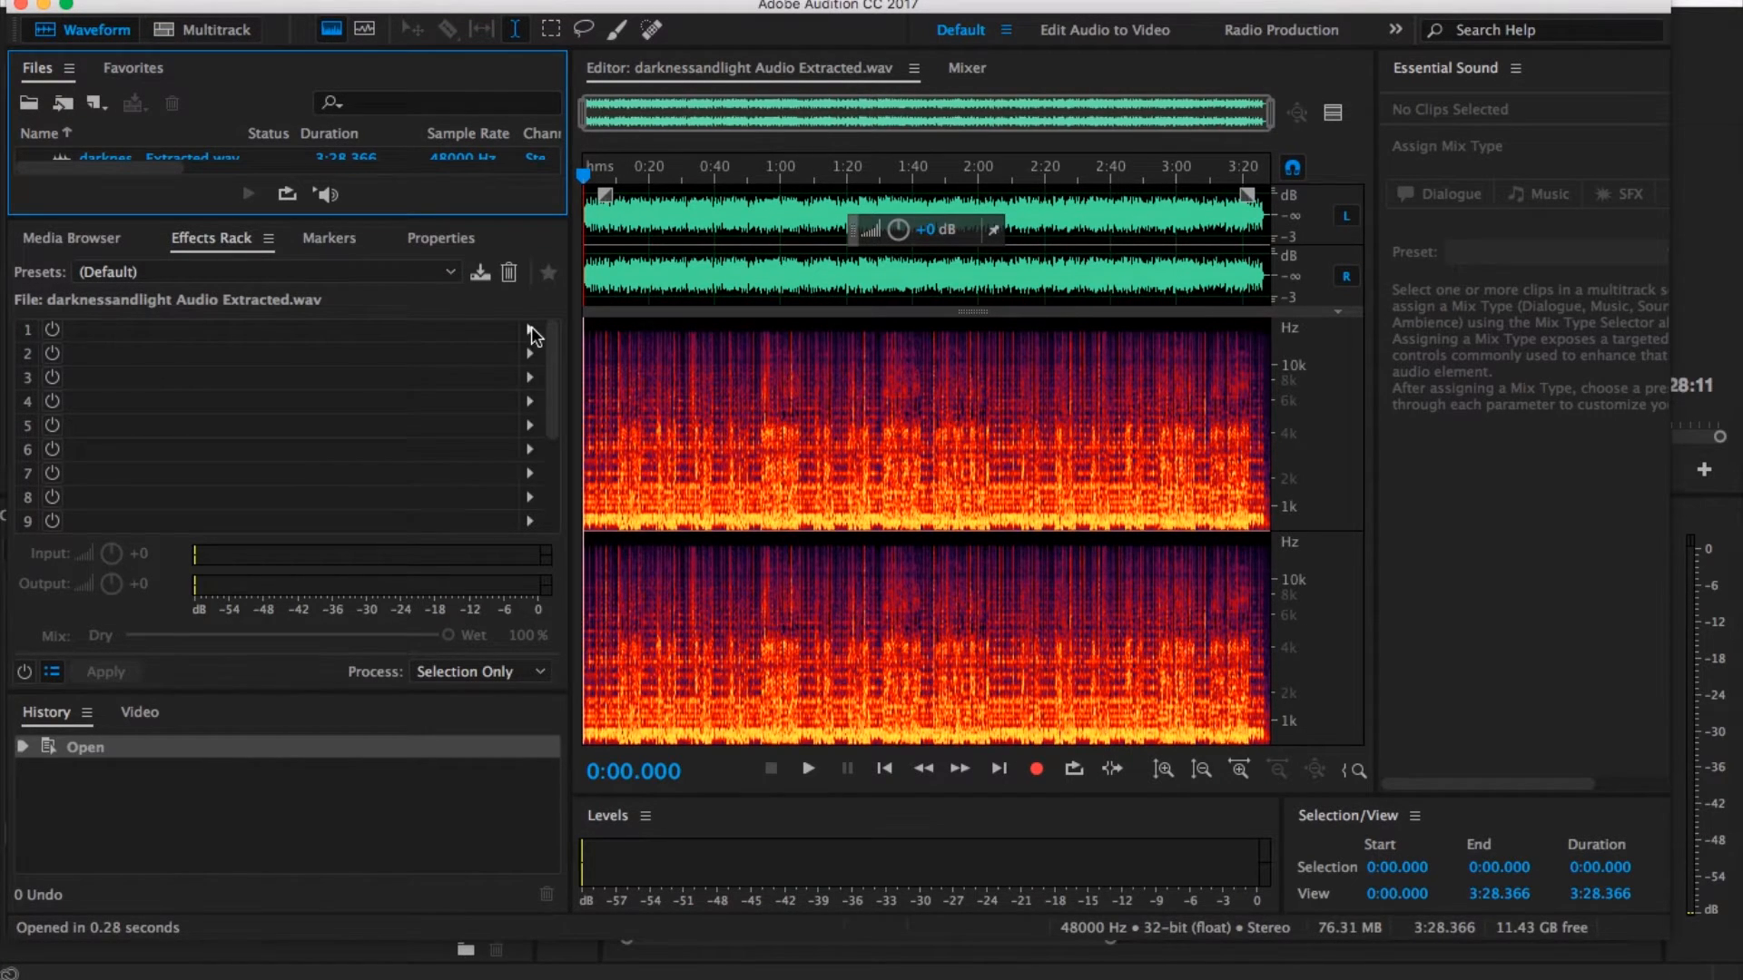
# Step: Add a Multiband Compressor to slot 1 with the Pop Master preset
pyautogui.click(530, 329)
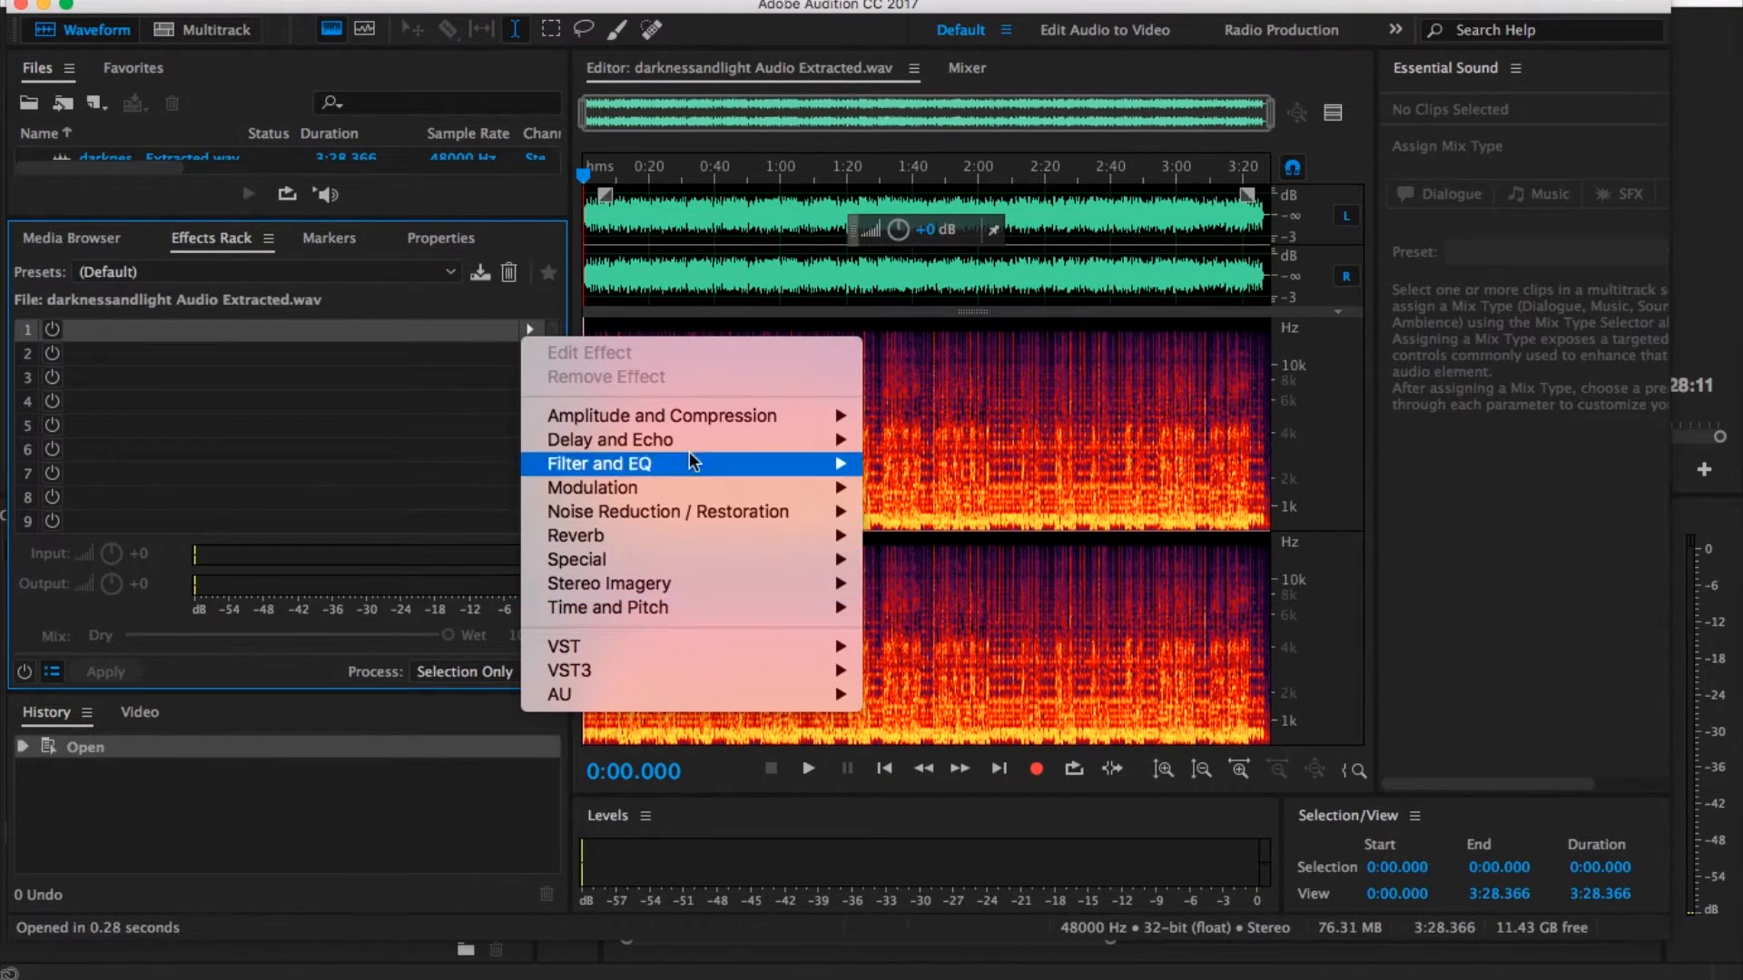
pyautogui.moveTo(660, 416)
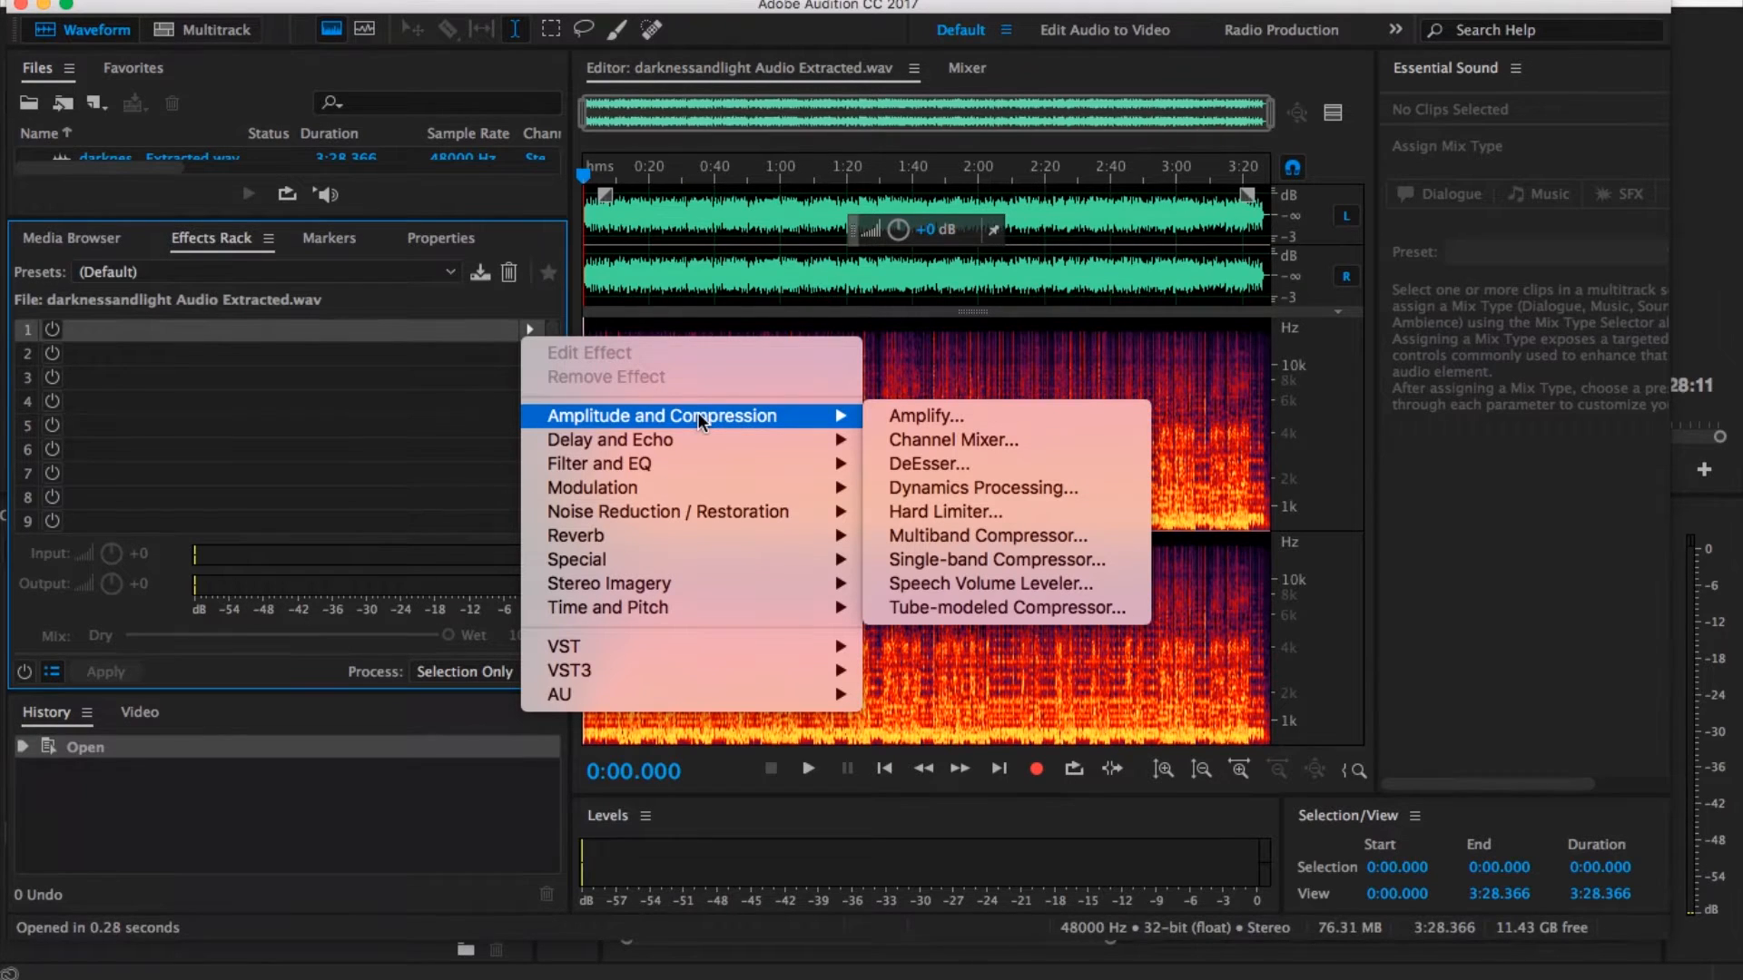
pyautogui.moveTo(982, 536)
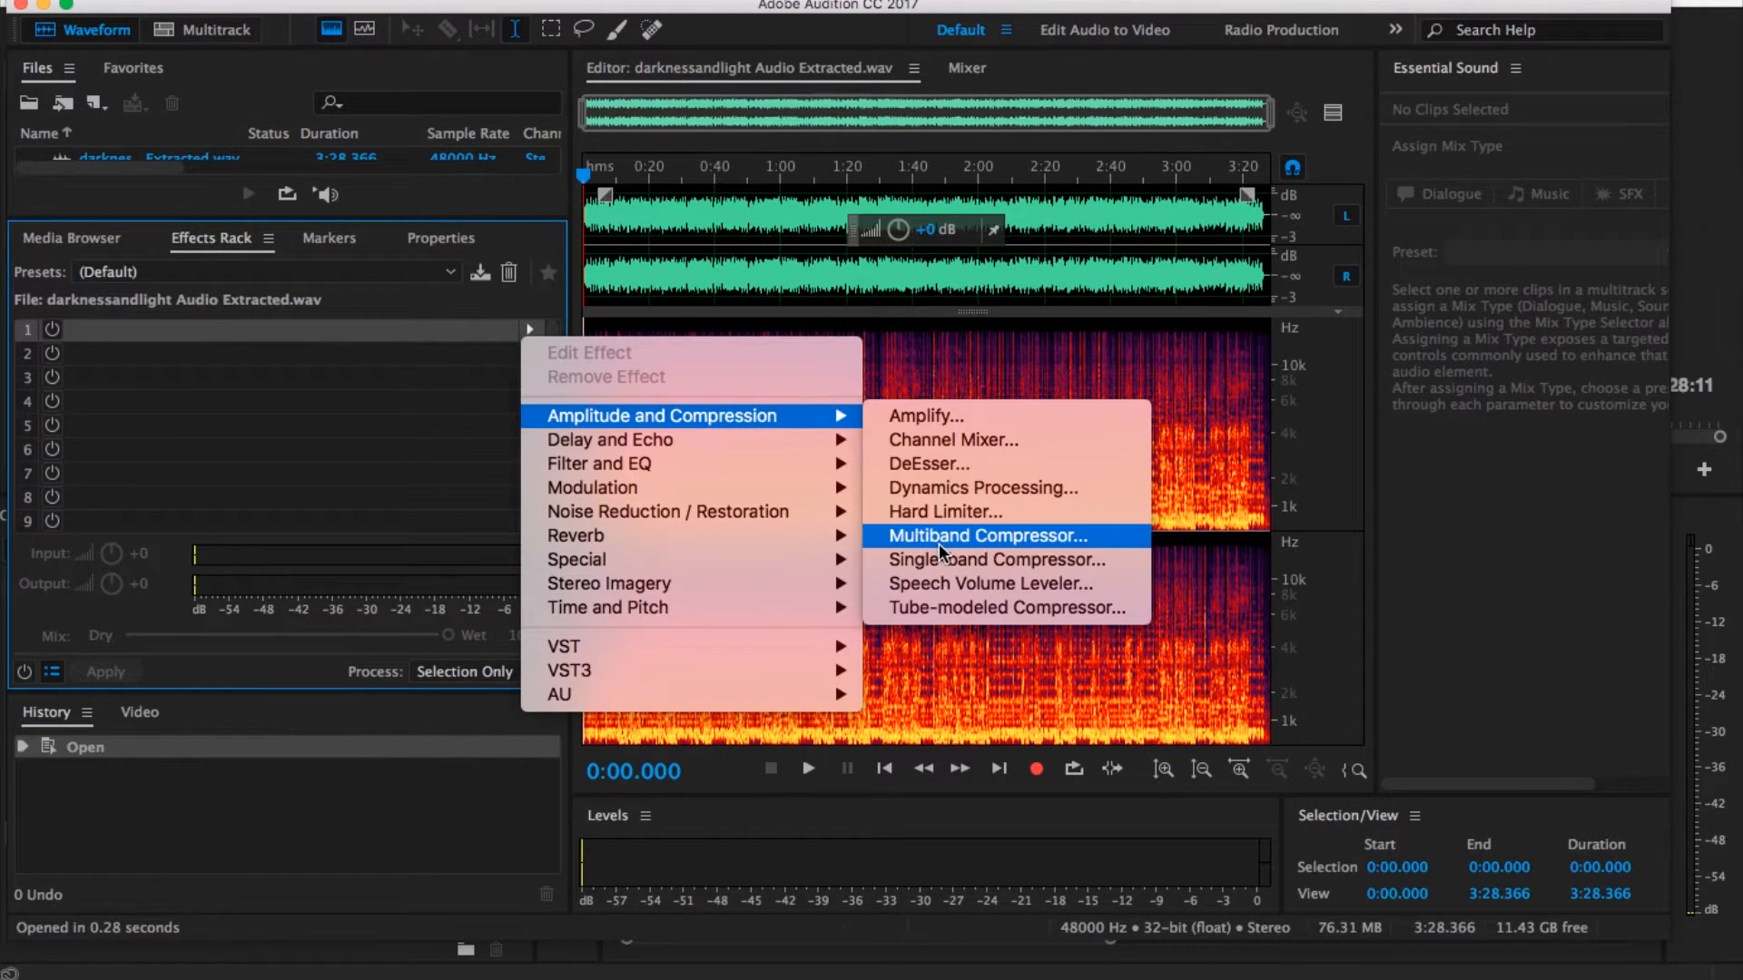
pyautogui.click(987, 535)
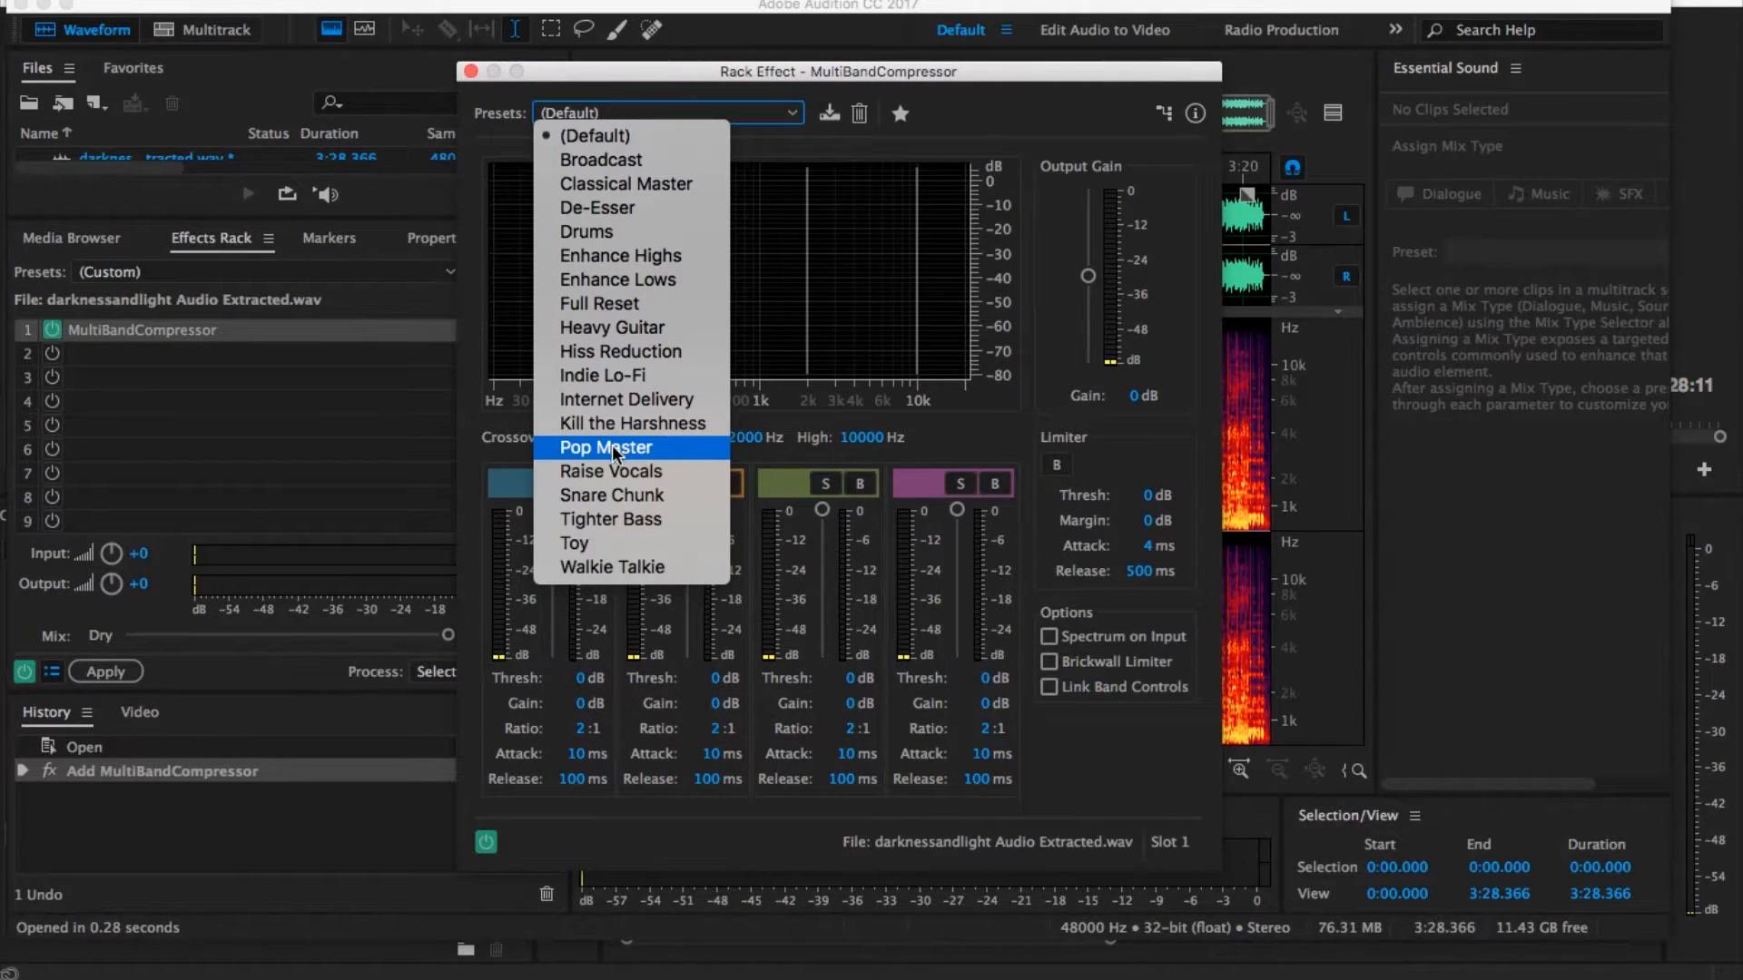
pyautogui.click(605, 447)
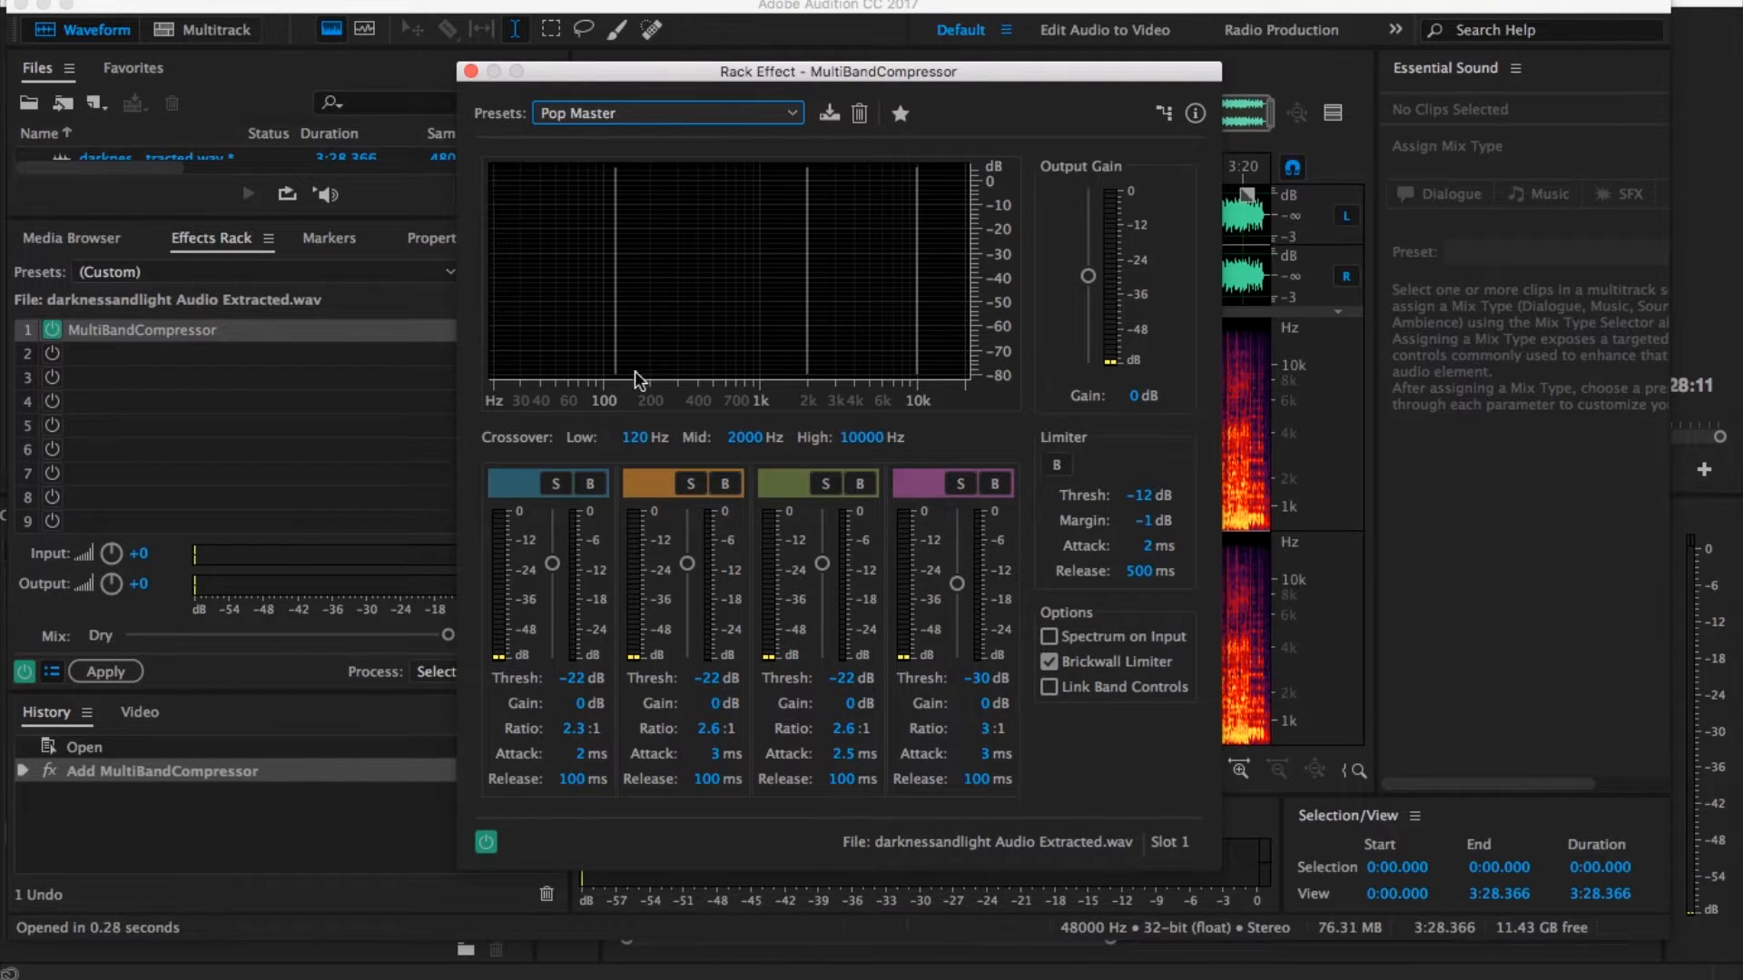
pyautogui.click(469, 70)
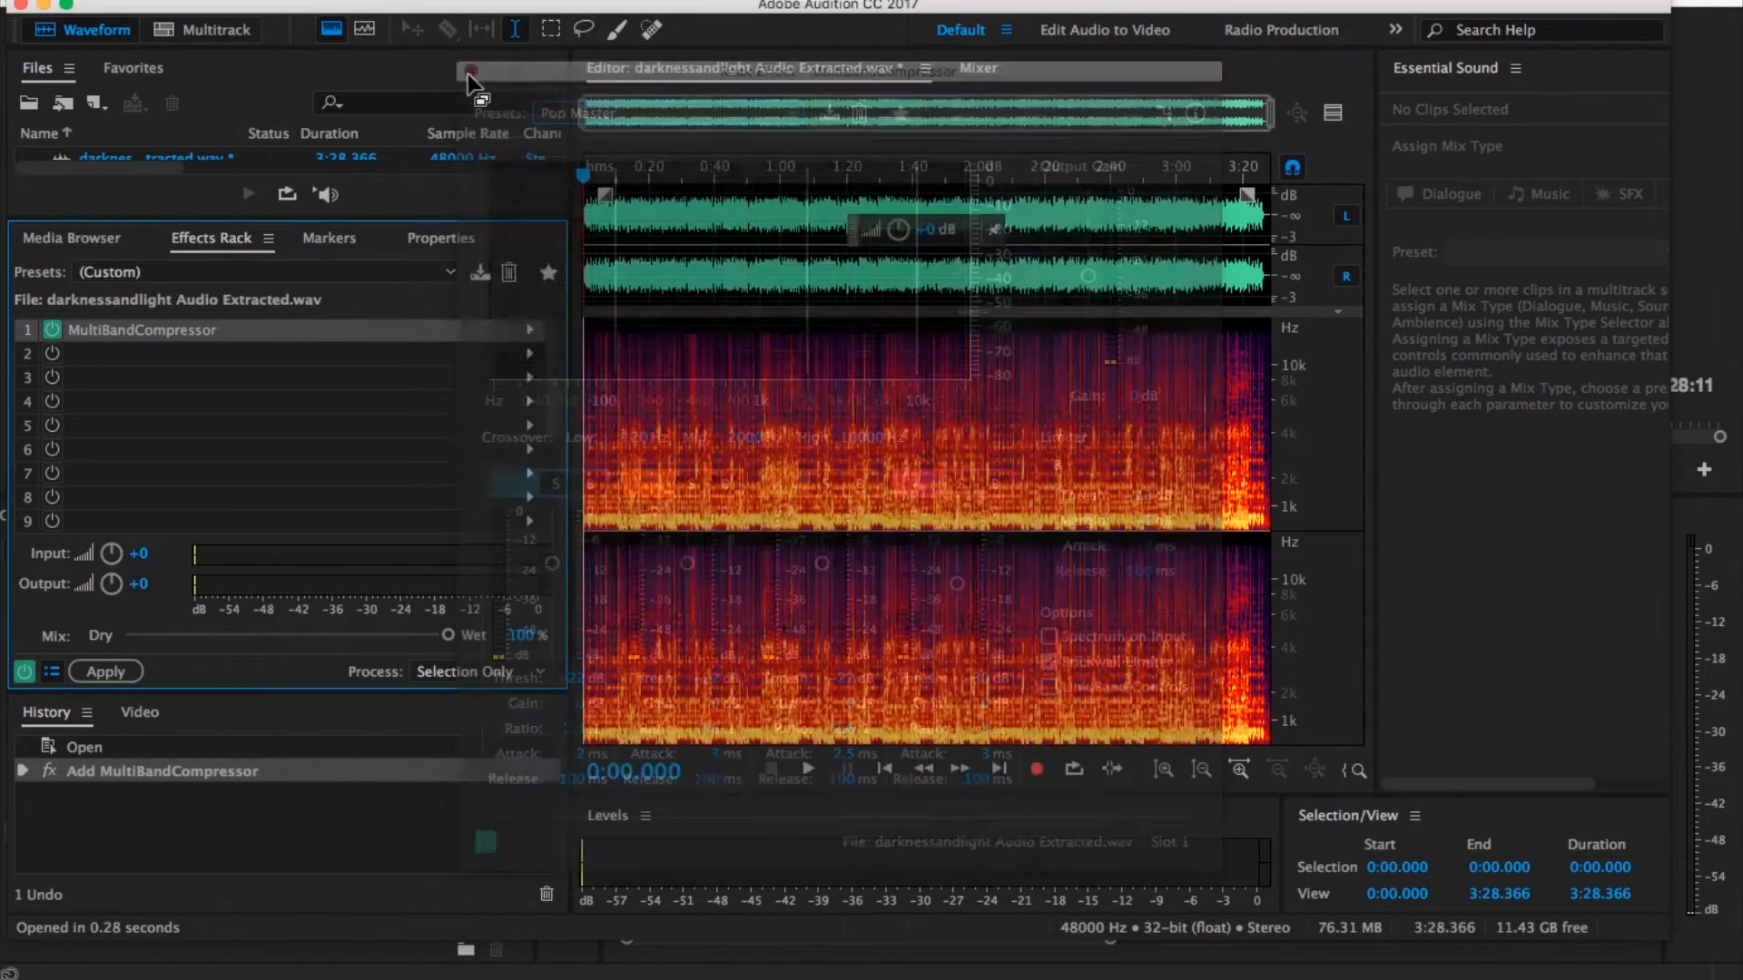
# Step: Add Studio Reverb to slot 2 and apply the effects rack to the audio
pyautogui.click(530, 353)
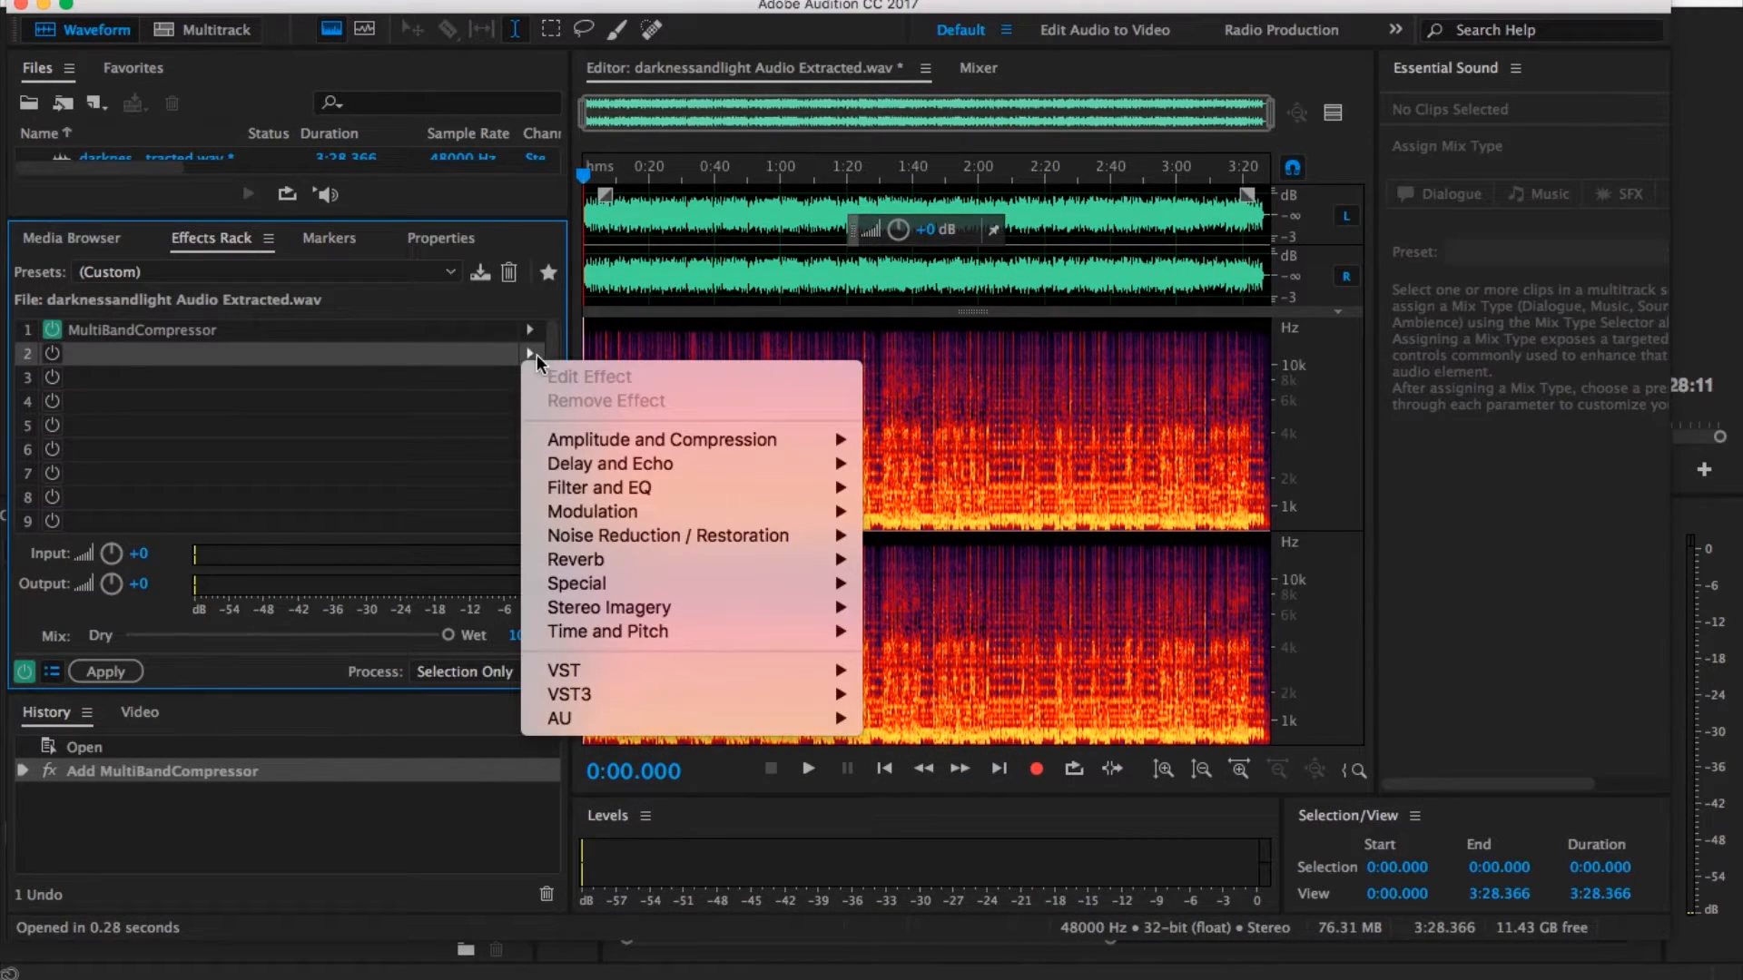
pyautogui.moveTo(578, 559)
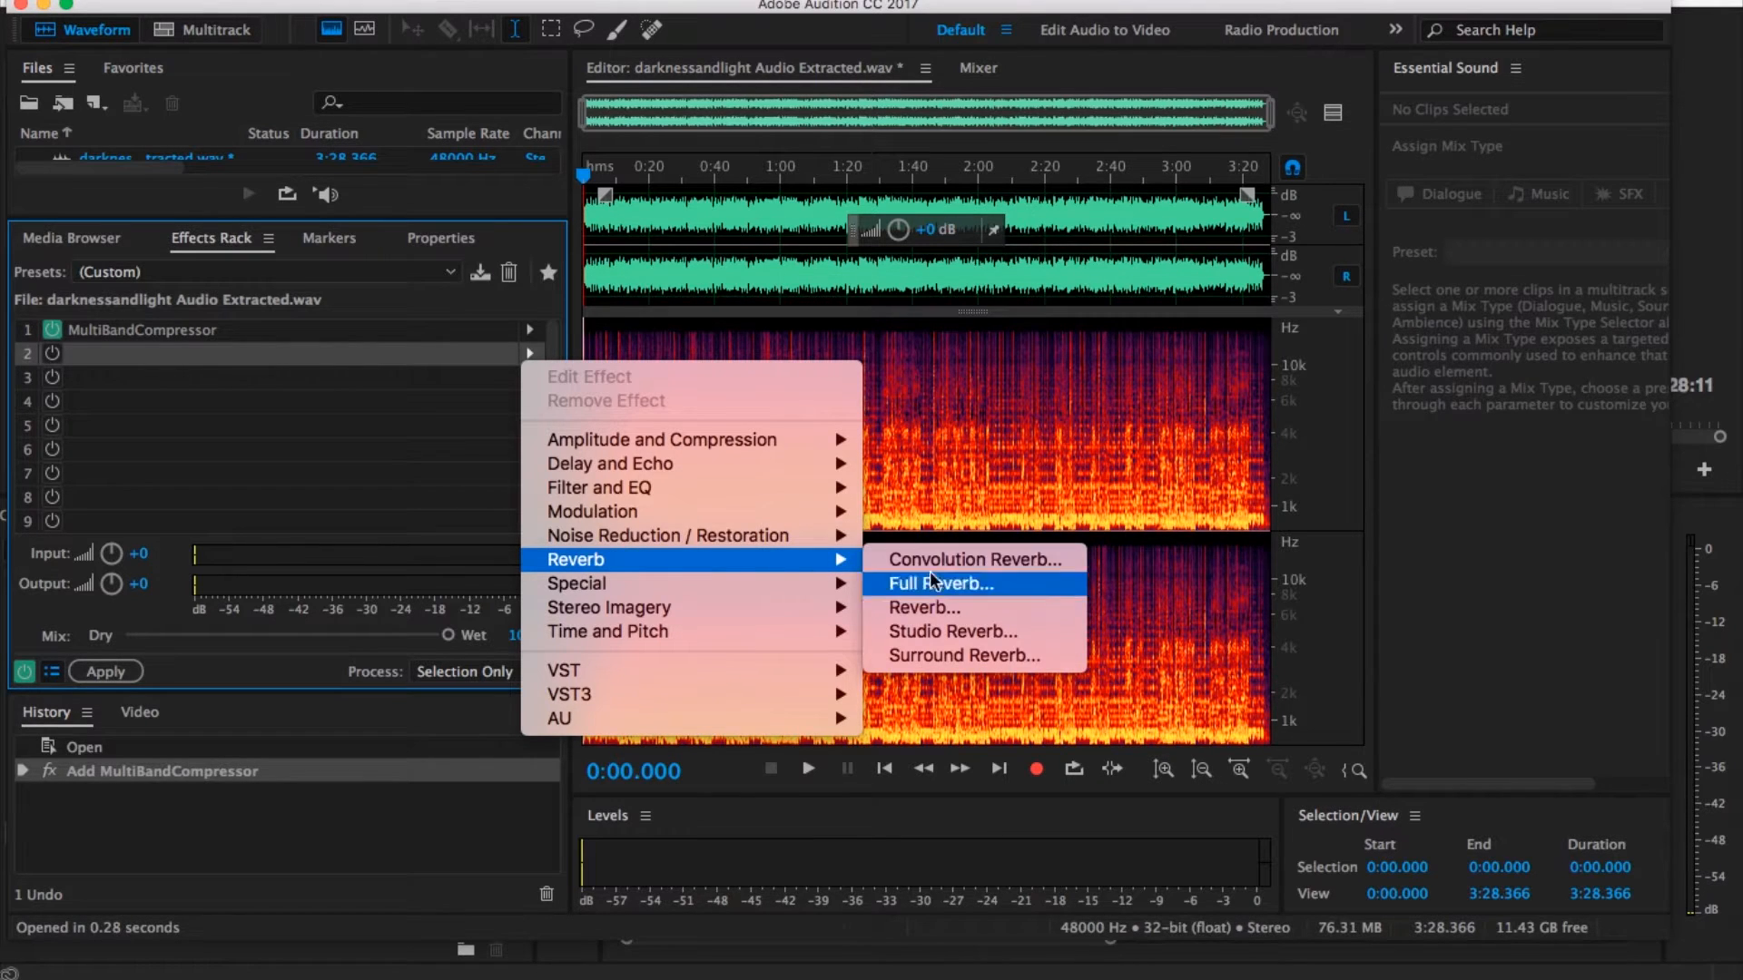
pyautogui.click(953, 631)
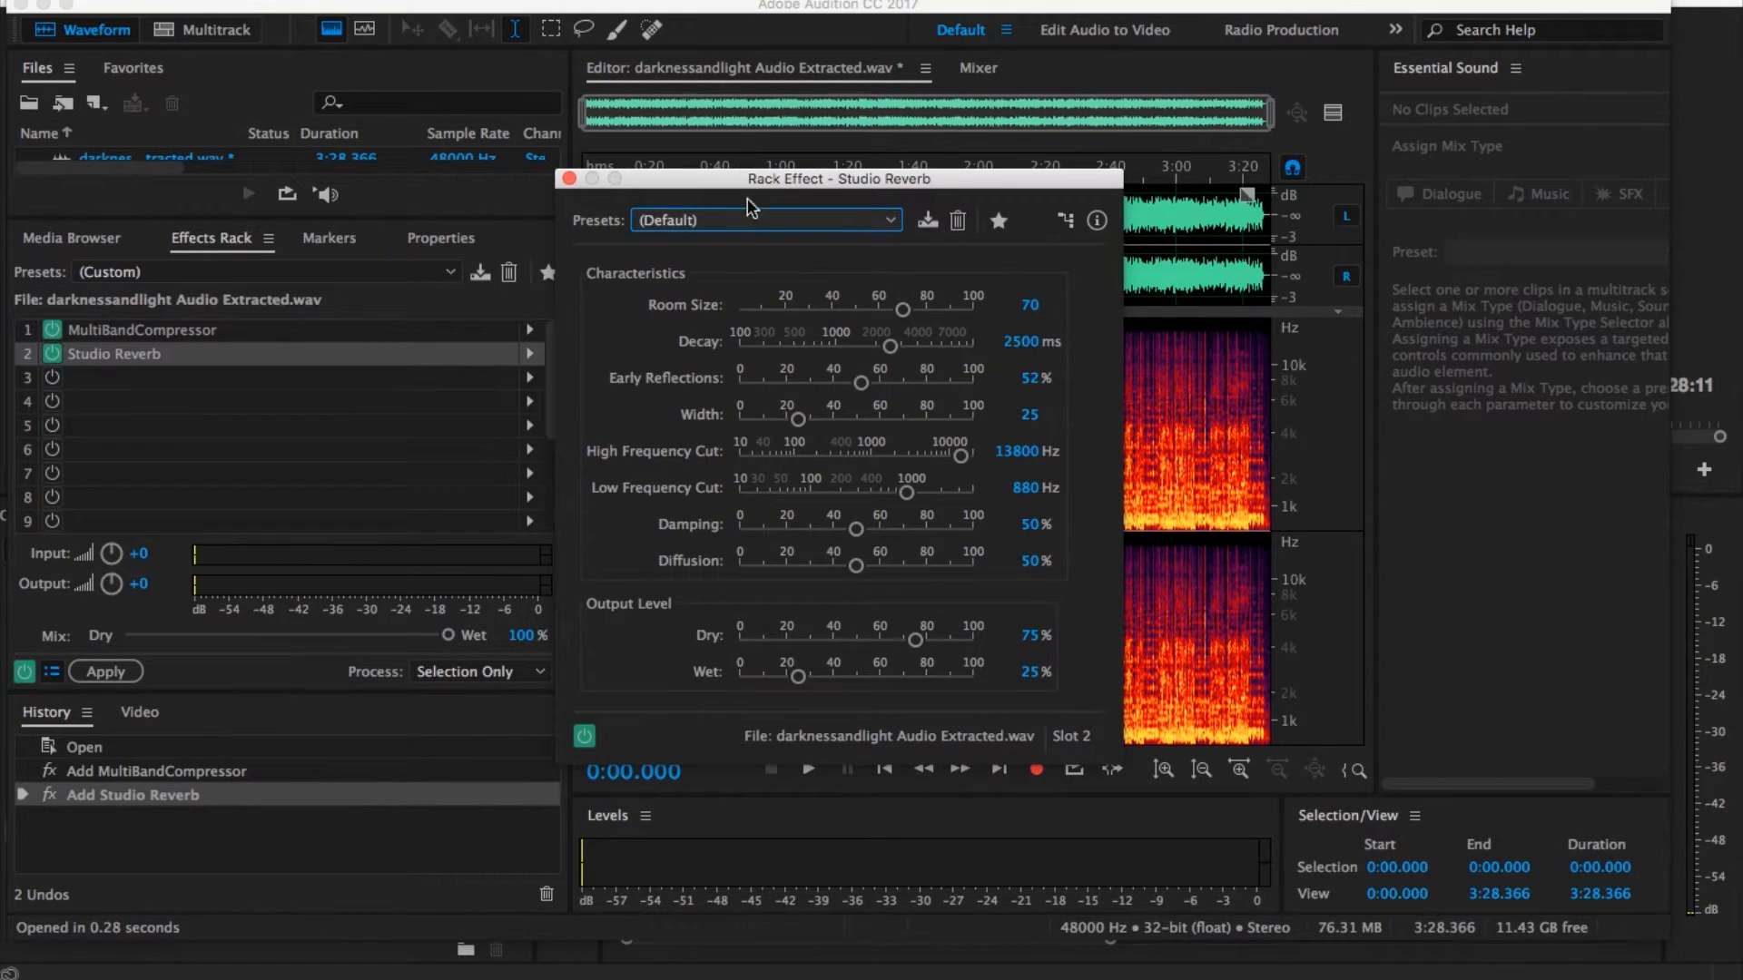
pyautogui.click(765, 219)
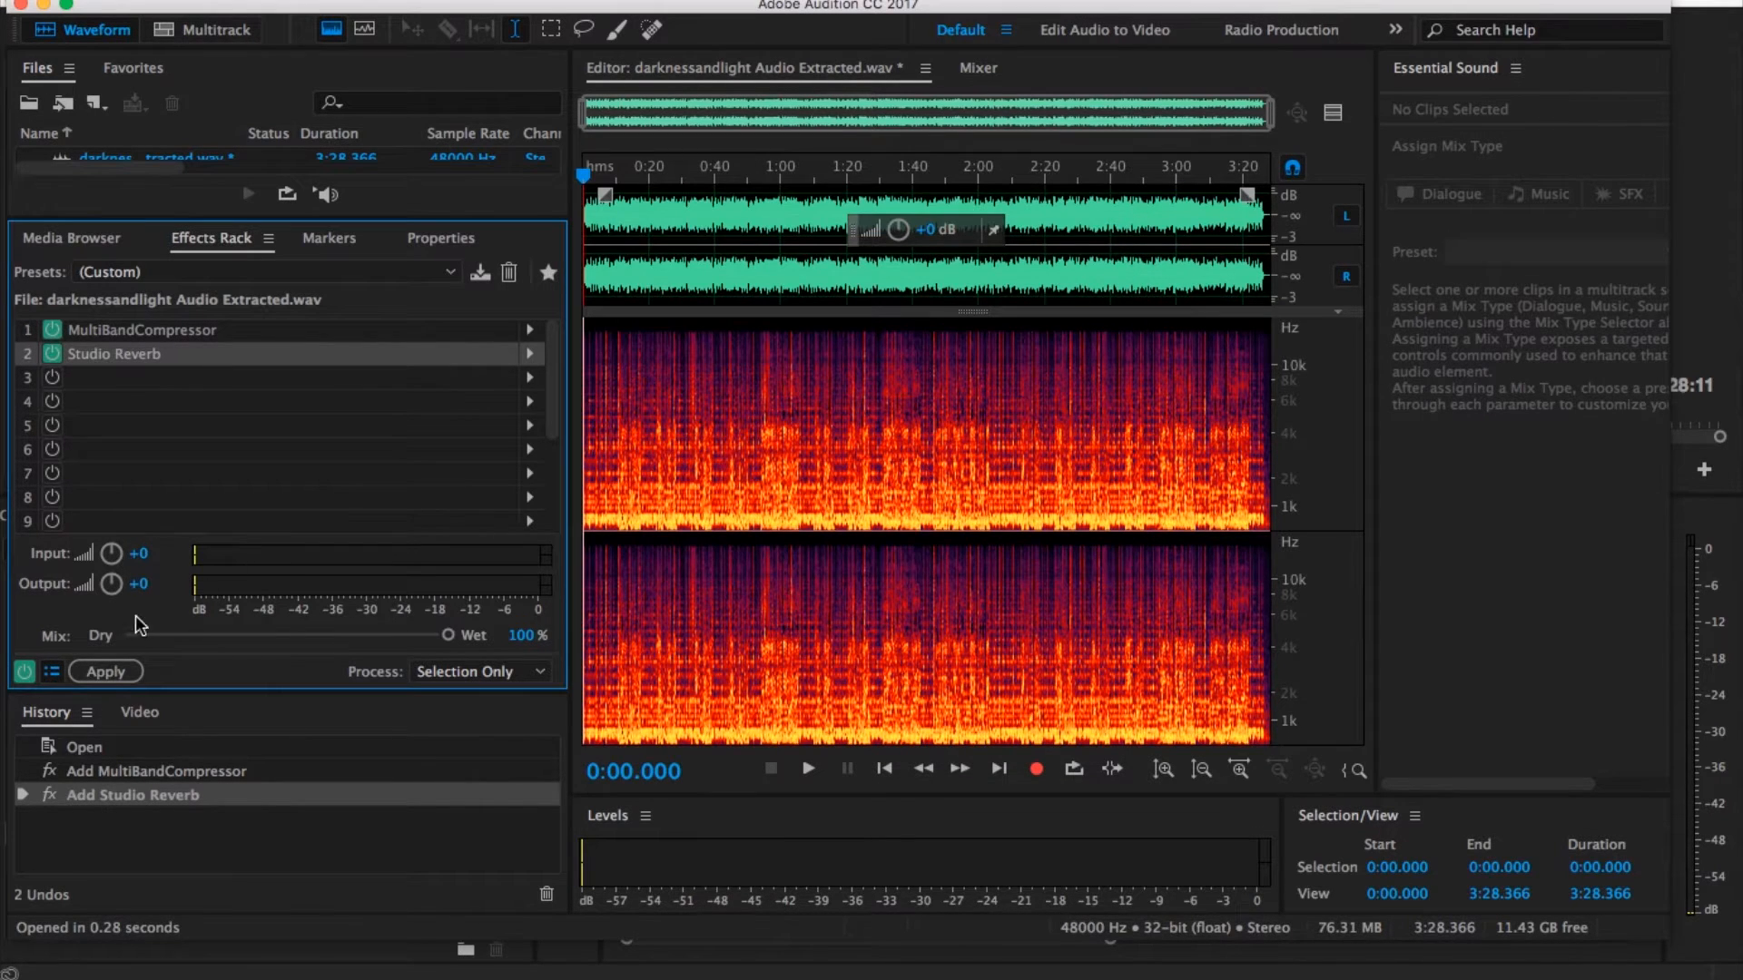
pyautogui.click(105, 670)
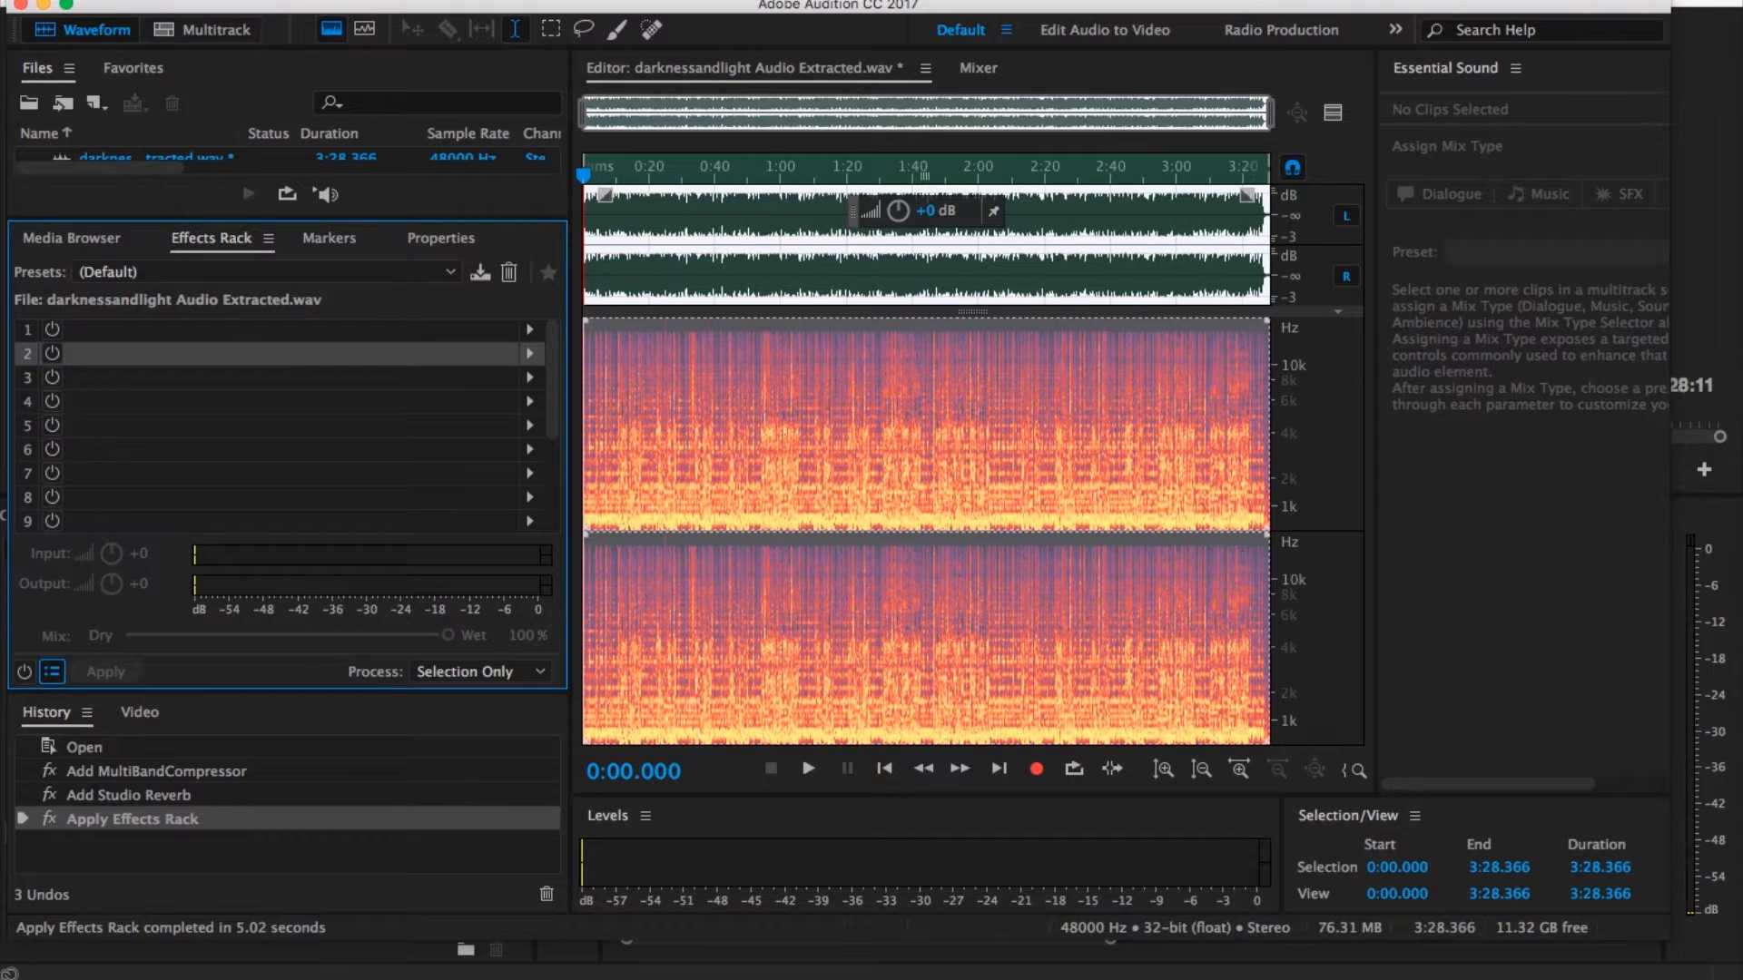
# Step: Save the processed audio in Audition, then lengthen the 9cf84bf8.jpg clip in Premiere
pyautogui.click(56, 6)
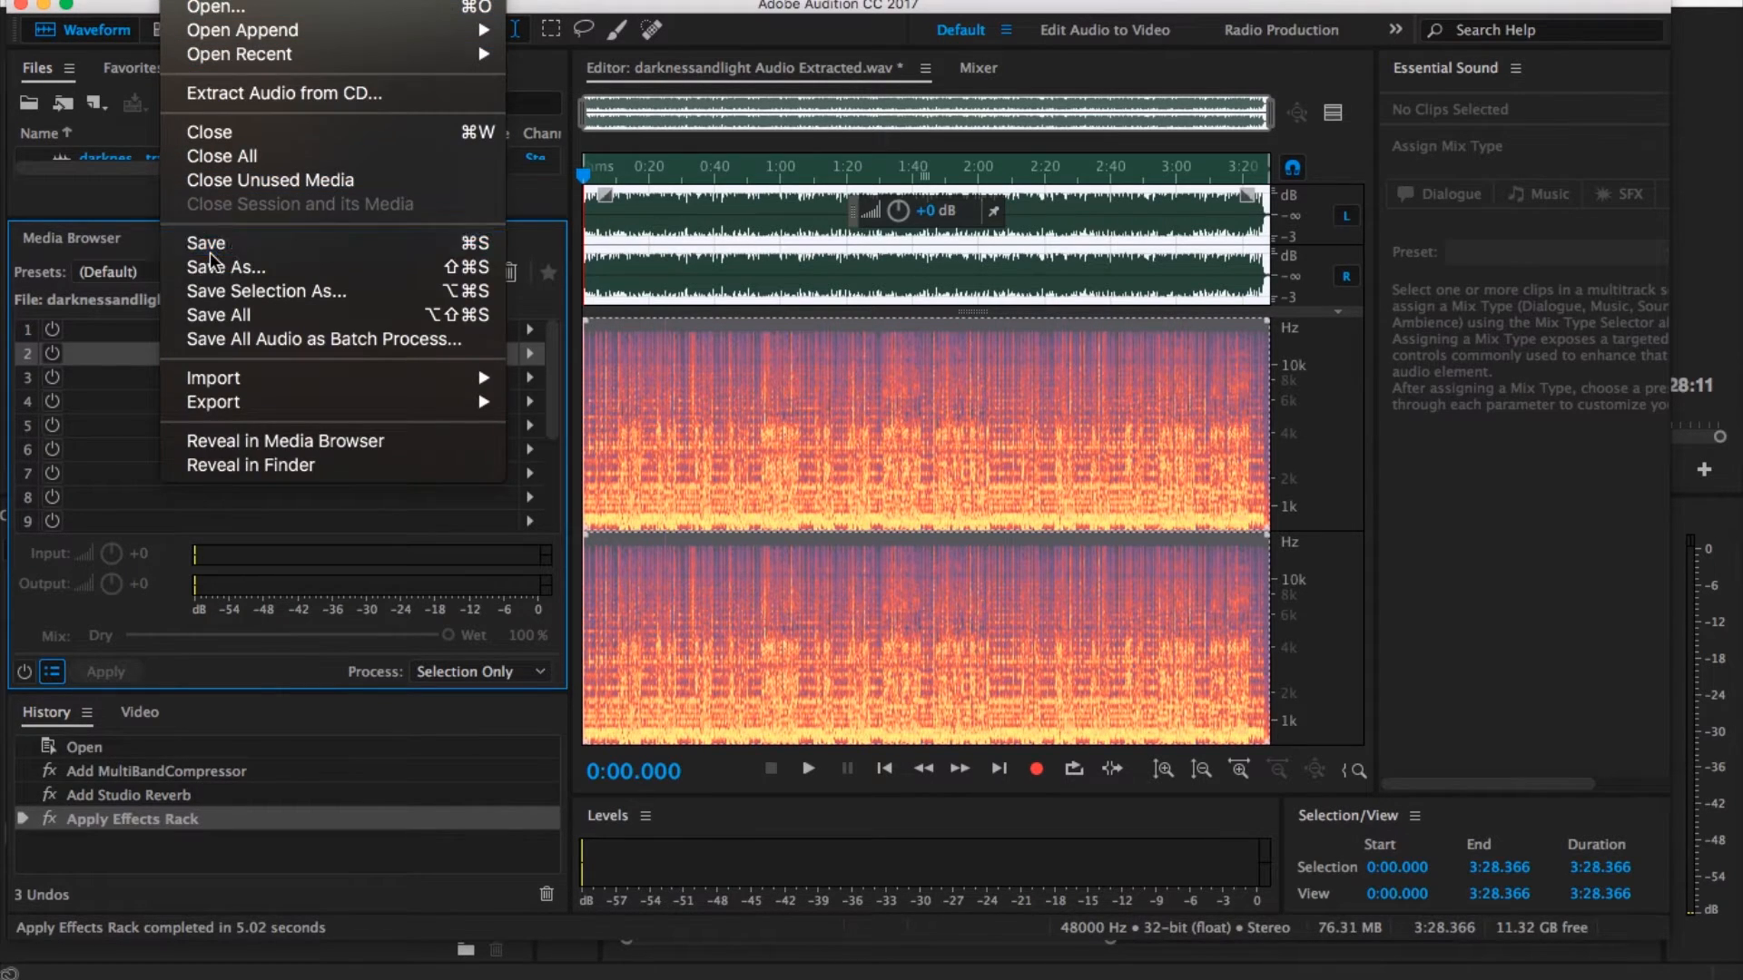
pyautogui.click(206, 242)
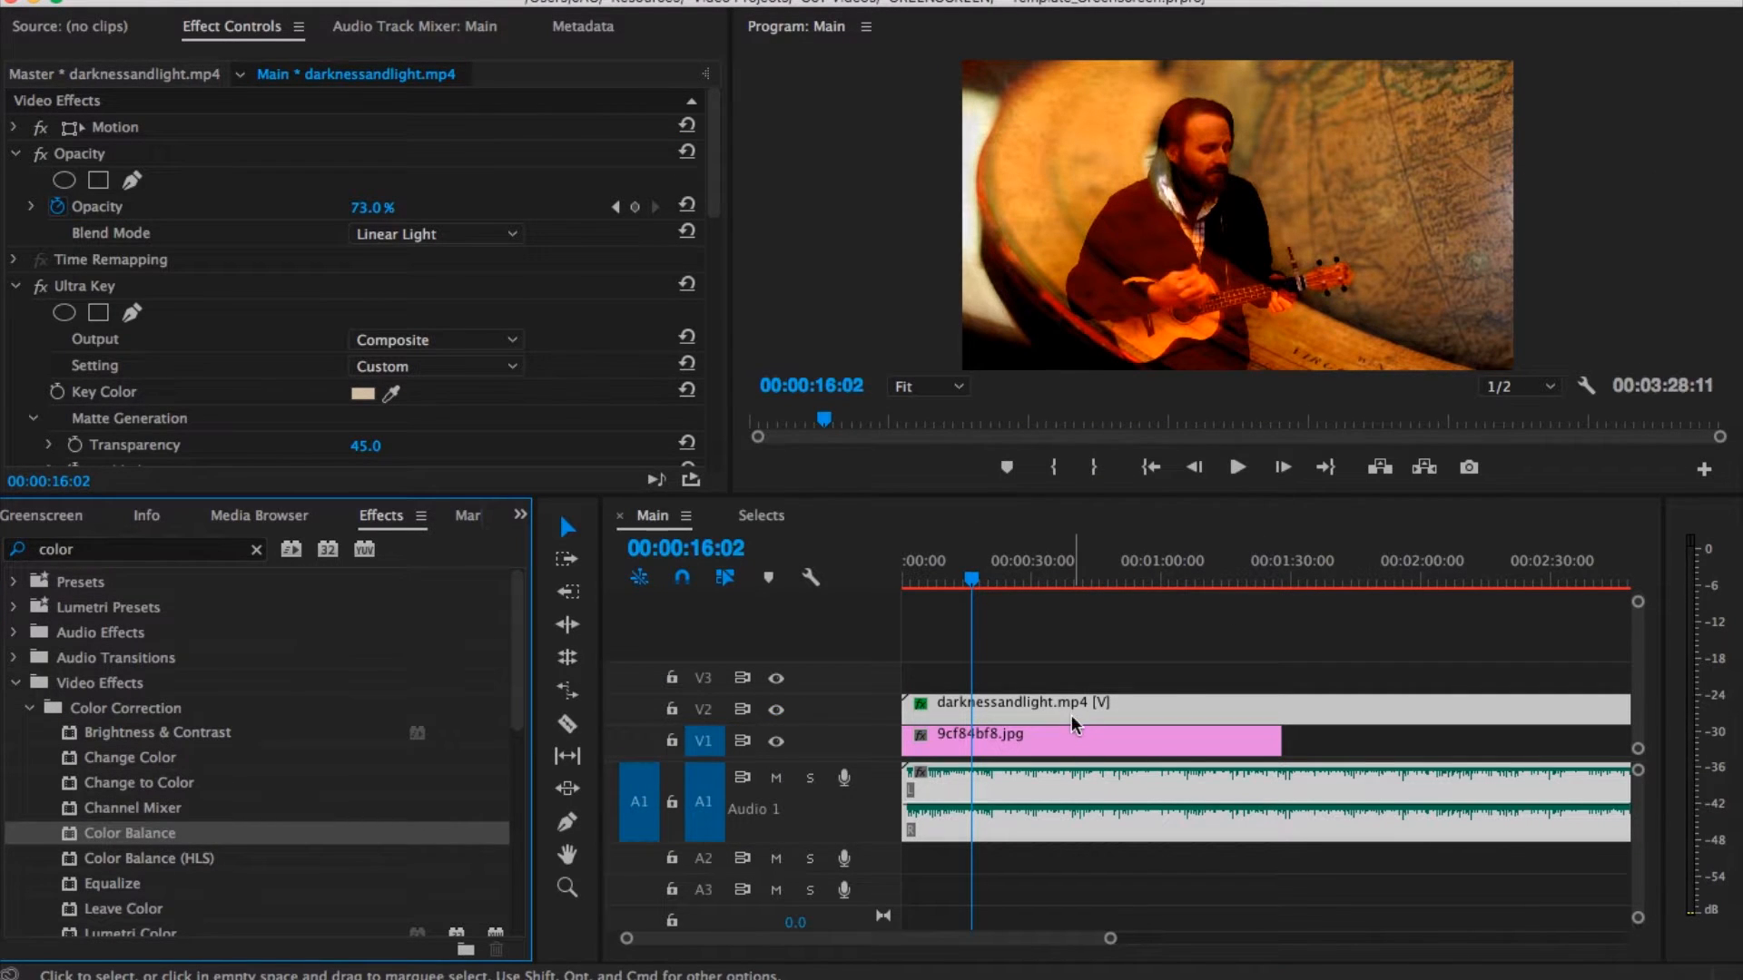
pyautogui.moveTo(1278, 742); pyautogui.dragTo(1467, 741)
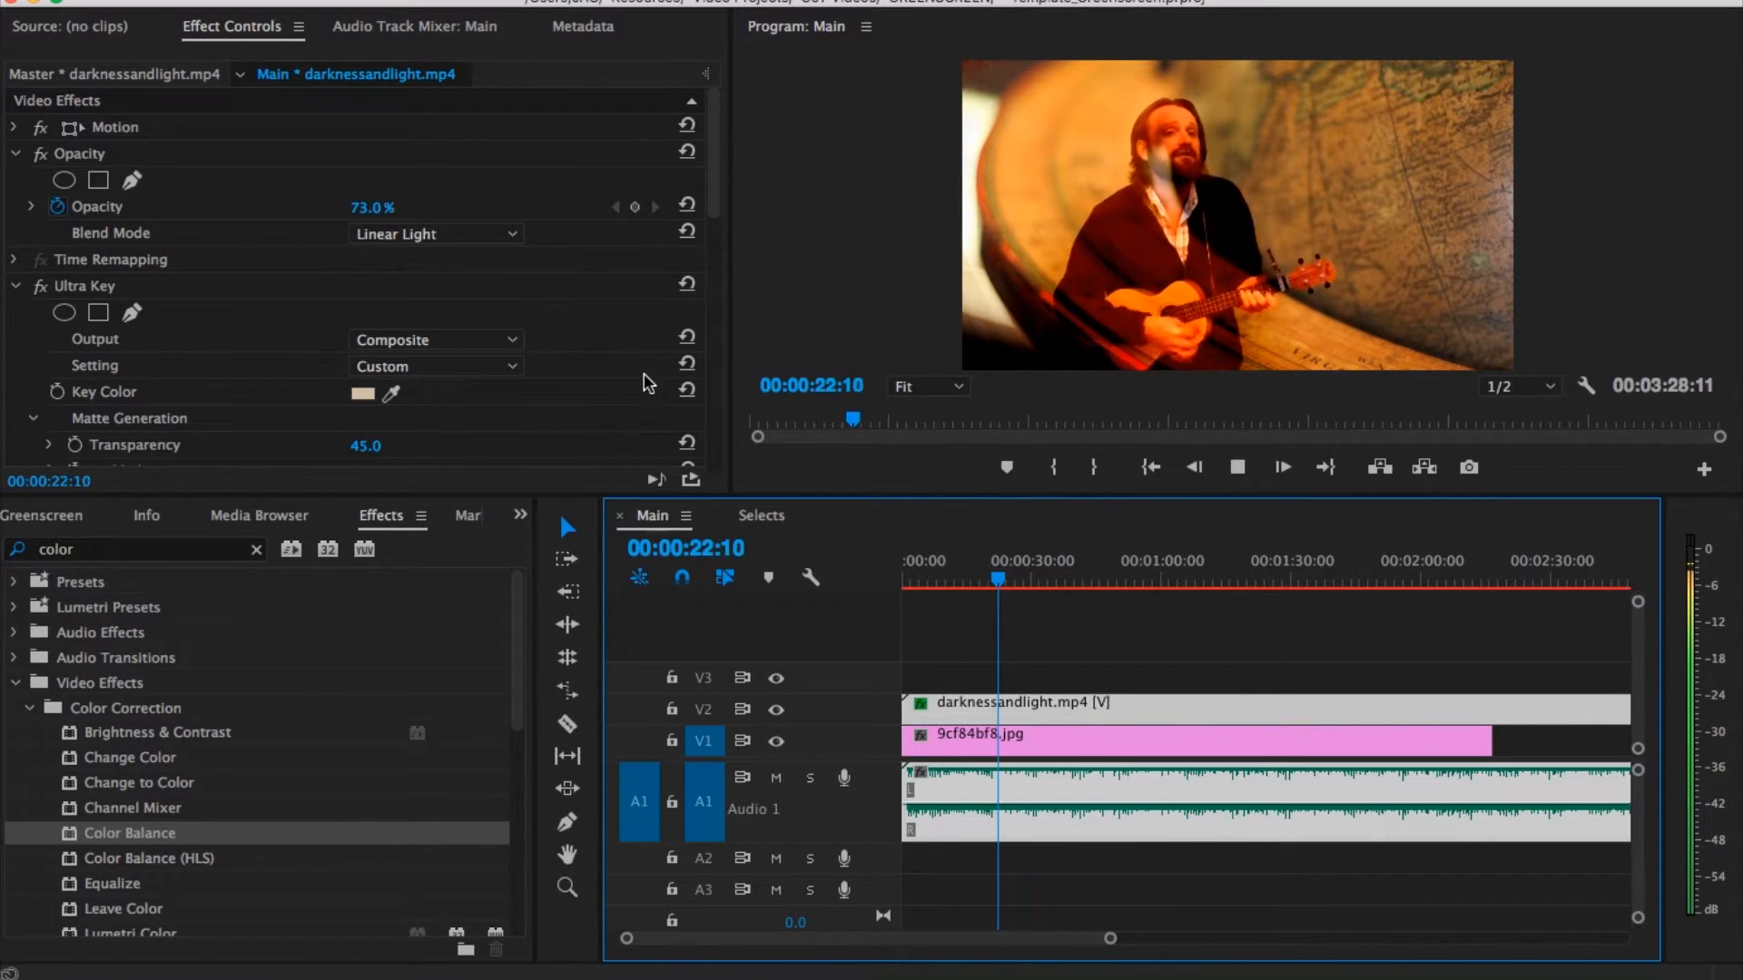
# Step: Lower Color Balance Shadow Red Balance to -79, preview playback, and start exporting the sequence
pyautogui.scroll(-3)
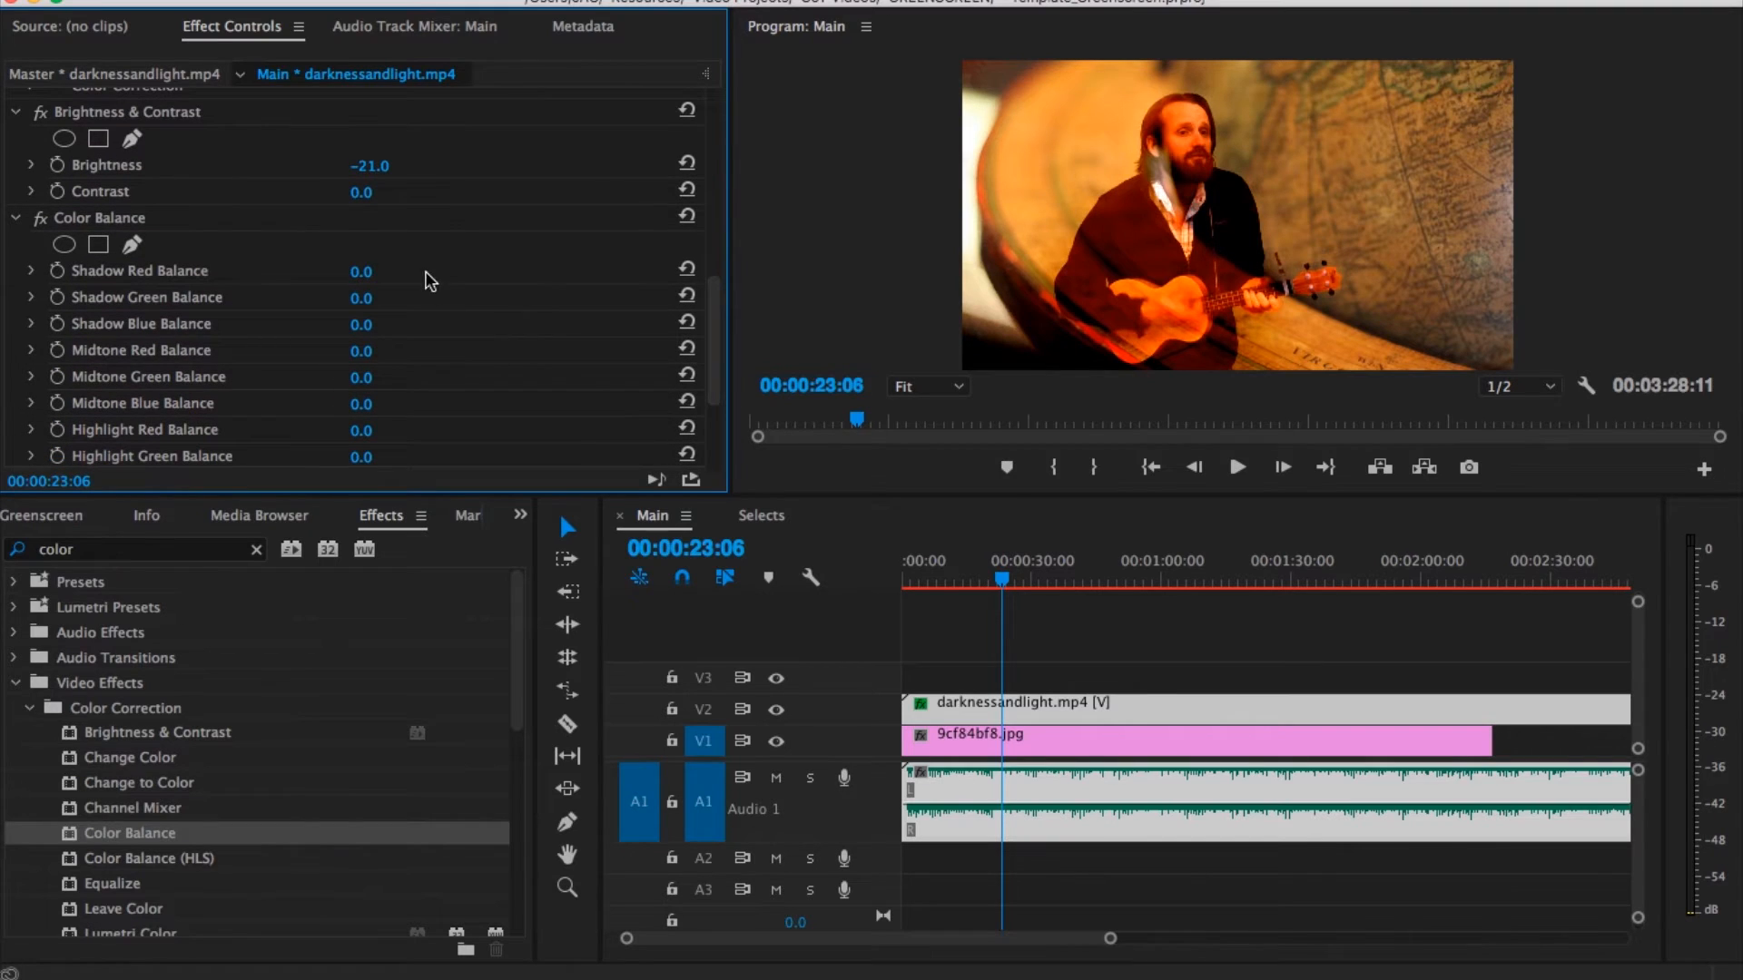
pyautogui.moveTo(367, 271); pyautogui.dragTo(356, 270)
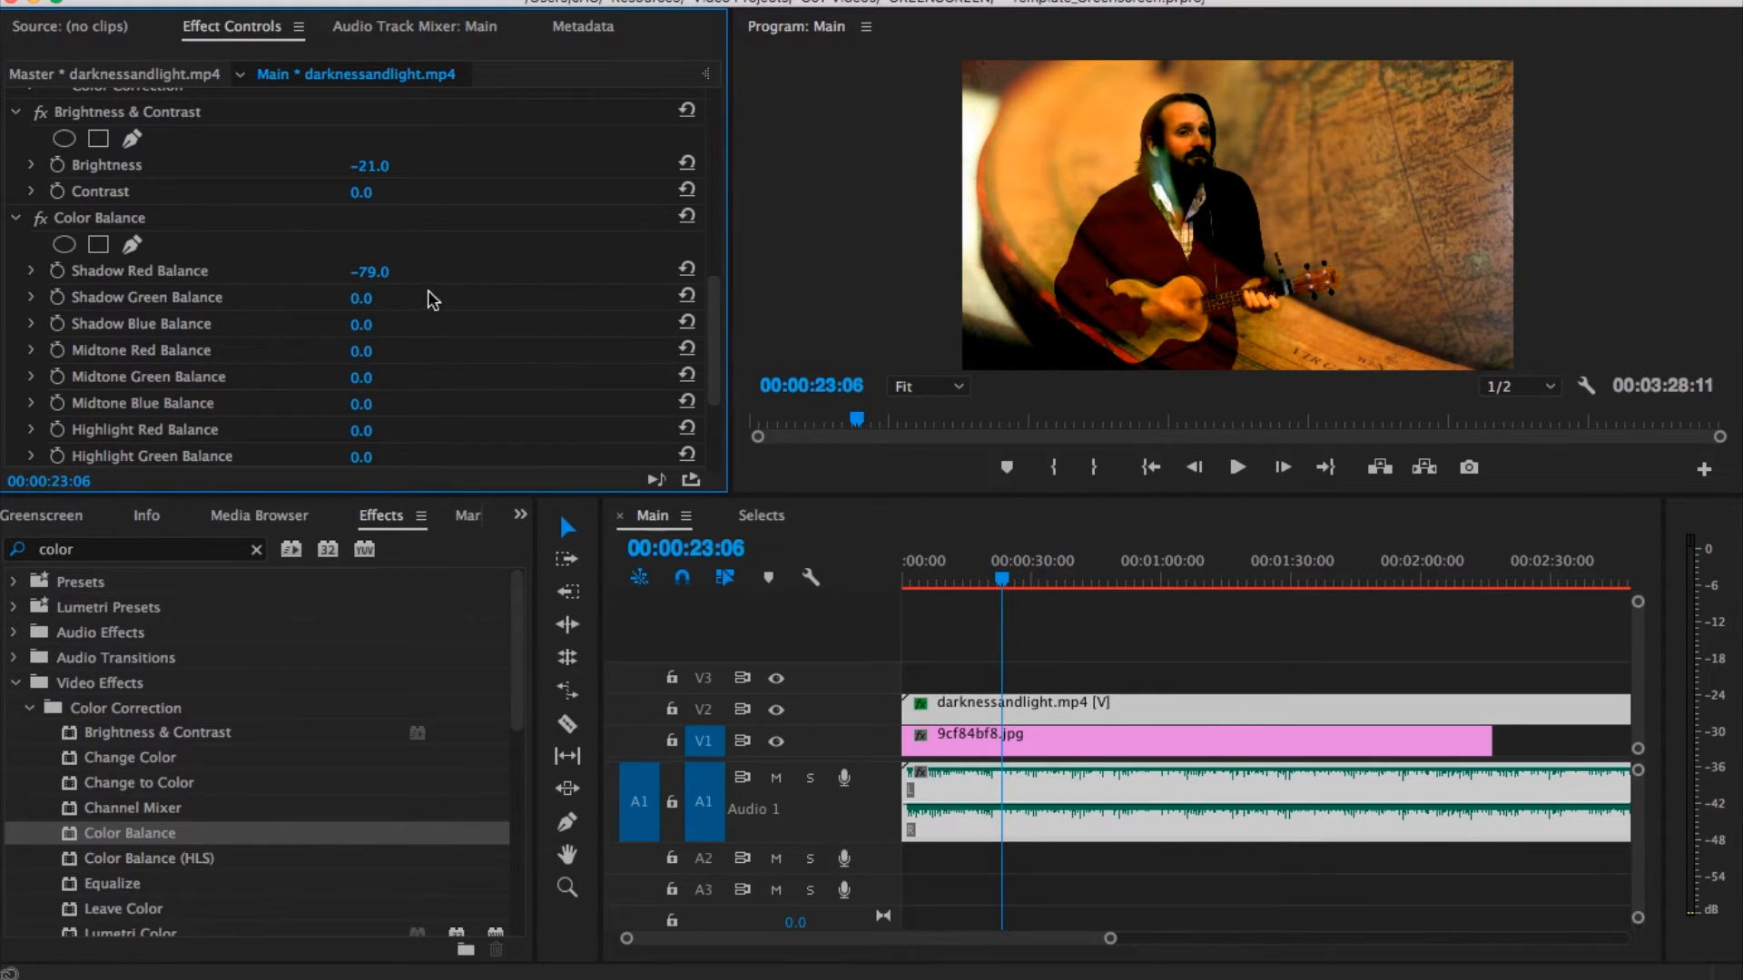
pyautogui.click(1236, 466)
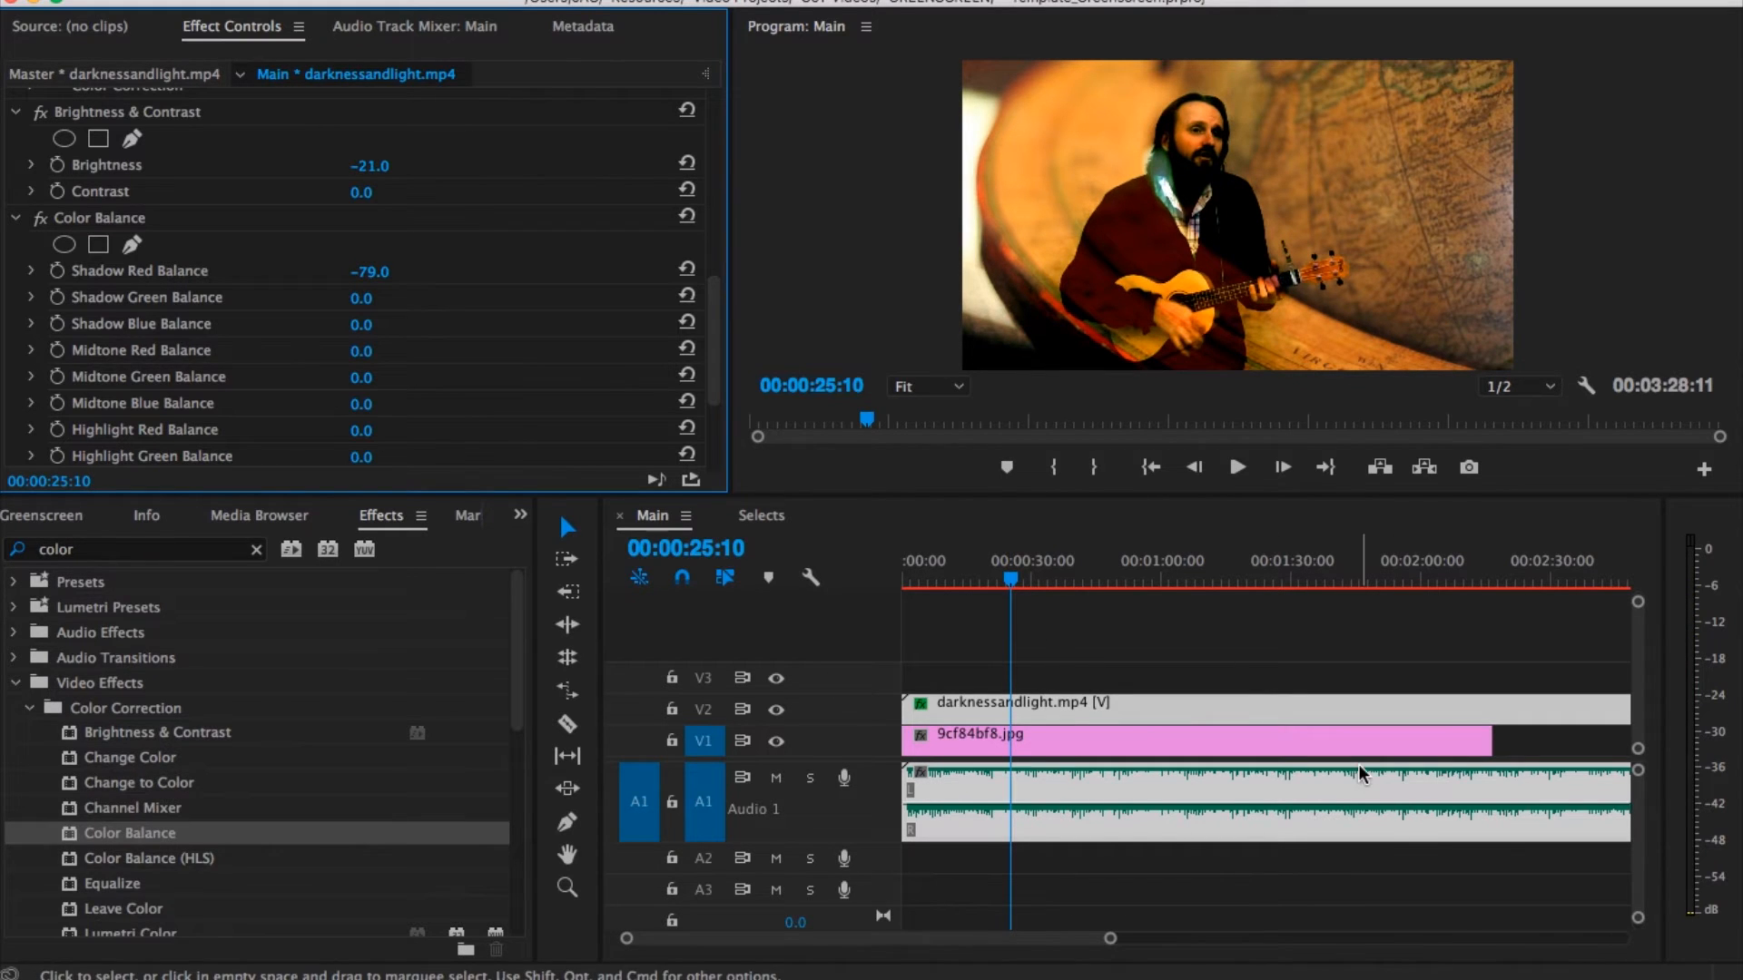
pyautogui.click(45, 5)
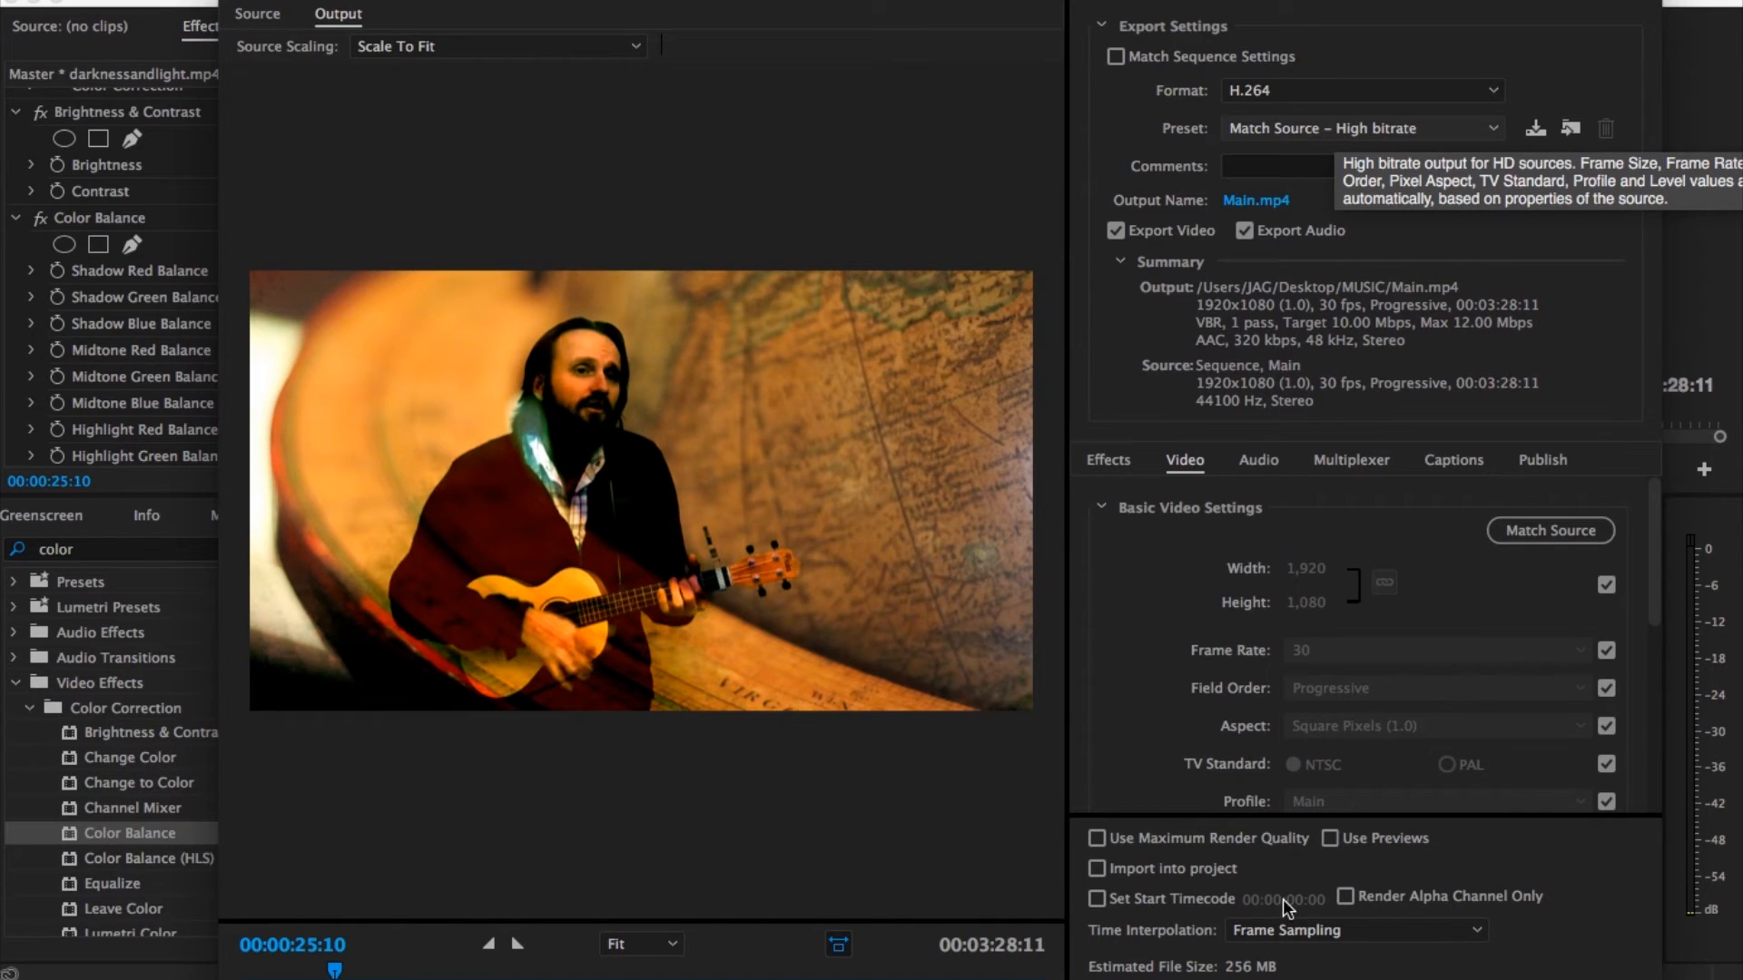
# Step: Choose the Match Source – Medium bitrate preset (about 79 MB) and close Export Settings
pyautogui.click(1361, 128)
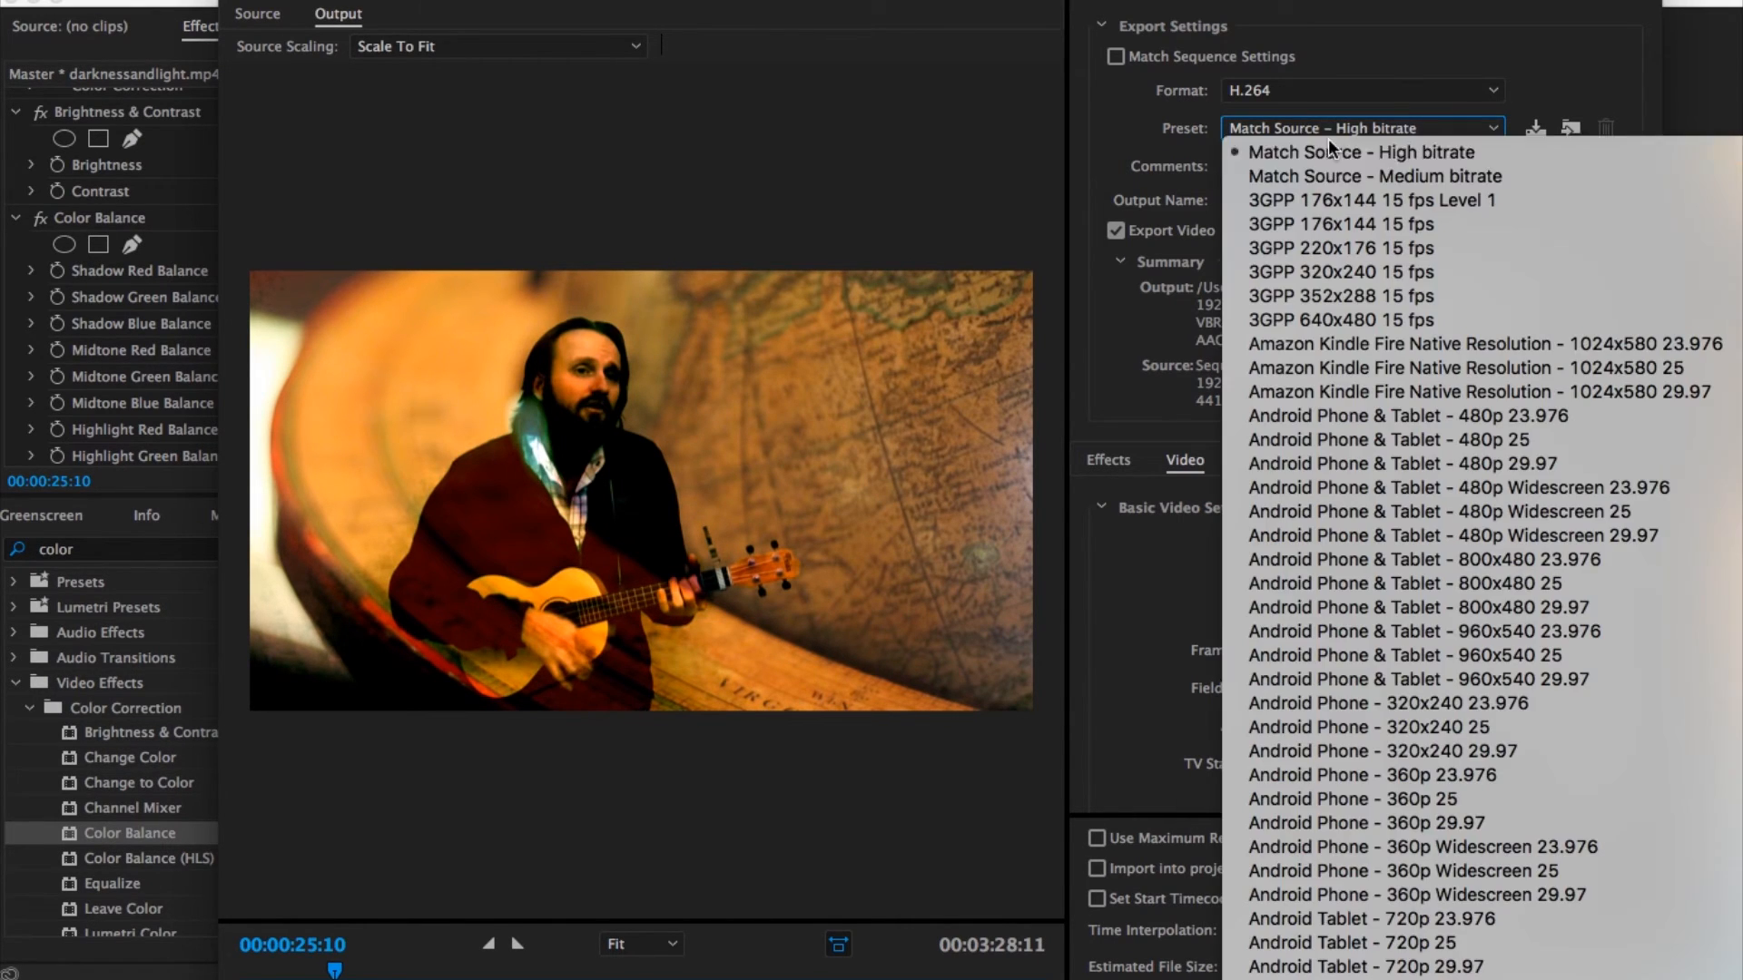
pyautogui.click(1372, 176)
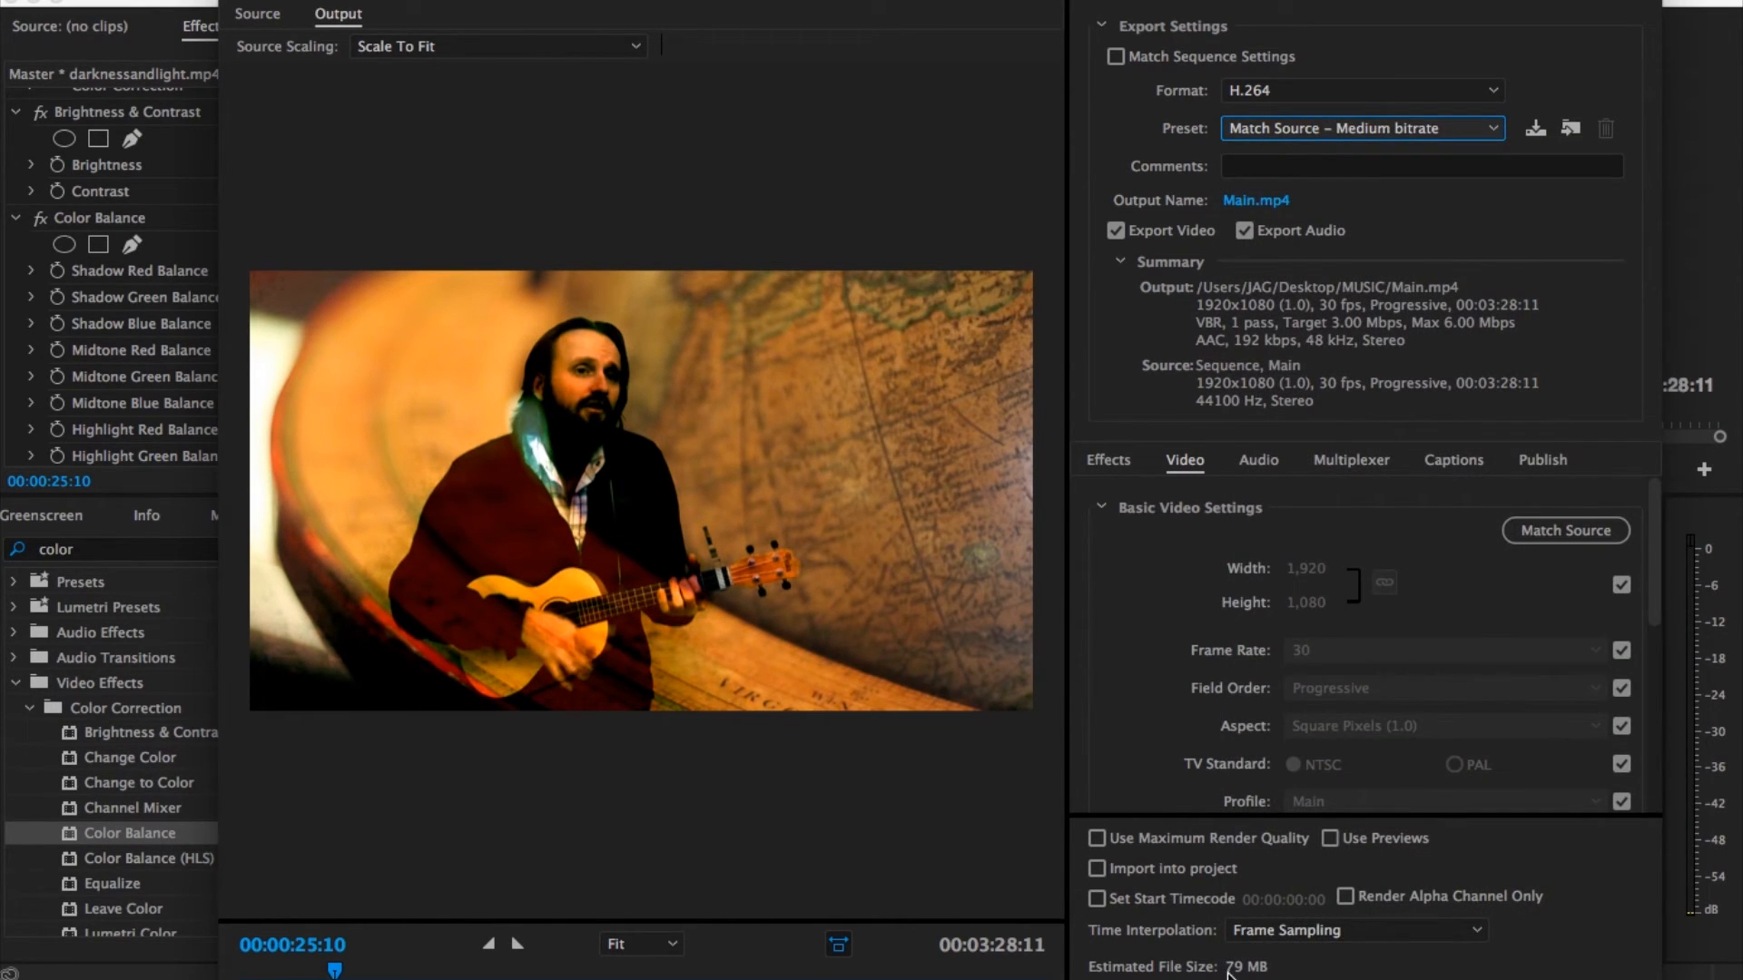
pyautogui.moveTo(1311, 95)
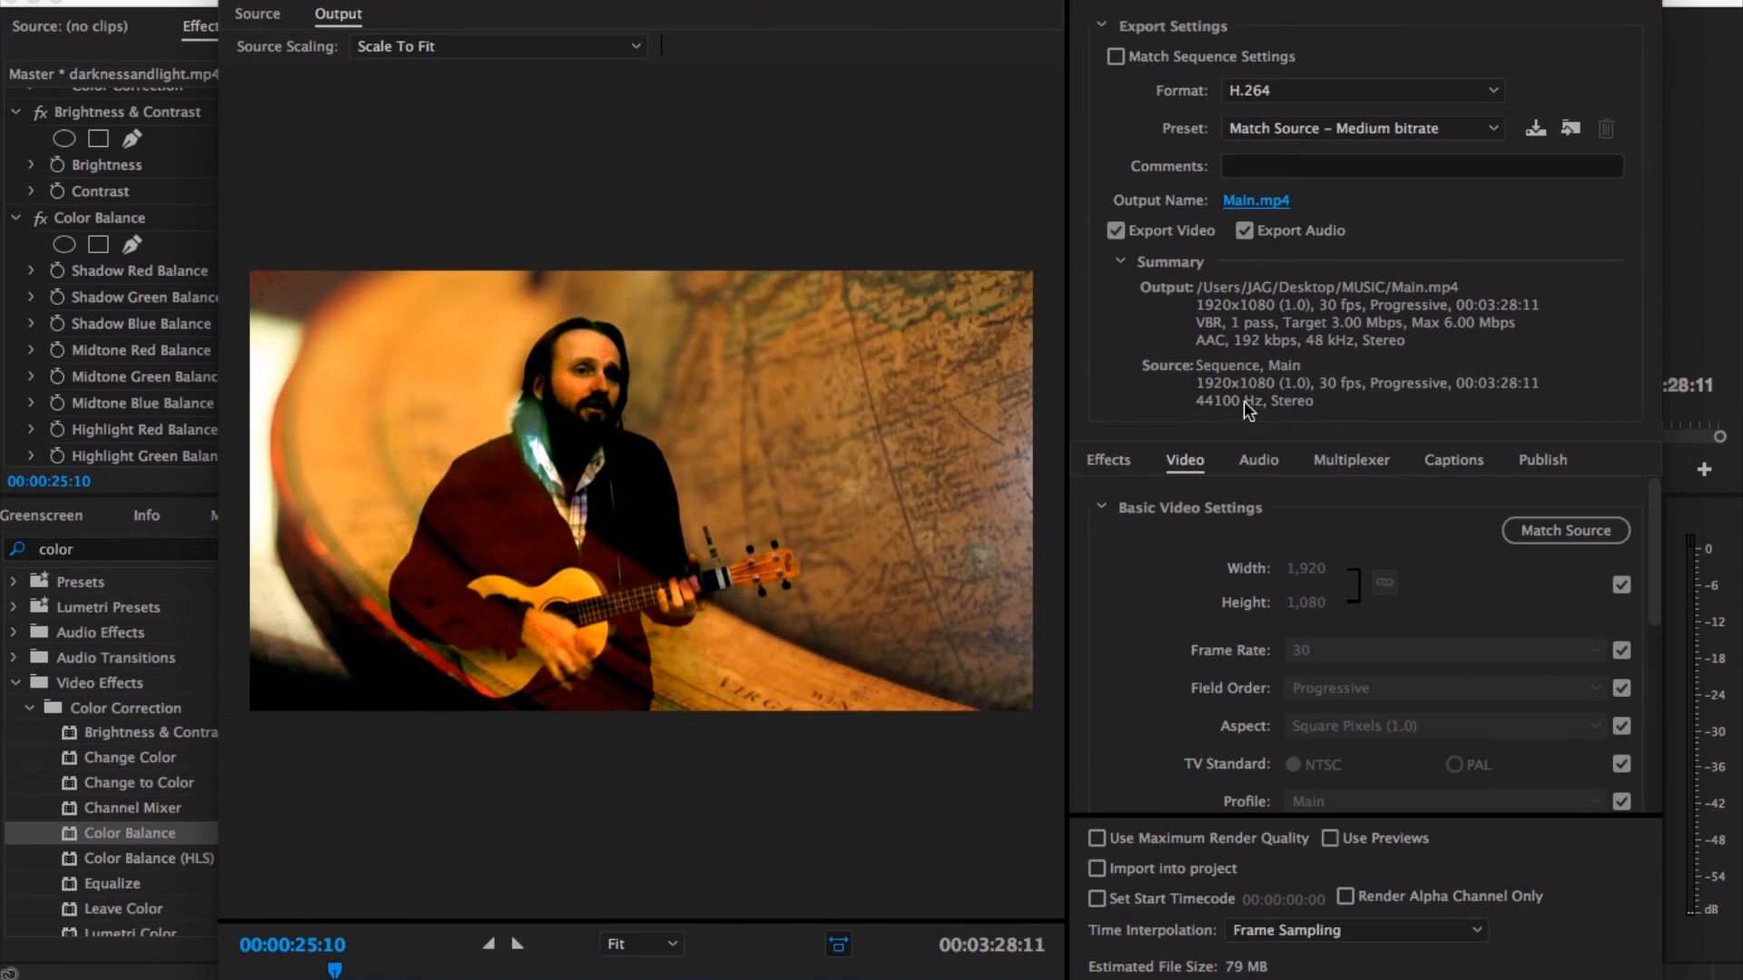
pyautogui.click(1256, 200)
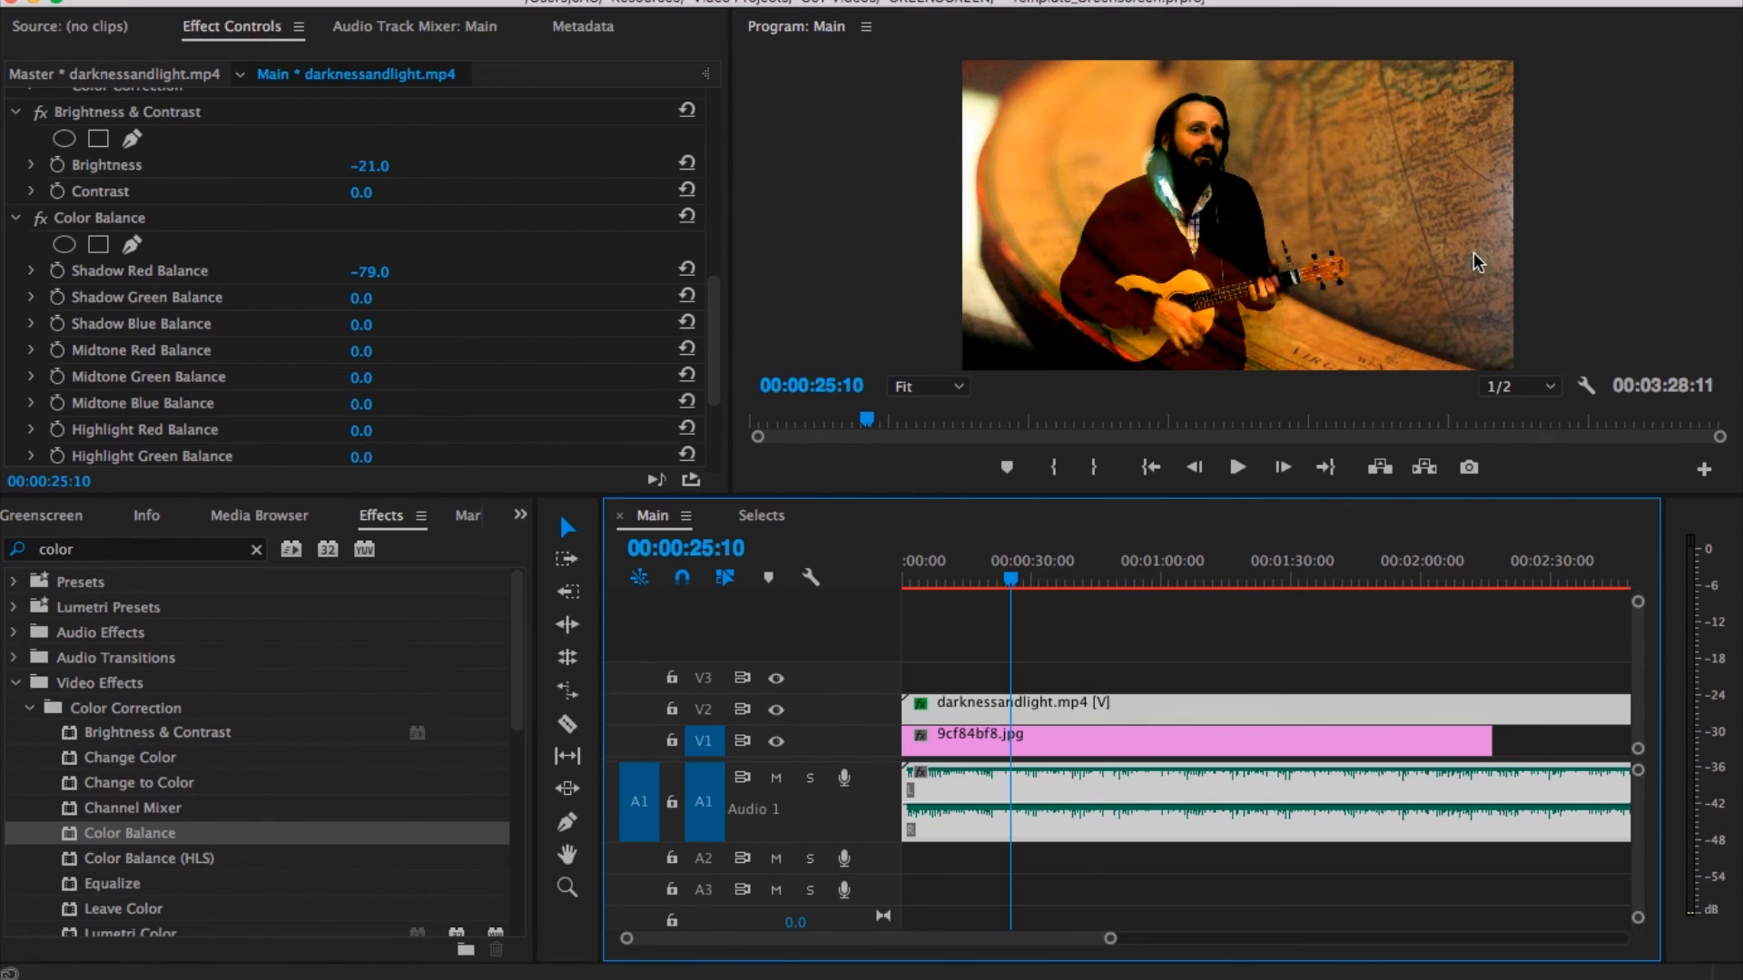
pyautogui.moveTo(257, 111)
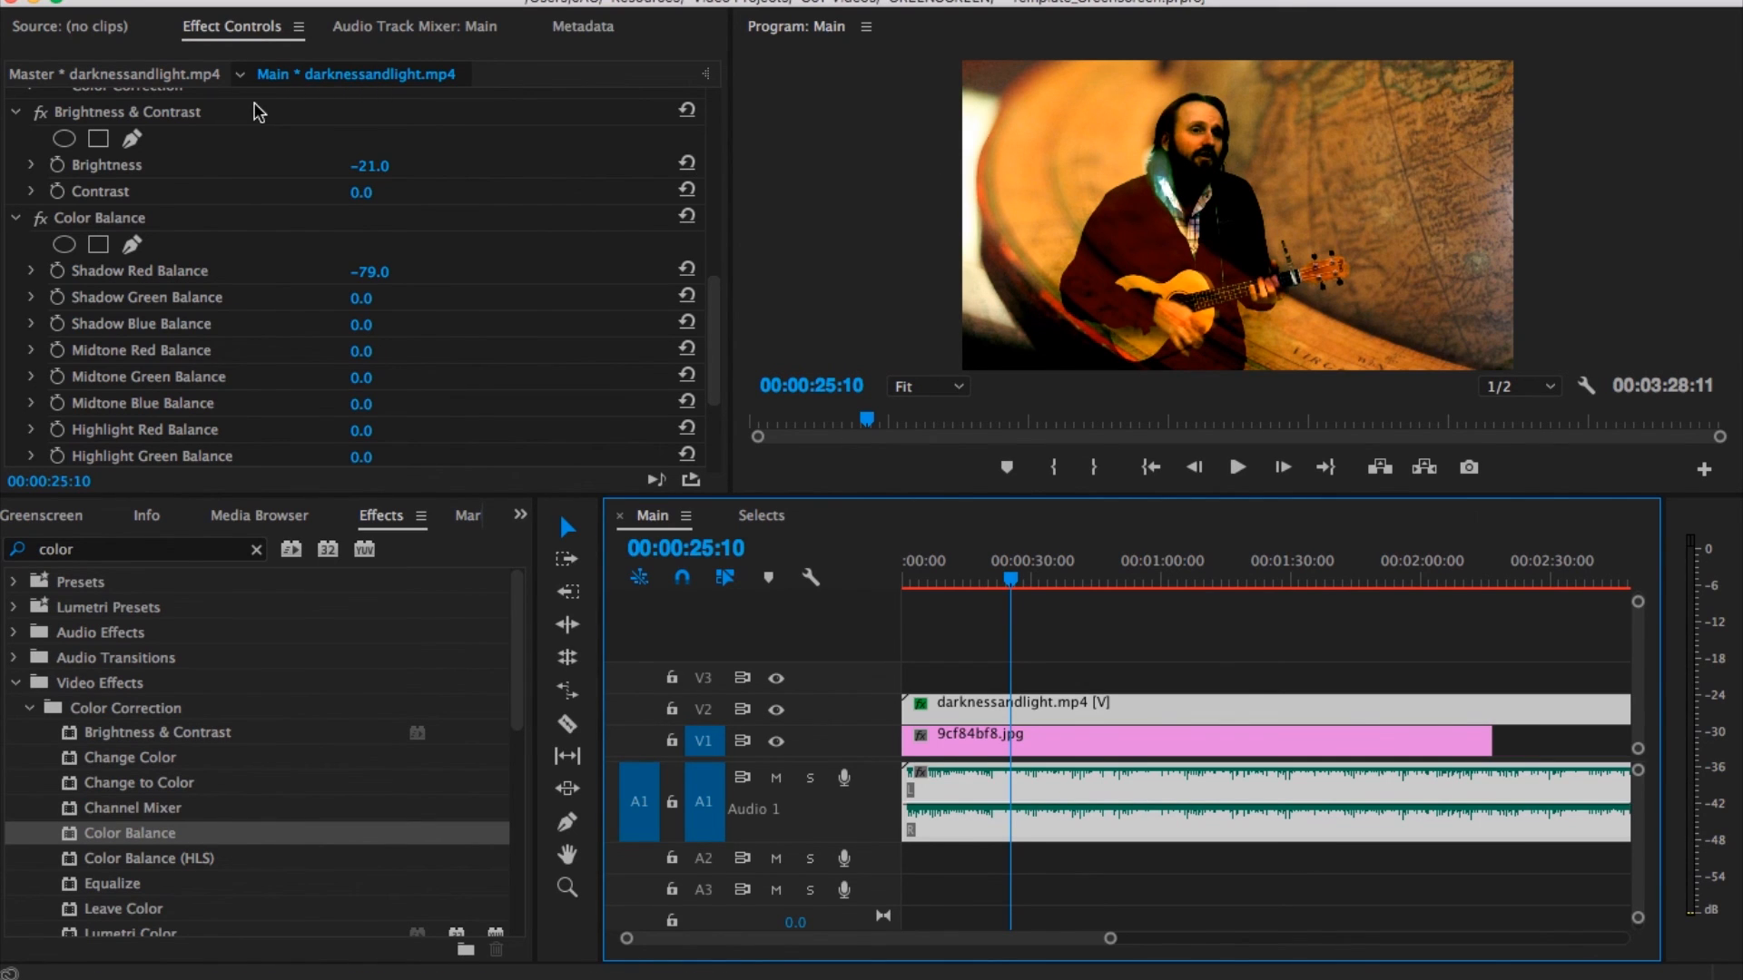